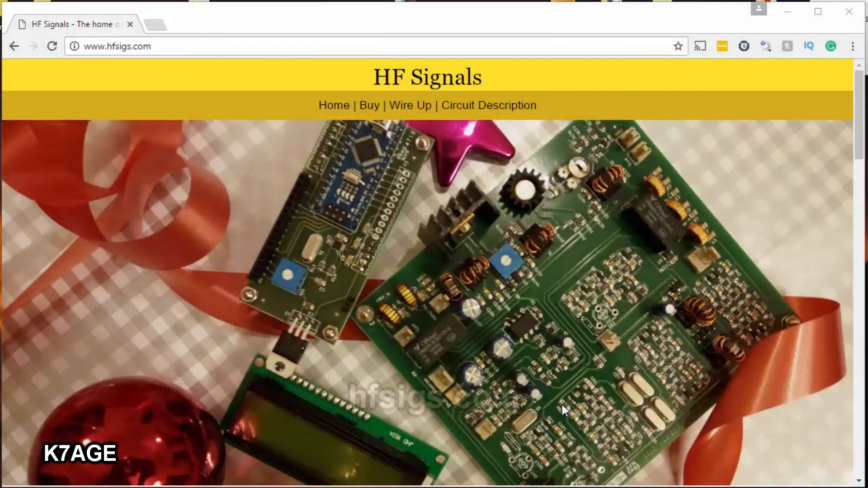
Scroll the hfsigs.com BITX40 home page through Technicals, Hackable, Box Contents and Manufacture to About Us.
{"action": "scroll", "scroll_direction": "down", "scroll_amount": 3}
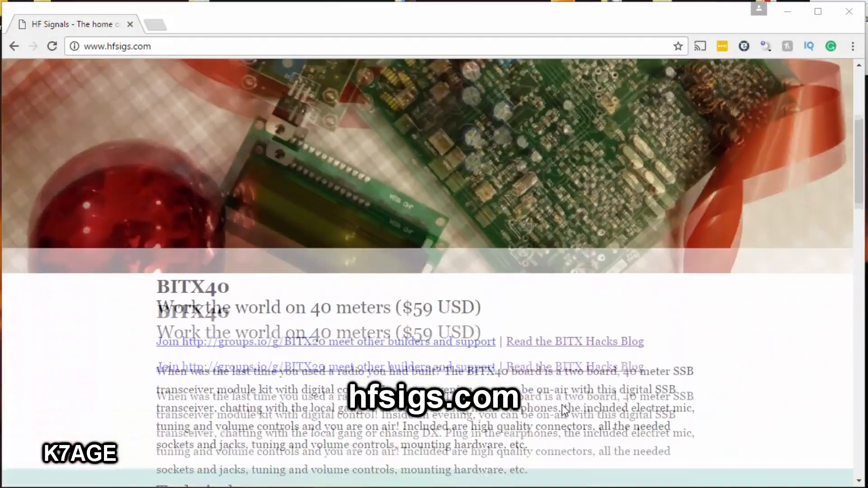
{"action": "scroll", "scroll_direction": "down", "scroll_amount": 3}
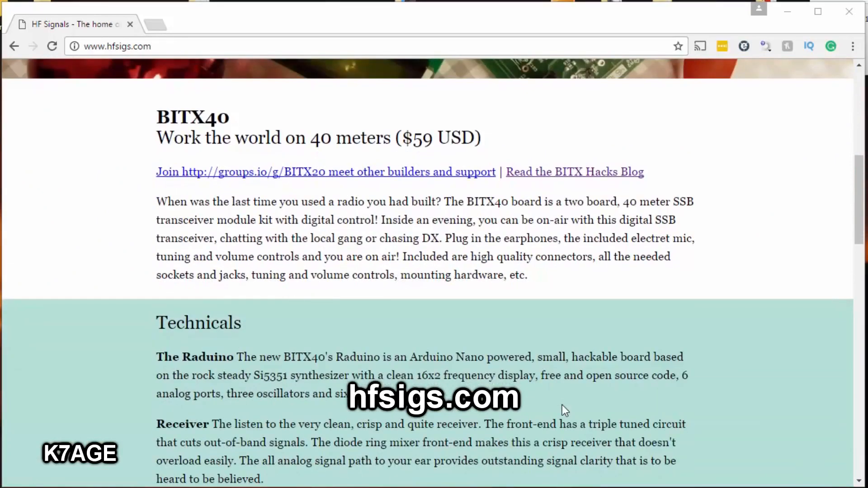
{"action": "scroll", "scroll_direction": "down", "scroll_amount": 3}
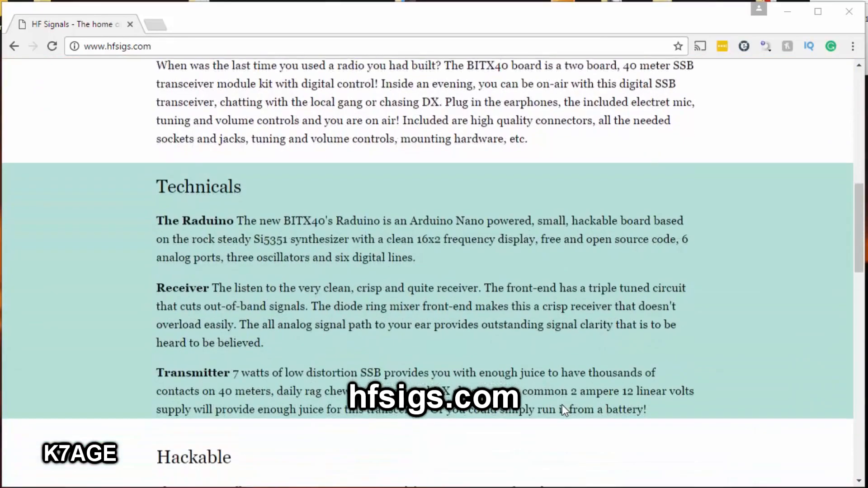
{"action": "scroll", "scroll_direction": "down", "scroll_amount": 3}
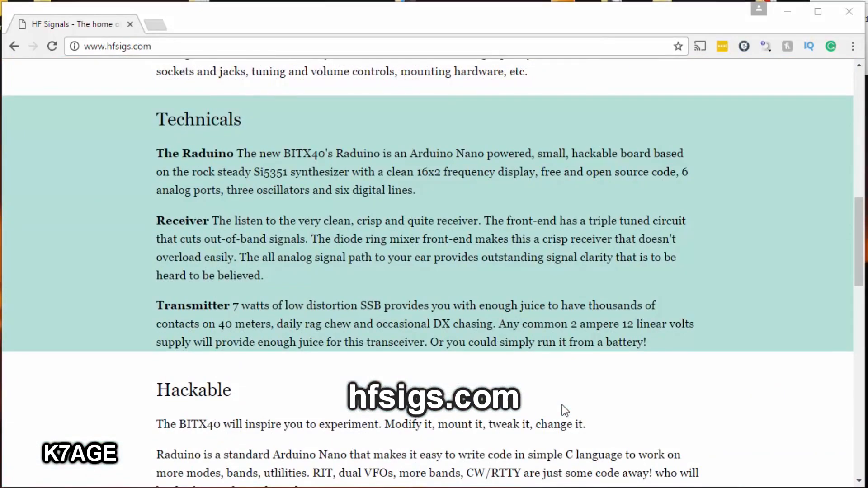
{"action": "scroll", "scroll_direction": "down", "scroll_amount": 3}
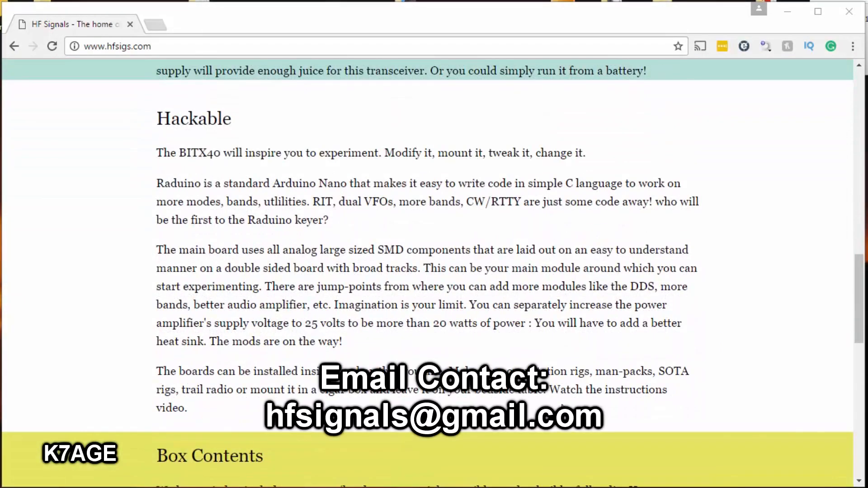
{"action": "scroll", "scroll_direction": "down", "scroll_amount": 3}
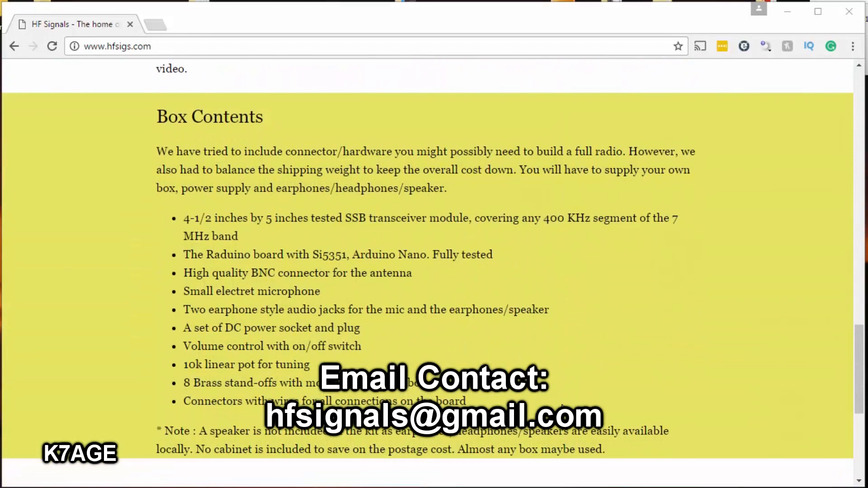
{"action": "scroll", "scroll_direction": "down", "scroll_amount": 3}
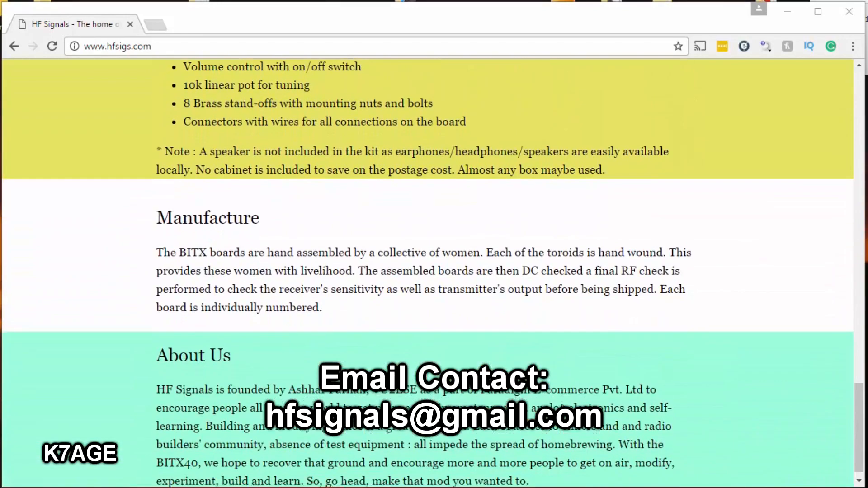
{"action": "scroll", "scroll_direction": "down", "scroll_amount": 3}
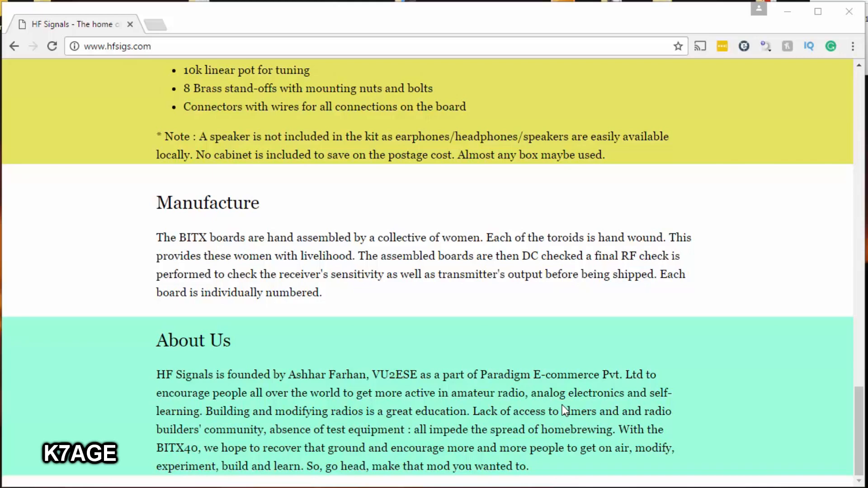
Go to the Buy page offering BITX40 ordering via PayPal or within India.
{"action": "left_click", "coordinate": [369, 104]}
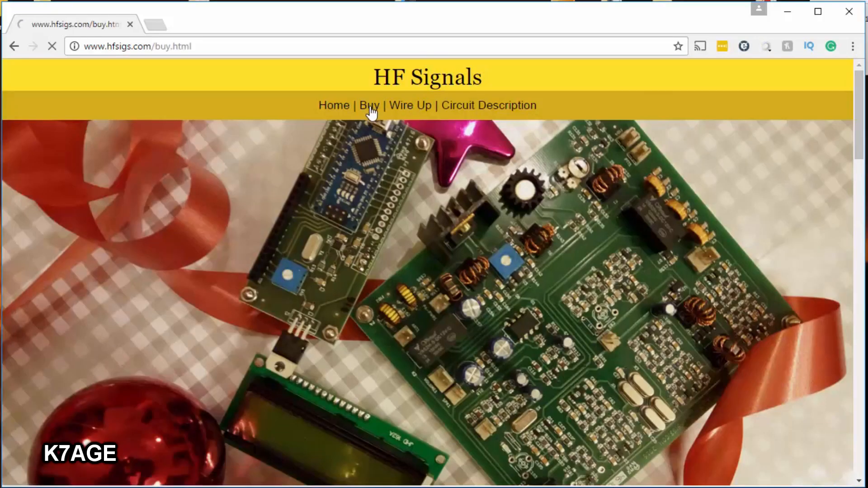
{"action": "left_click", "coordinate": [369, 105]}
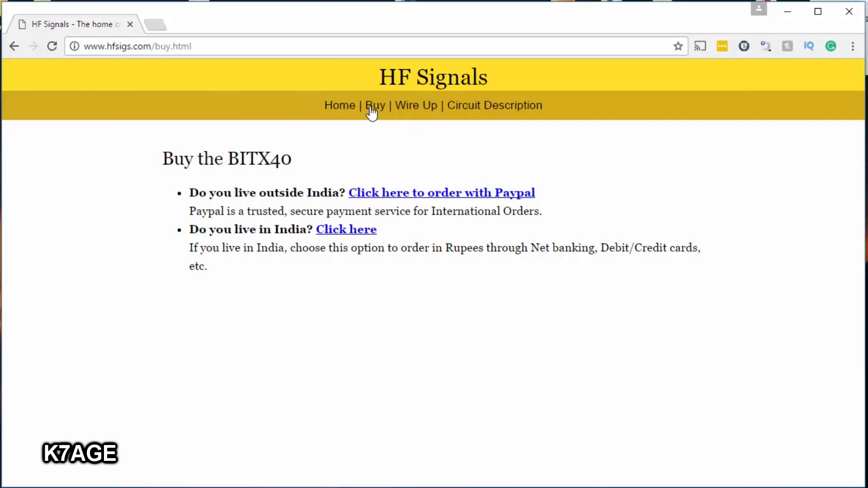
{"action": "mouse_move", "coordinate": [419, 142]}
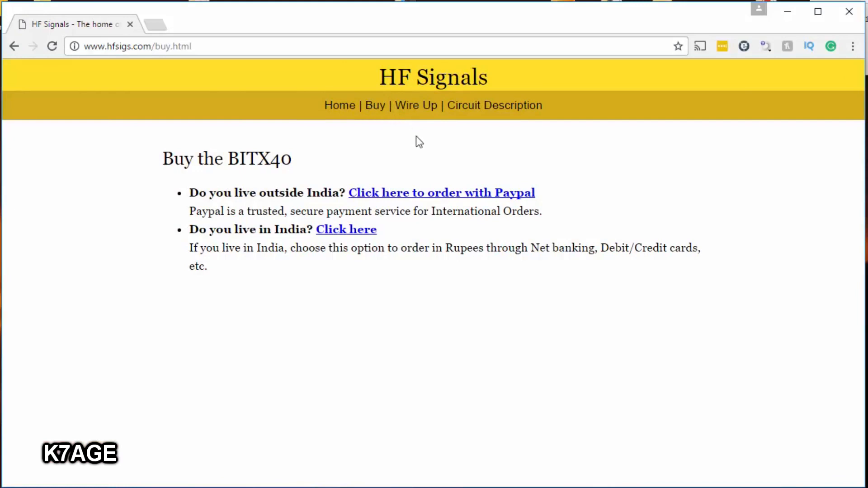
Go to Wire Up and read the connection diagram, build steps, alignment and Raduino calibration notes.
{"action": "left_click", "coordinate": [416, 105]}
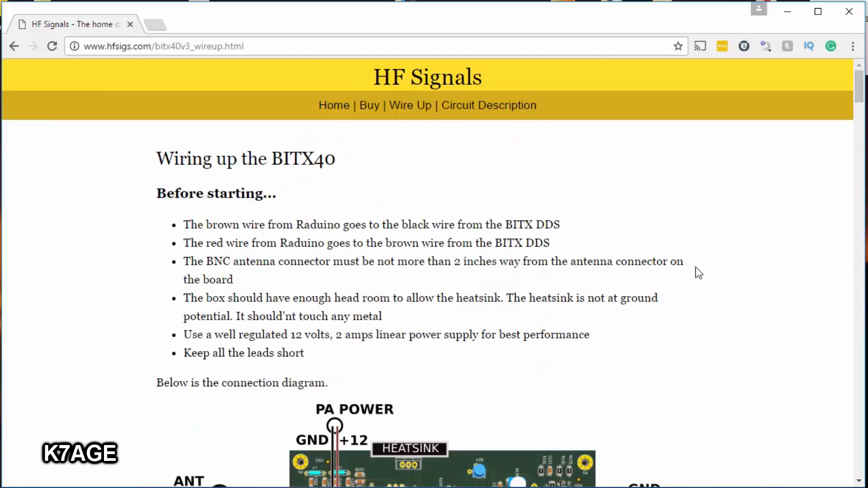
{"action": "scroll", "scroll_direction": "down", "scroll_amount": 3}
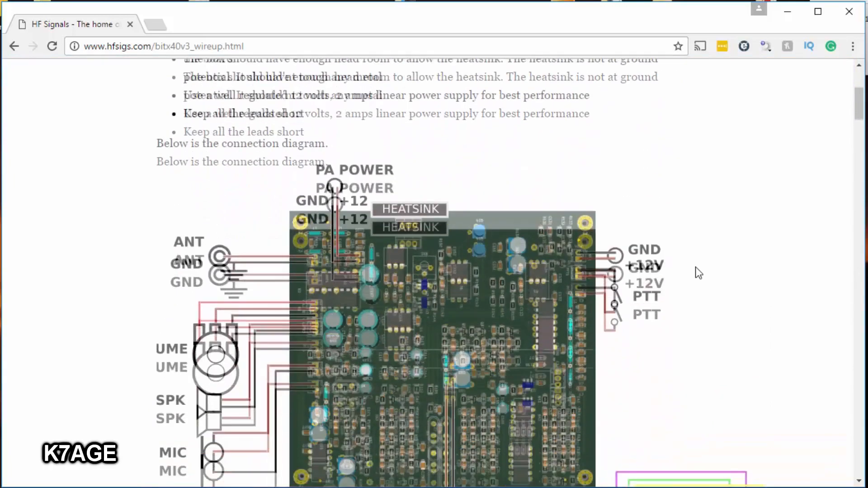
{"action": "scroll", "scroll_direction": "down", "scroll_amount": 3}
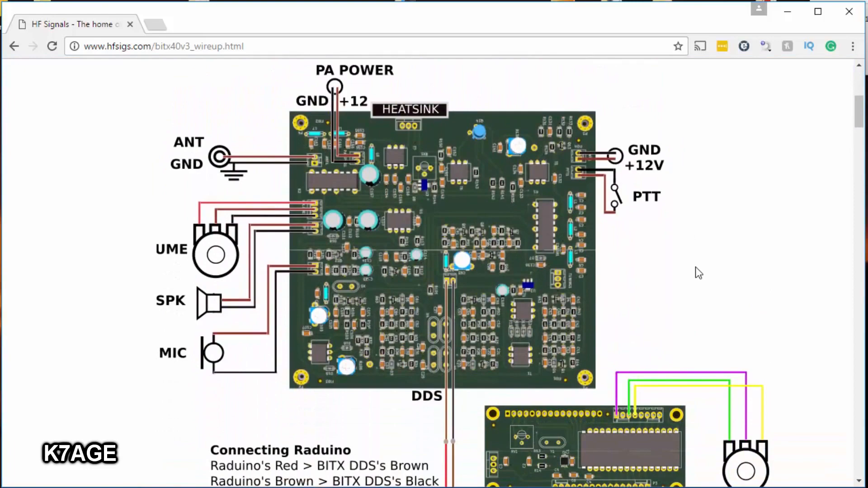
{"action": "scroll", "scroll_direction": "down", "scroll_amount": 3}
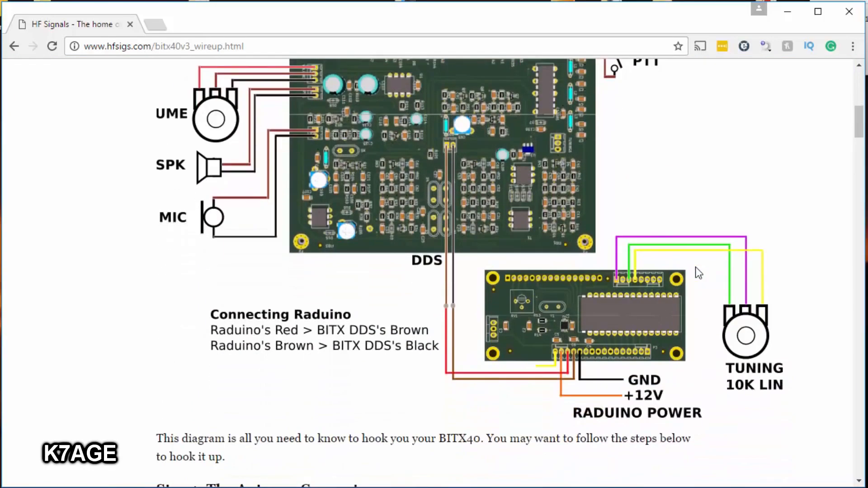
{"action": "scroll", "scroll_direction": "down", "scroll_amount": 3}
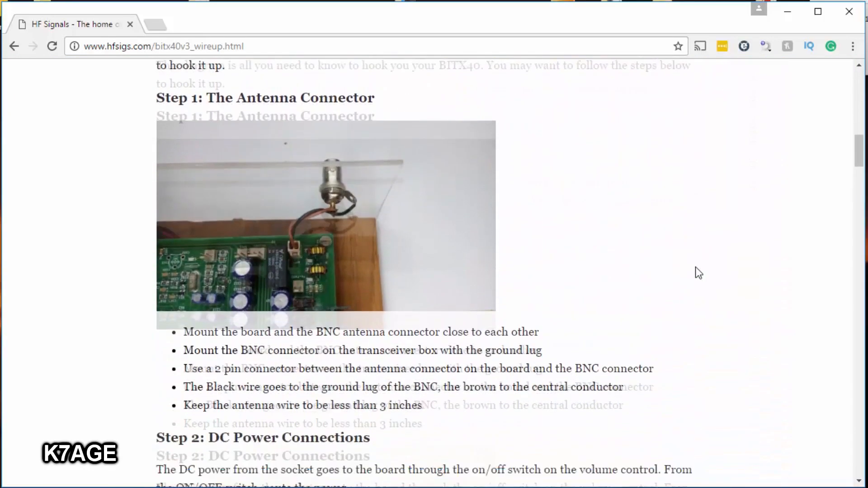
{"action": "scroll", "scroll_direction": "down", "scroll_amount": 3}
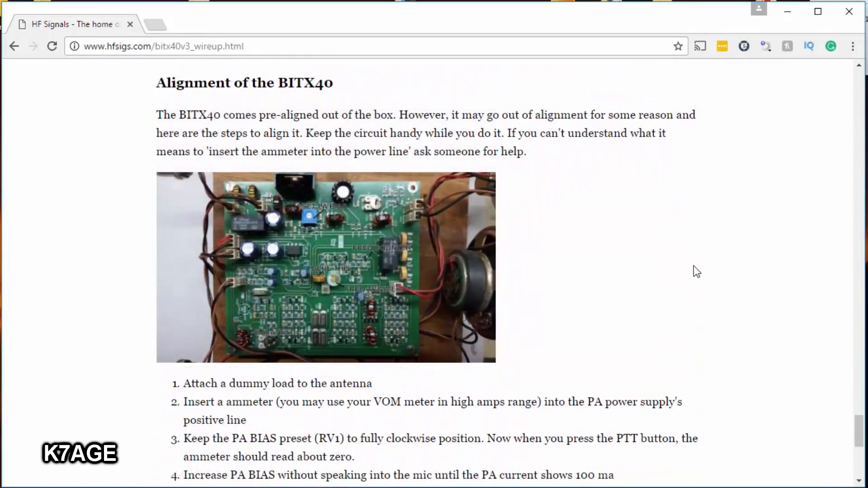
{"action": "scroll", "scroll_direction": "down", "scroll_amount": 3}
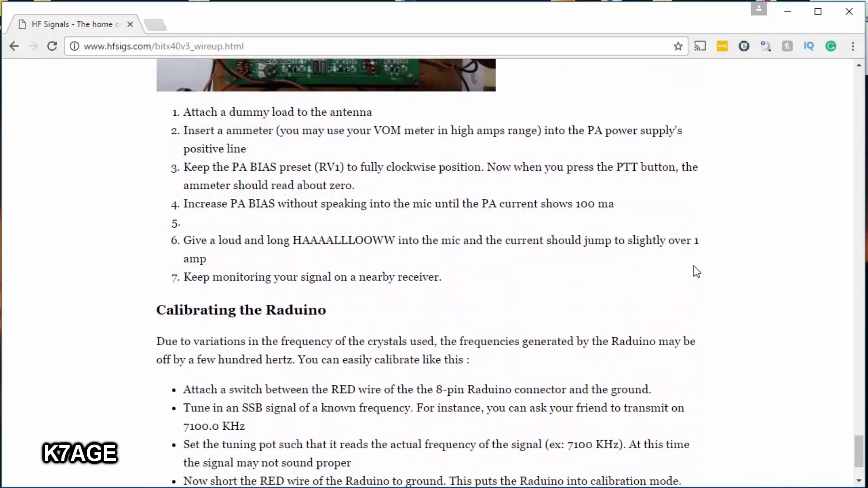
{"action": "scroll", "scroll_direction": "down", "scroll_amount": 3}
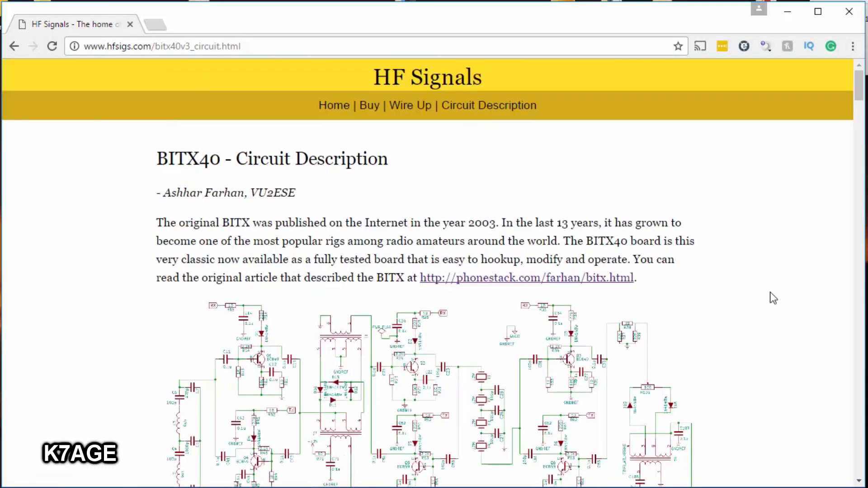
Scroll through the BITX40 circuit schematics, feature list and version notes.
{"action": "scroll", "scroll_direction": "down", "scroll_amount": 3}
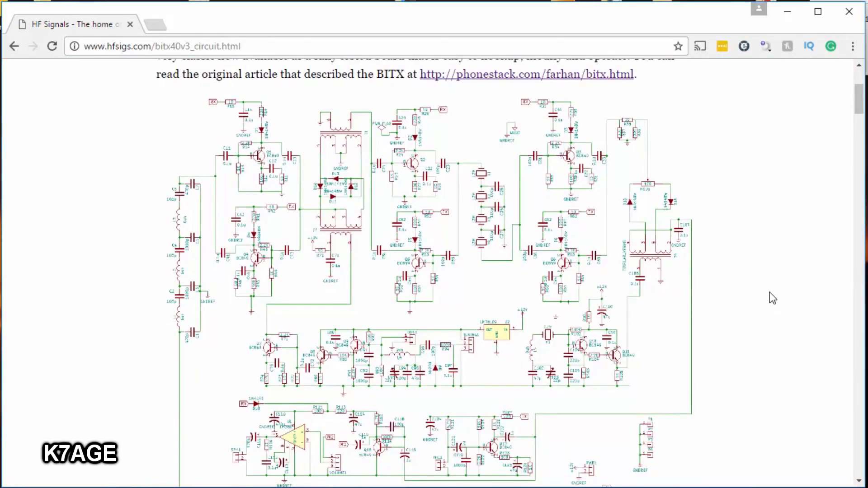
{"action": "scroll", "scroll_direction": "down", "scroll_amount": 3}
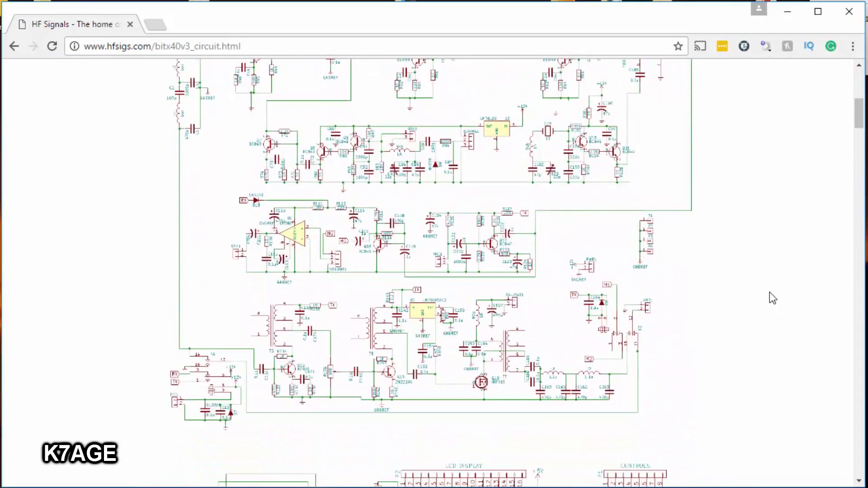
{"action": "scroll", "scroll_direction": "down", "scroll_amount": 3}
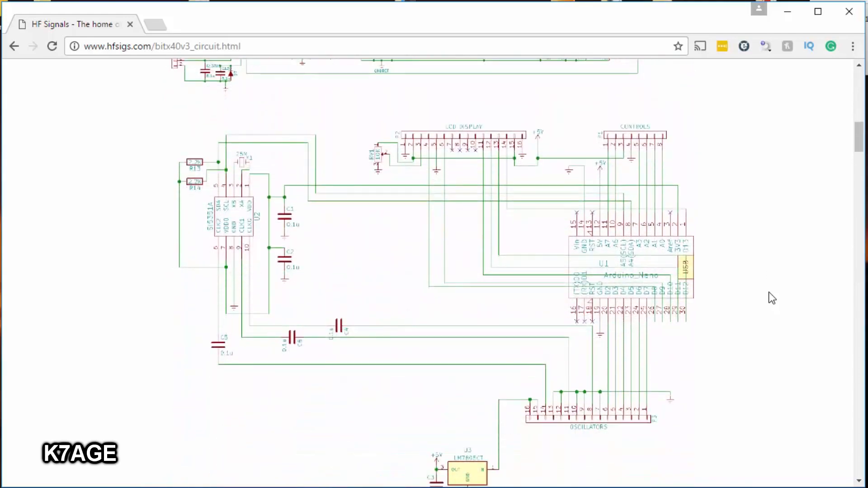
{"action": "scroll", "scroll_direction": "down", "scroll_amount": 3}
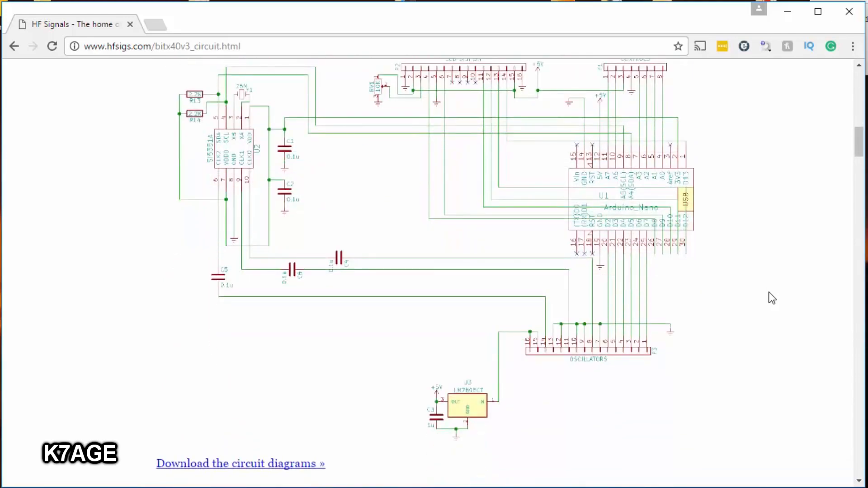
{"action": "scroll", "scroll_direction": "down", "scroll_amount": 3}
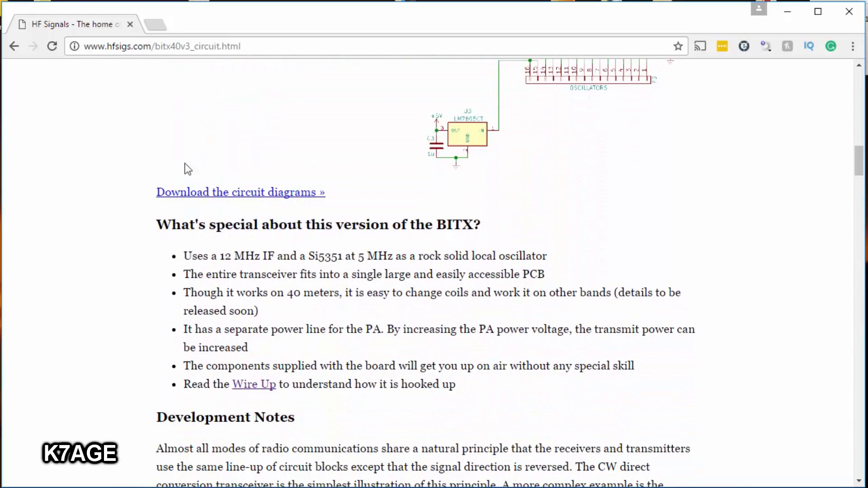
{"action": "mouse_move", "coordinate": [193, 227]}
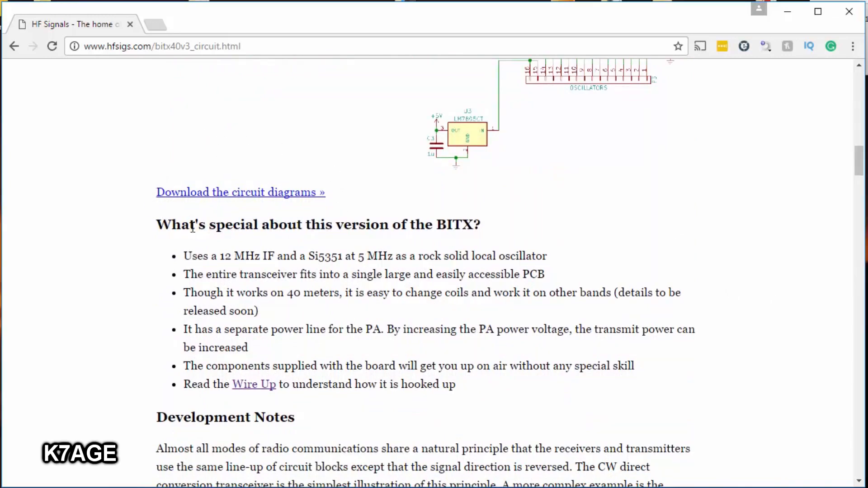
{"action": "scroll", "scroll_direction": "down", "scroll_amount": 3}
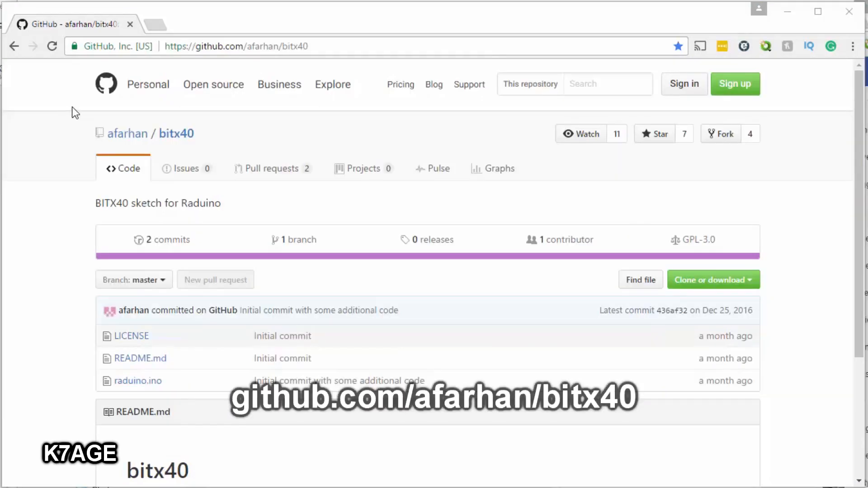
{"action": "mouse_move", "coordinate": [95, 138]}
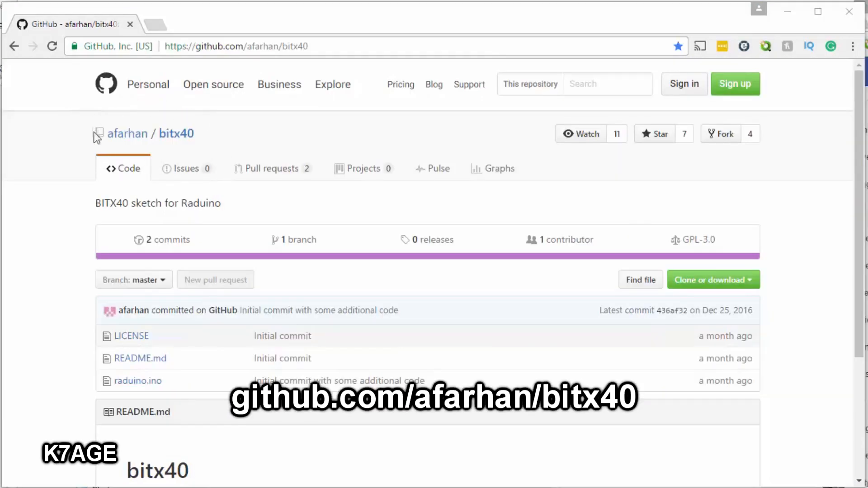
{"action": "mouse_move", "coordinate": [123, 327]}
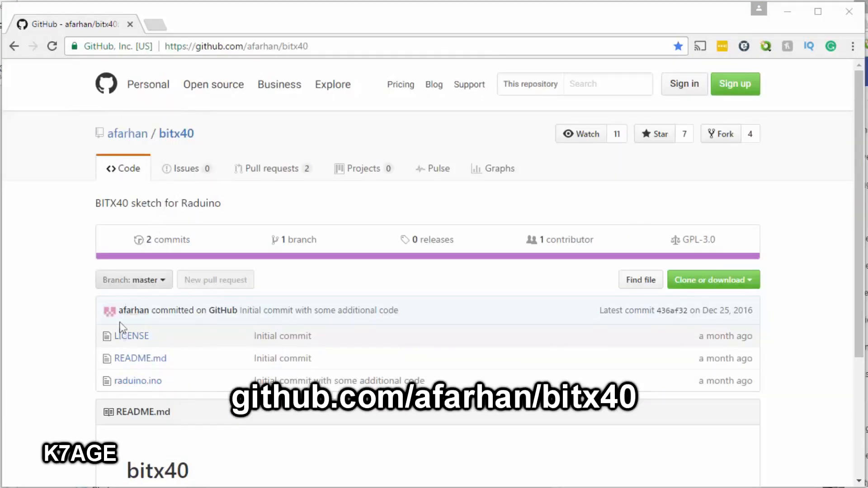
{"action": "mouse_move", "coordinate": [711, 279]}
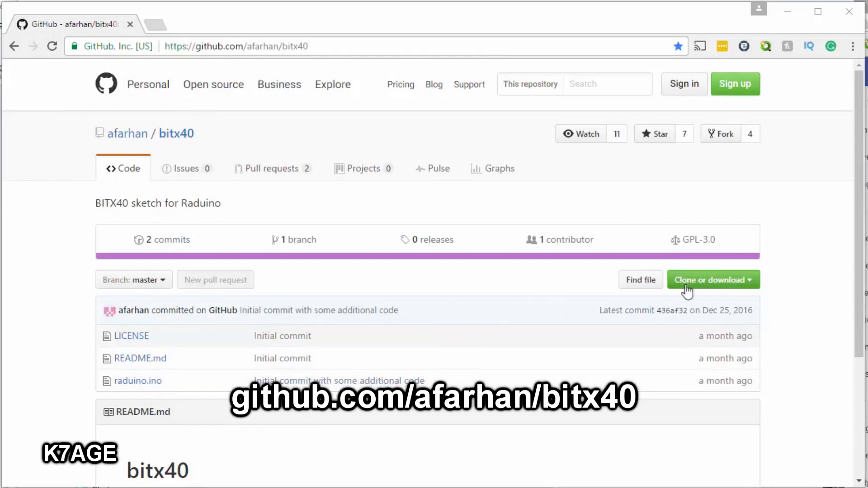
Show the afarhan/bitx40 repository's Clone or download options with HTTPS URL and Download ZIP.
{"action": "left_click", "coordinate": [714, 279]}
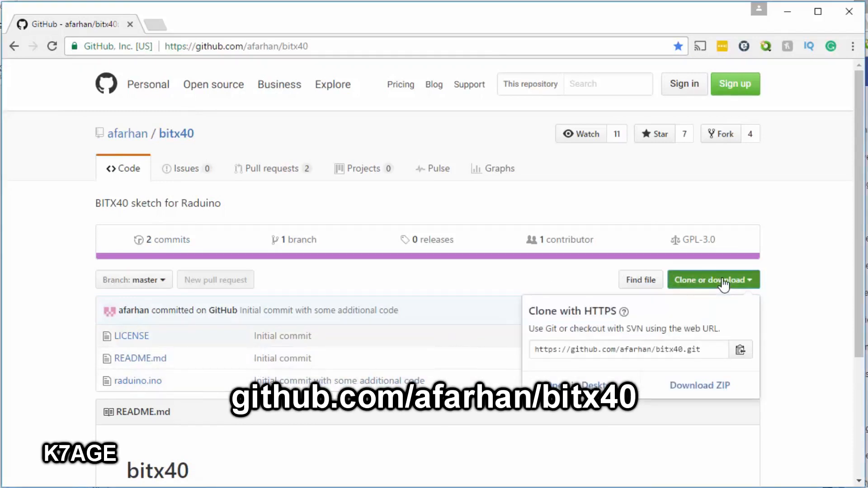
{"action": "mouse_move", "coordinate": [720, 287]}
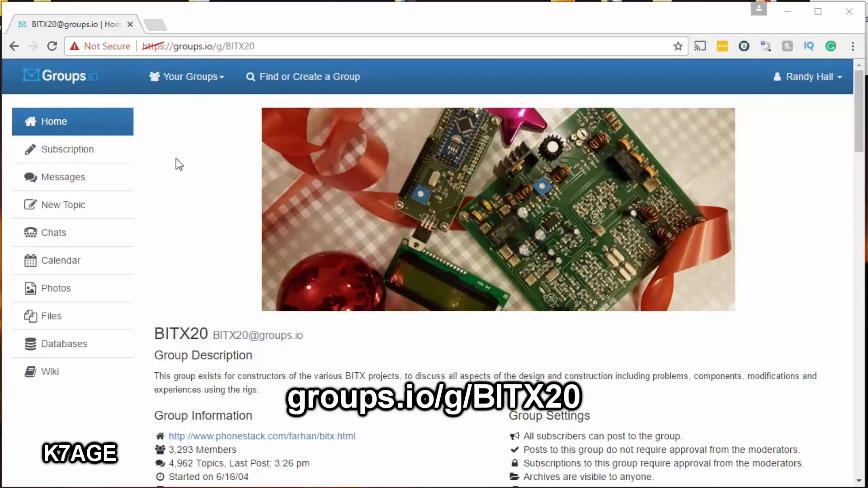
{"action": "mouse_move", "coordinate": [193, 352]}
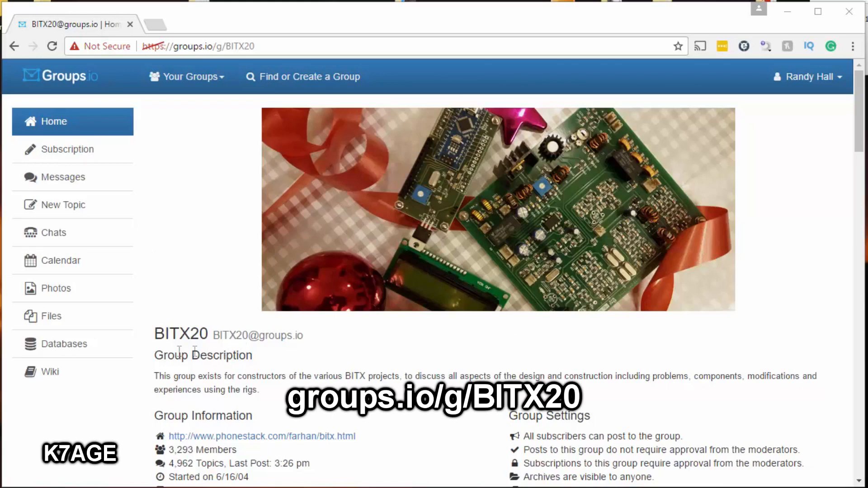
{"action": "mouse_move", "coordinate": [147, 334]}
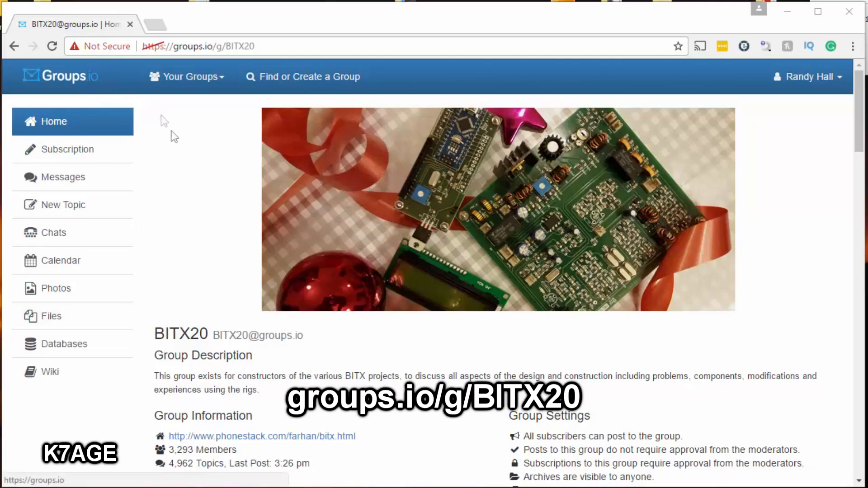
Scroll the BITX20 group home page and go to its Messages topic list.
{"action": "scroll", "scroll_direction": "down", "scroll_amount": 3}
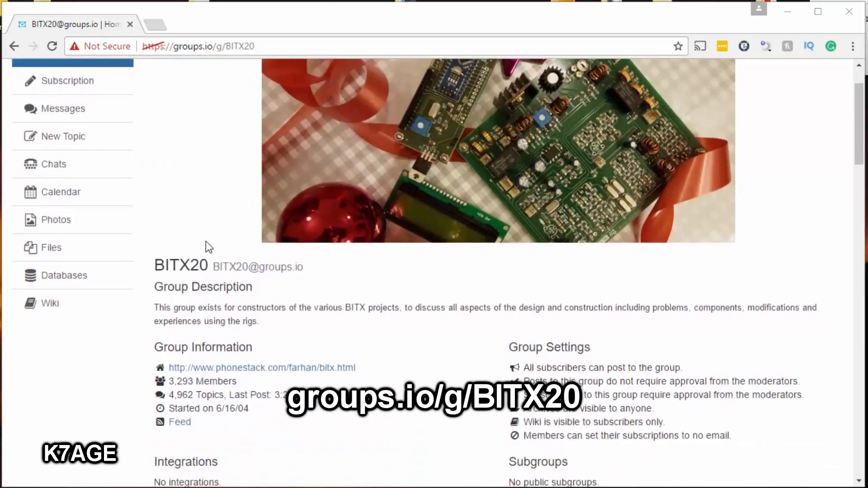
{"action": "scroll", "scroll_direction": "down", "scroll_amount": 3}
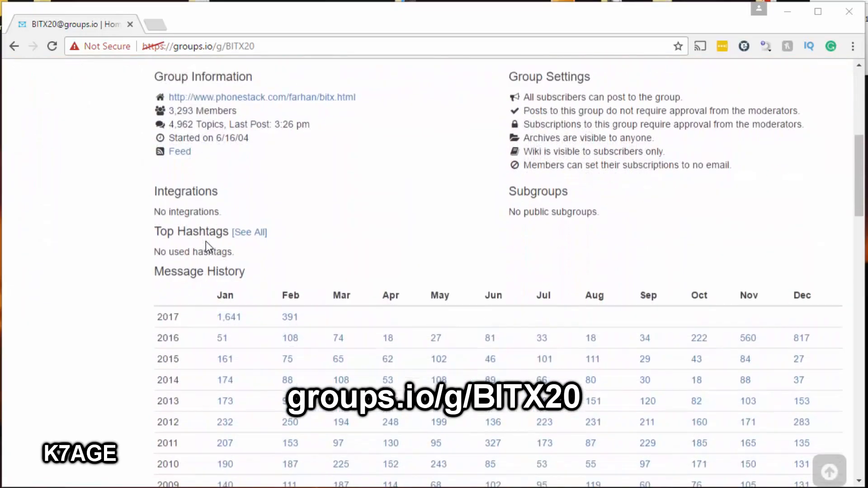
{"action": "scroll", "scroll_direction": "down", "scroll_amount": 3}
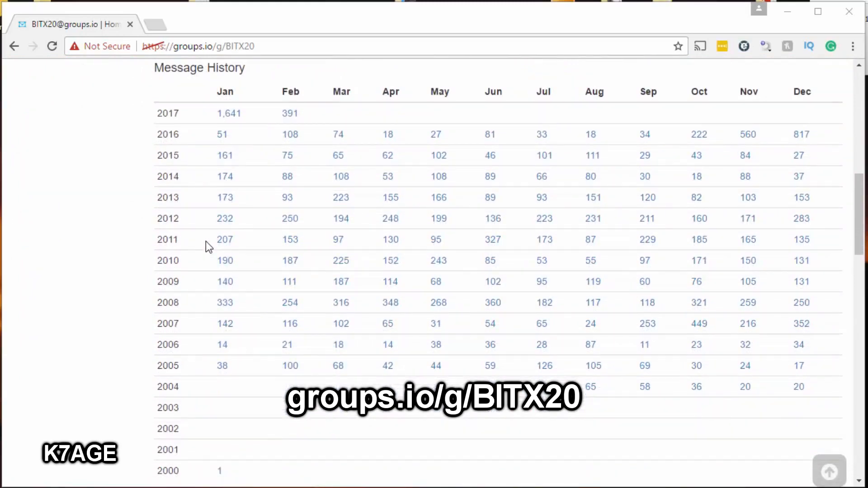
{"action": "mouse_move", "coordinate": [232, 129]}
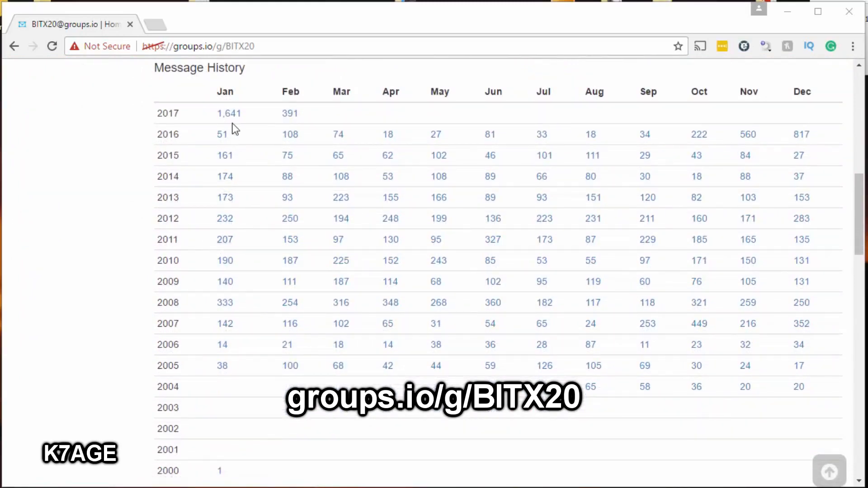
{"action": "mouse_move", "coordinate": [264, 122]}
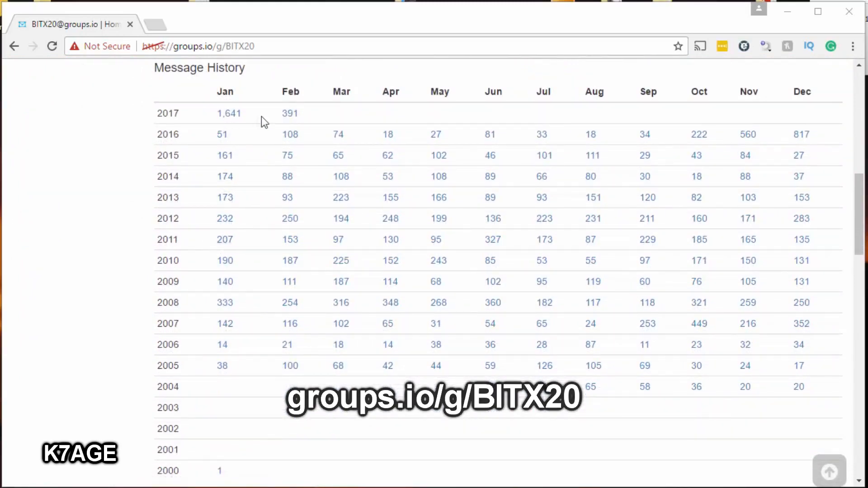
{"action": "mouse_move", "coordinate": [763, 140]}
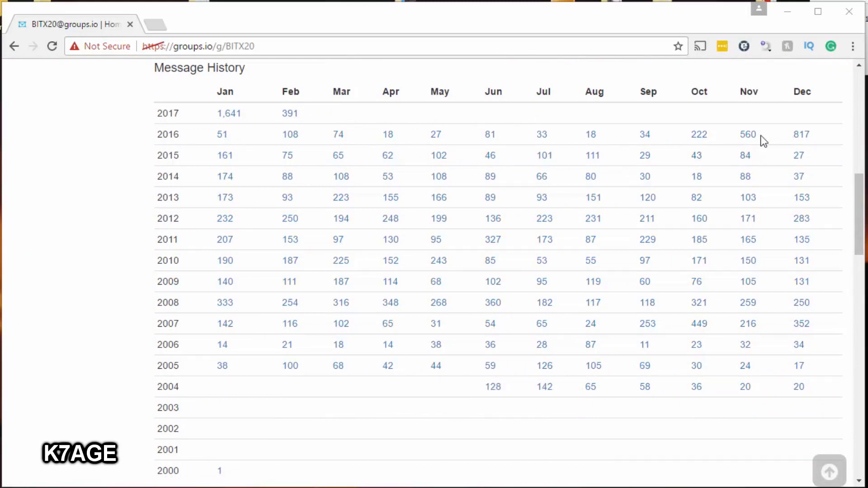
{"action": "mouse_move", "coordinate": [698, 133]}
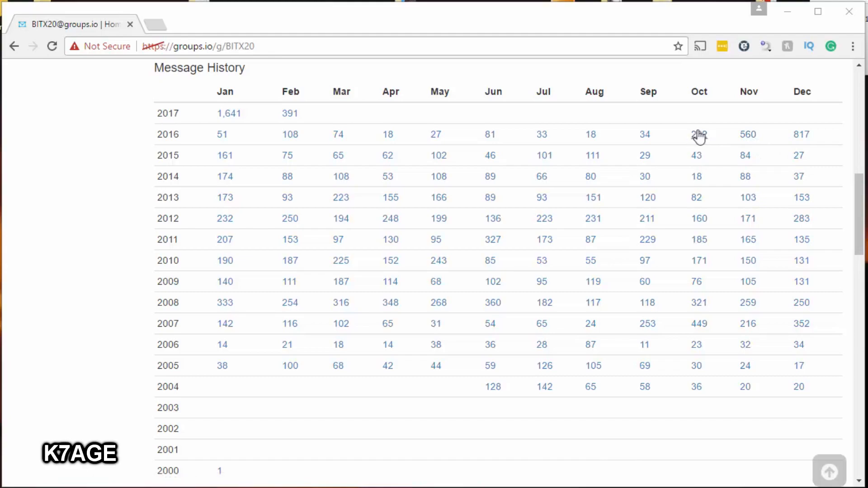
{"action": "mouse_move", "coordinate": [639, 178]}
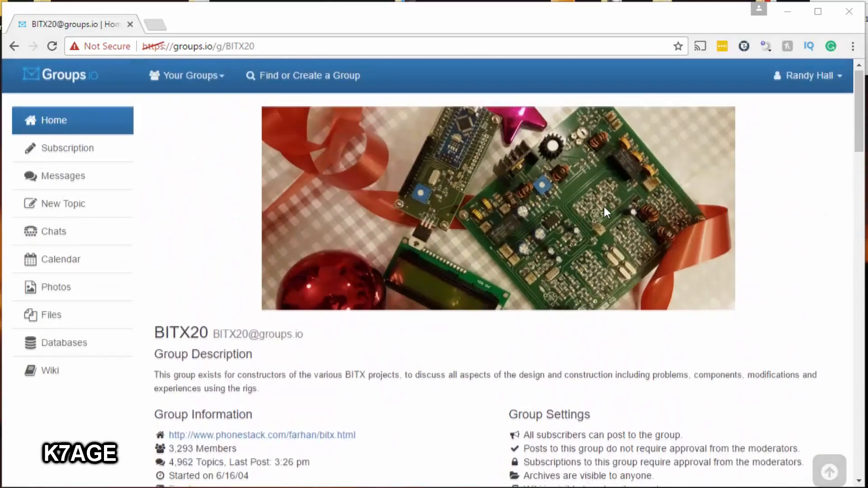
{"action": "mouse_move", "coordinate": [68, 150]}
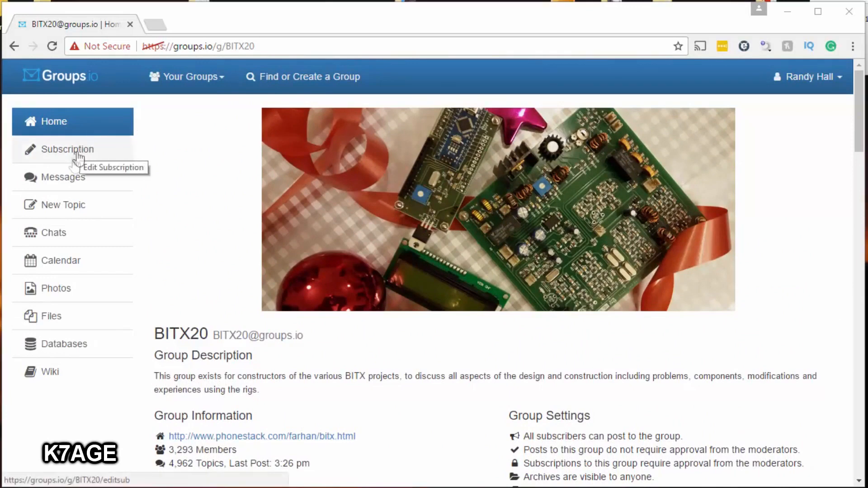
{"action": "left_click", "coordinate": [63, 177]}
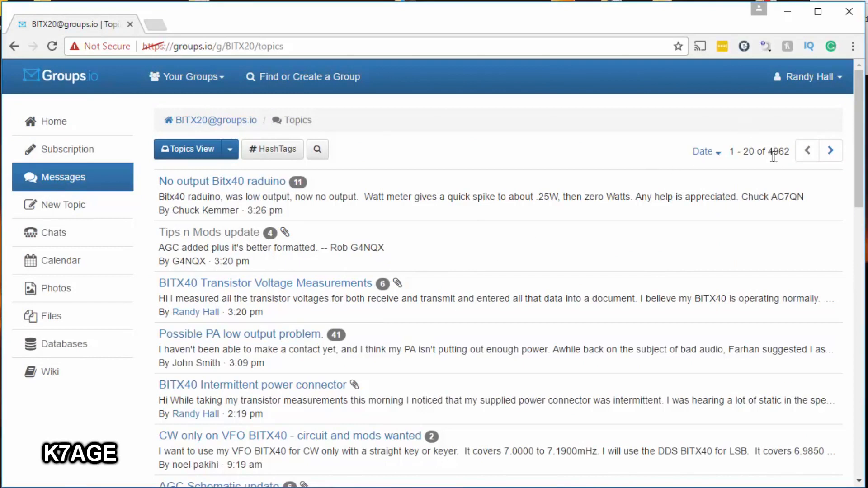
{"action": "mouse_move", "coordinate": [692, 171]}
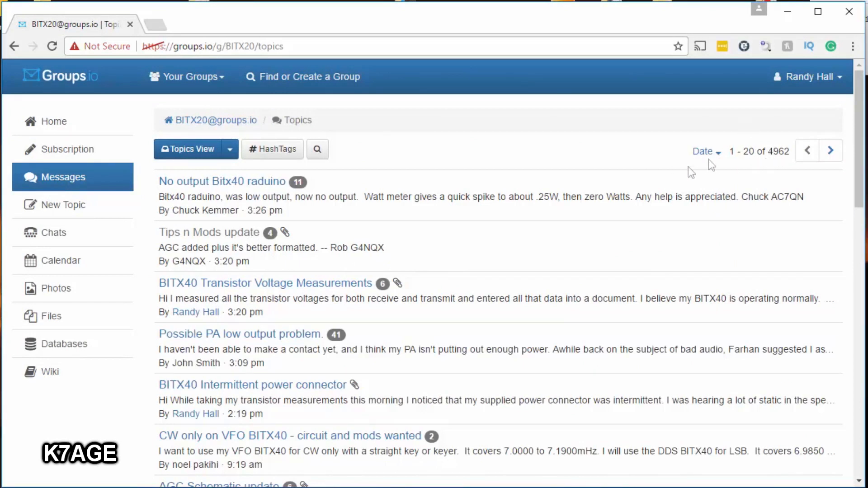
{"action": "mouse_move", "coordinate": [417, 195]}
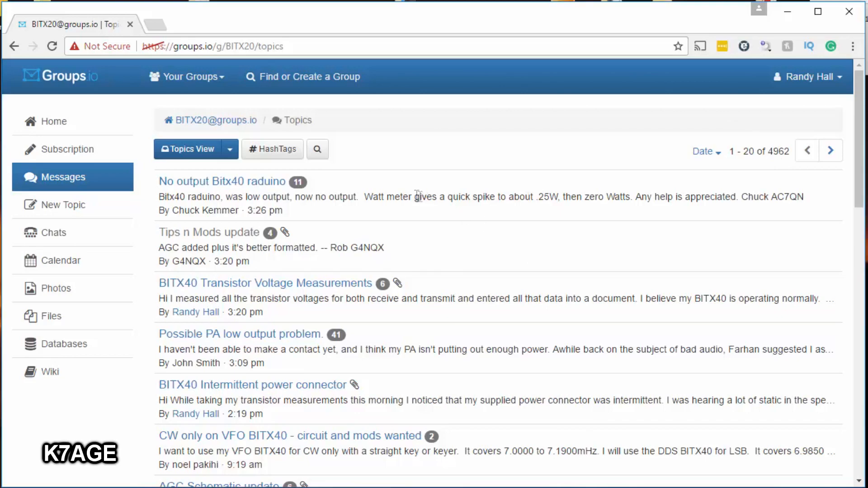
Try and cancel the message search, start a New Topic, then go to the Photos albums.
{"action": "left_click", "coordinate": [316, 149]}
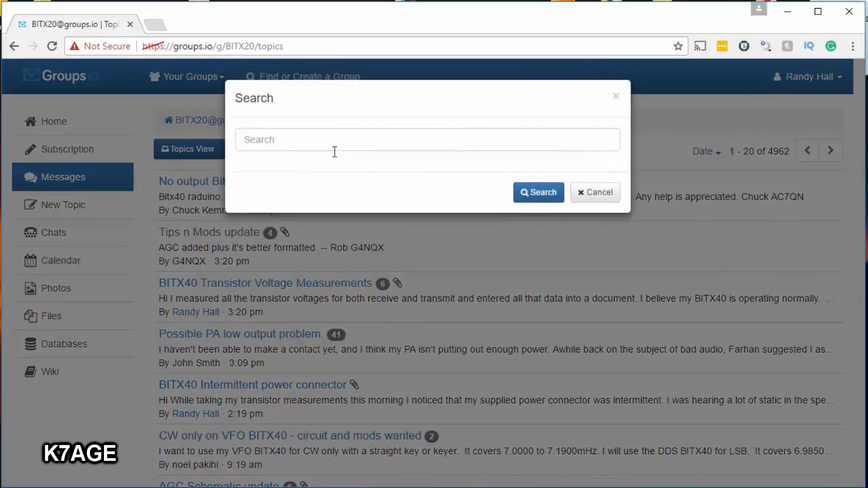
{"action": "left_click", "coordinate": [595, 192]}
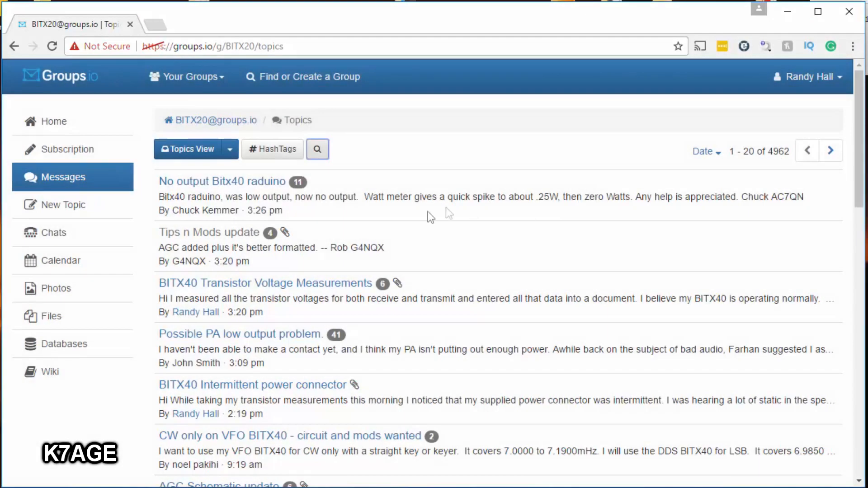
{"action": "mouse_move", "coordinate": [64, 205]}
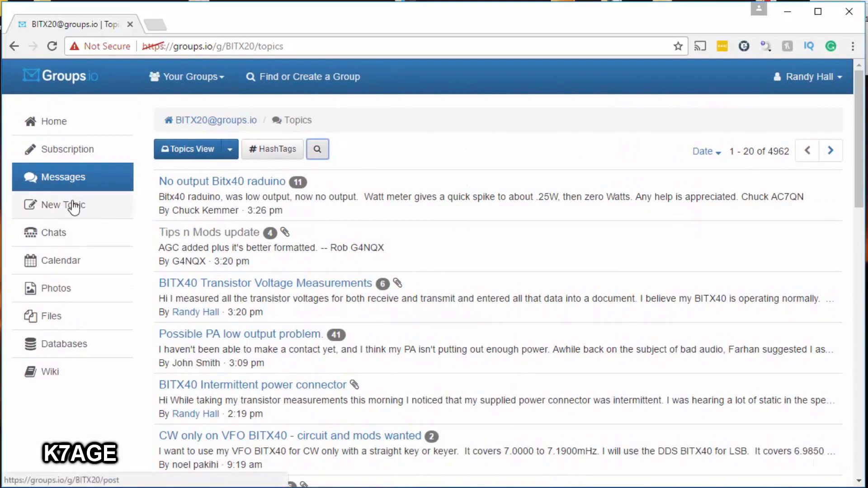
{"action": "left_click", "coordinate": [63, 205]}
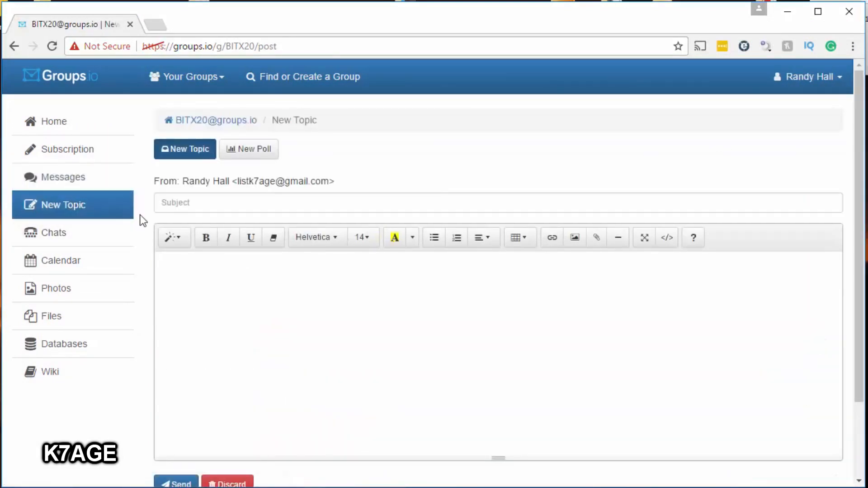
{"action": "left_click", "coordinate": [55, 316]}
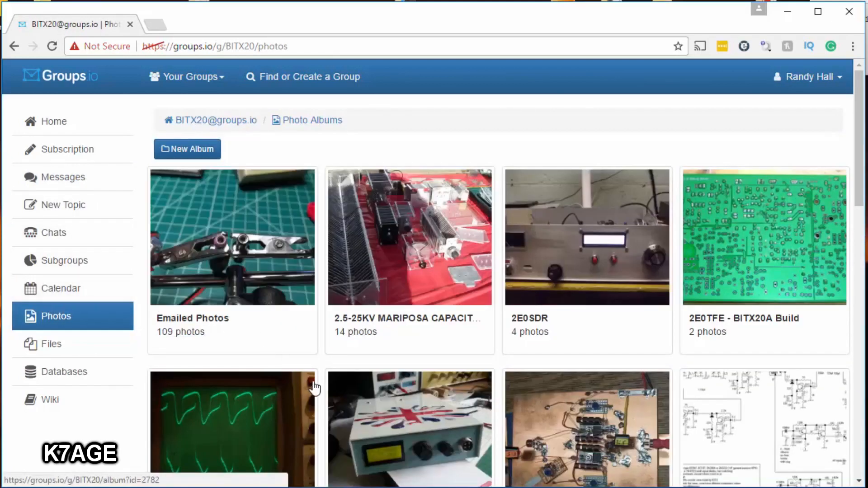
Scroll the BITX20 photo albums to the storage totals, then go to the group's Files folders.
{"action": "scroll", "scroll_direction": "down", "scroll_amount": 3}
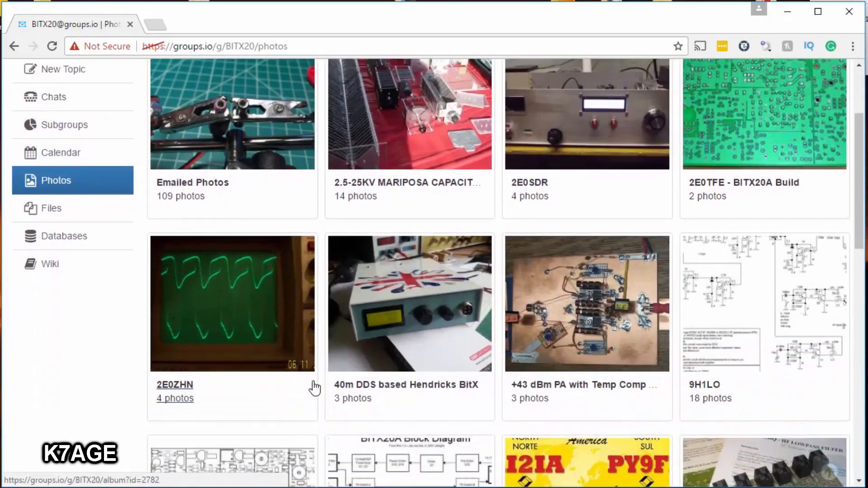
{"action": "scroll", "scroll_direction": "down", "scroll_amount": 3}
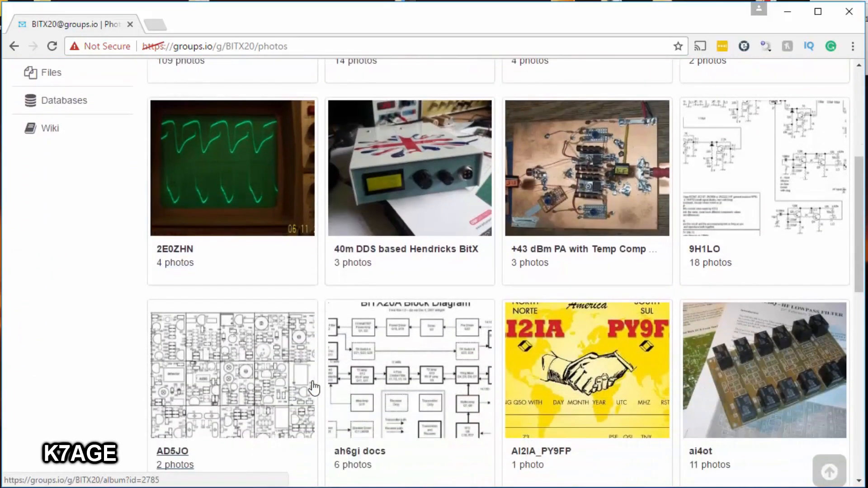
{"action": "scroll", "scroll_direction": "down", "scroll_amount": 3}
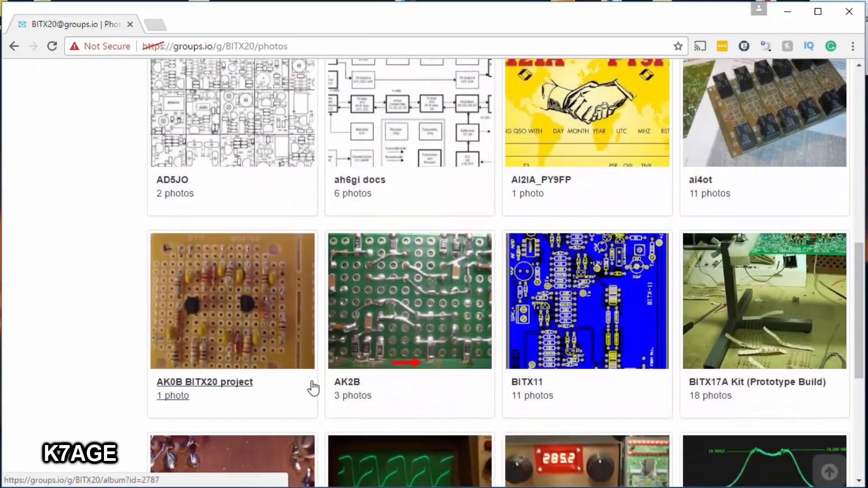
{"action": "scroll", "scroll_direction": "down", "scroll_amount": 3}
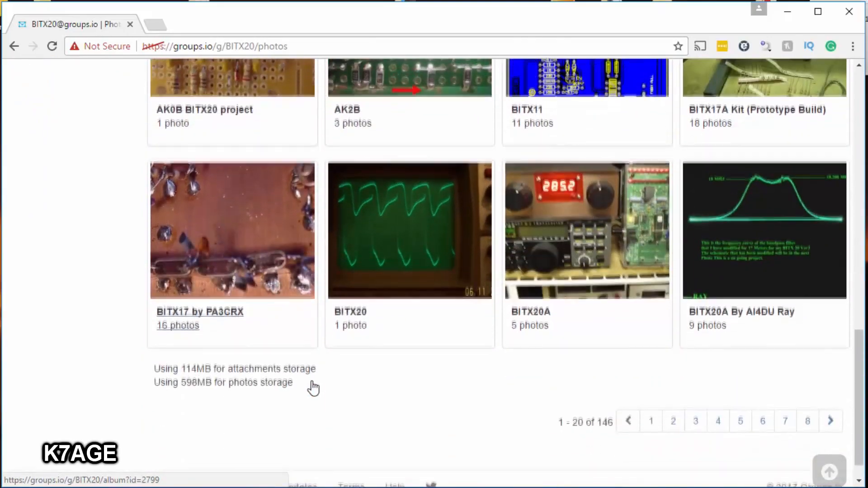
{"action": "scroll", "scroll_direction": "down", "scroll_amount": 3}
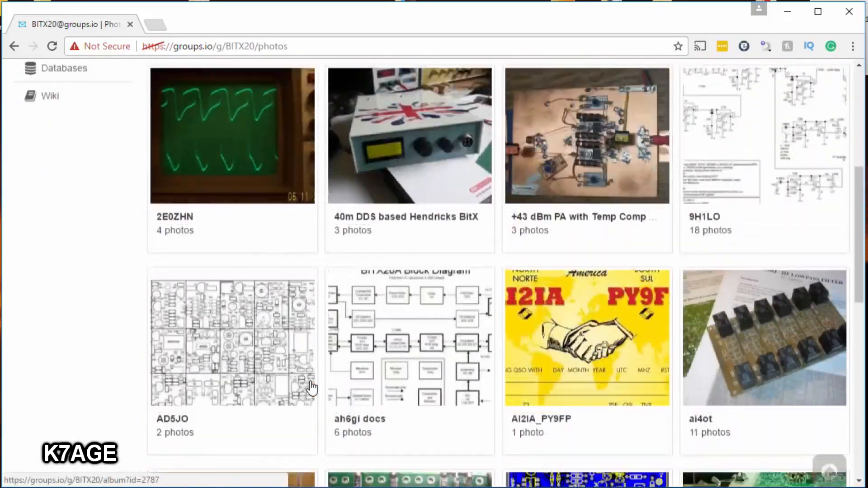
{"action": "scroll", "scroll_direction": "up", "scroll_amount": 3}
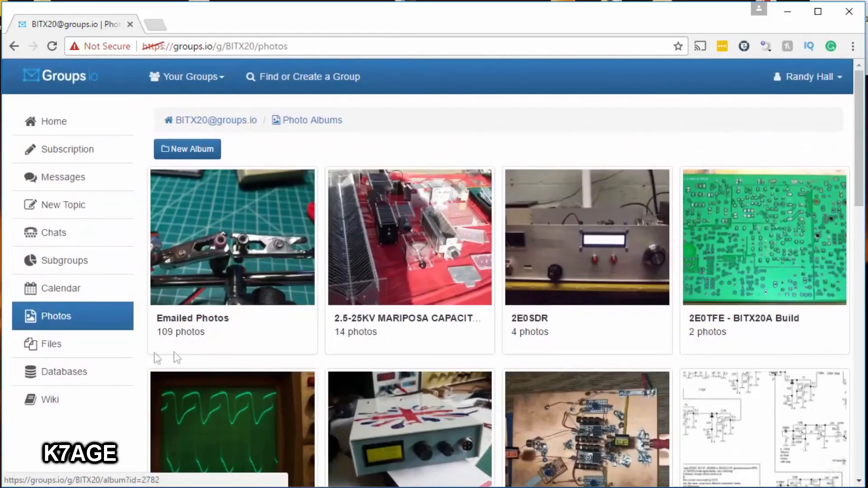
{"action": "left_click", "coordinate": [51, 343]}
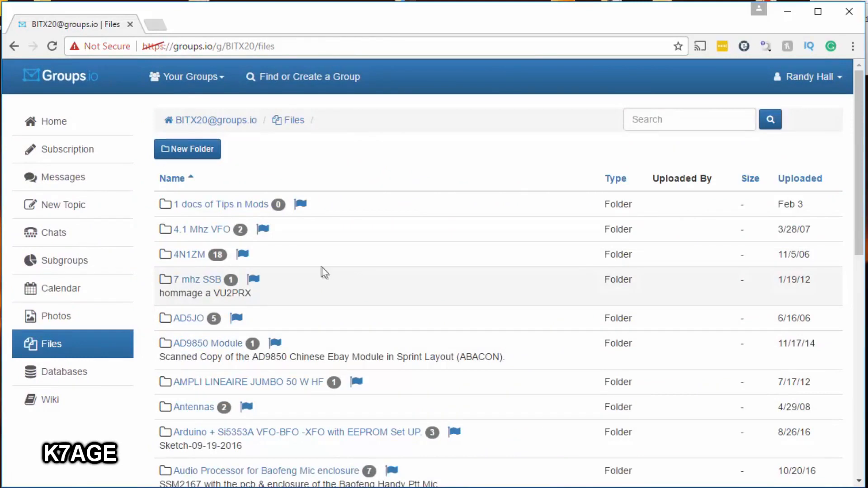
{"action": "mouse_move", "coordinate": [316, 265]}
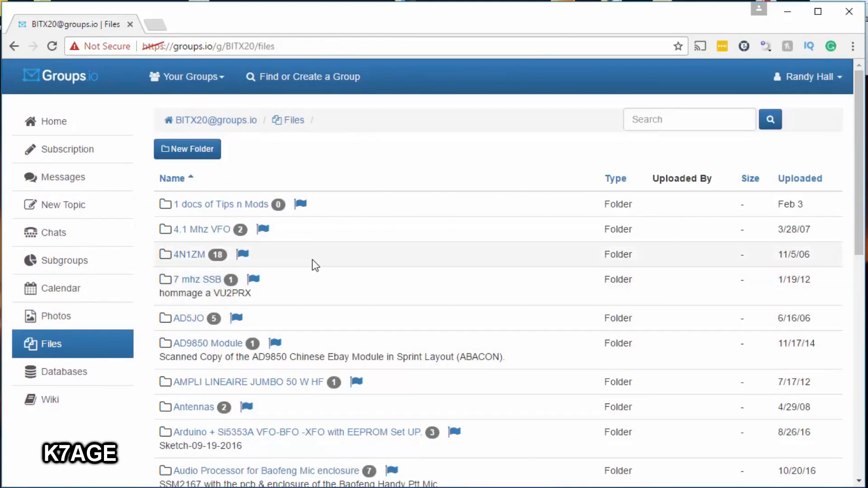
{"action": "mouse_move", "coordinate": [167, 197]}
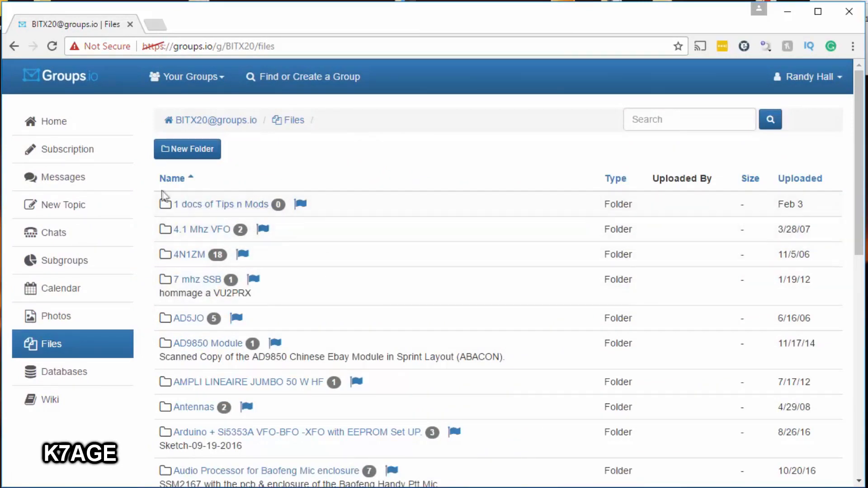
{"action": "mouse_move", "coordinate": [232, 211]}
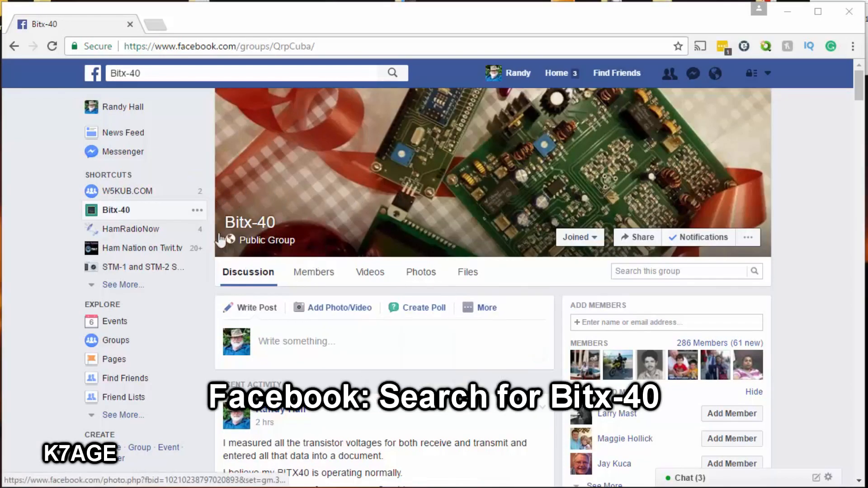
{"action": "mouse_move", "coordinate": [250, 222]}
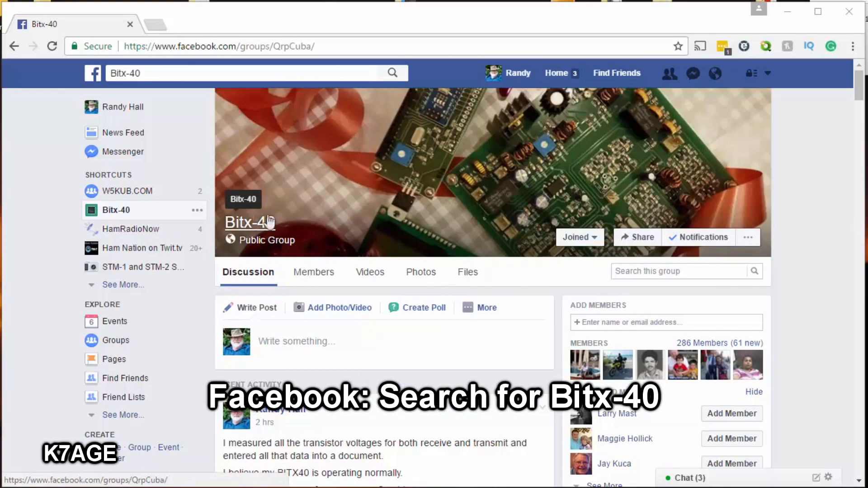
{"action": "mouse_move", "coordinate": [249, 230]}
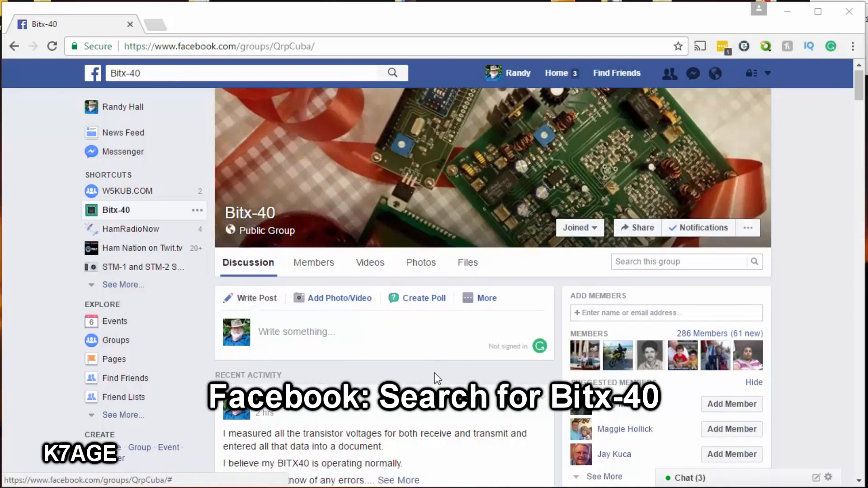
Scroll the Bitx-40 Facebook group feed to the transistor voltage measurements post and back to top.
{"action": "scroll", "scroll_direction": "down", "scroll_amount": 3}
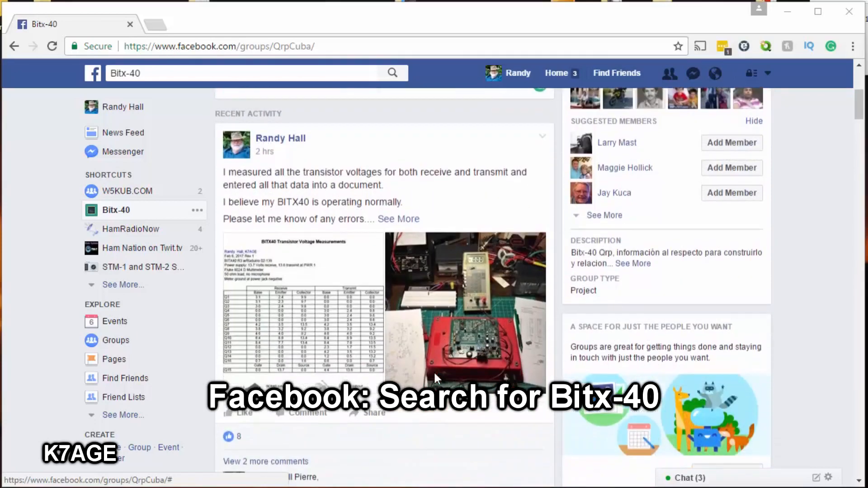
{"action": "mouse_move", "coordinate": [293, 255]}
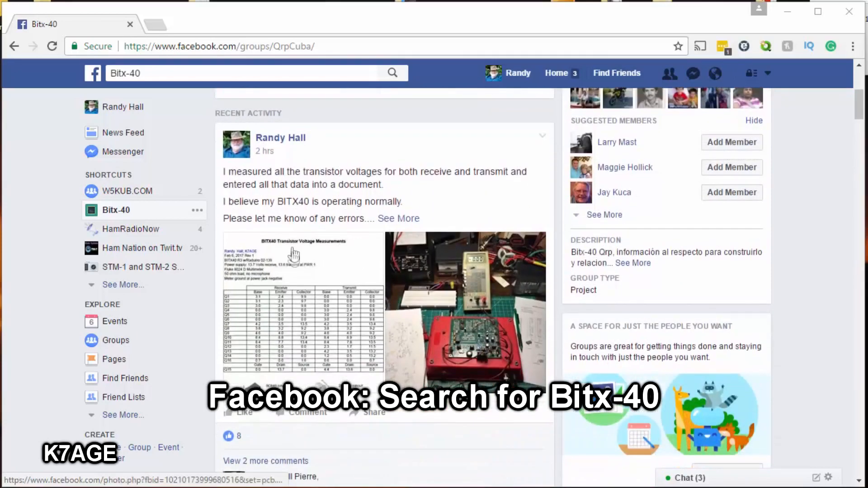
{"action": "mouse_move", "coordinate": [343, 317]}
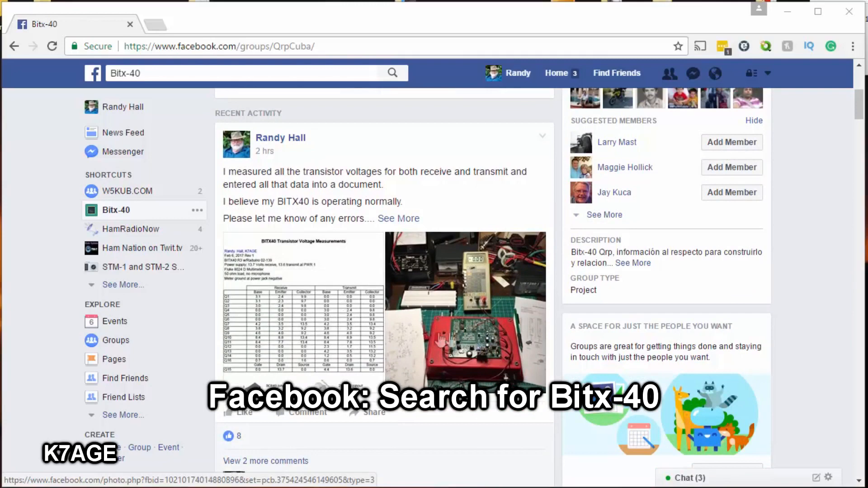
{"action": "scroll", "scroll_direction": "up", "scroll_amount": 3}
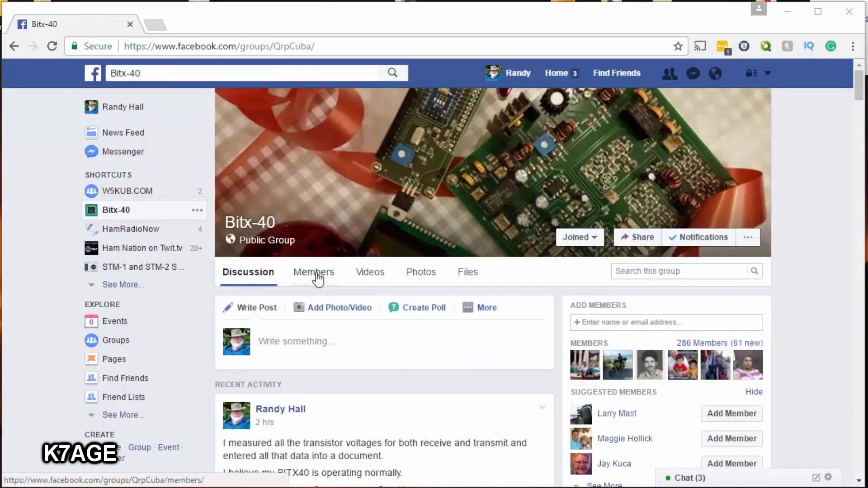
Browse the Bitx-40 group's Members, Videos and Photos pages.
{"action": "left_click", "coordinate": [314, 272]}
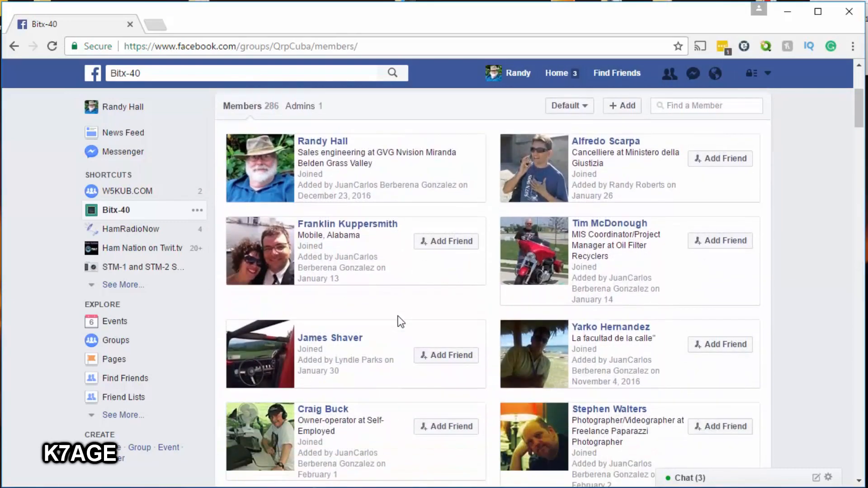
{"action": "left_click", "coordinate": [369, 272]}
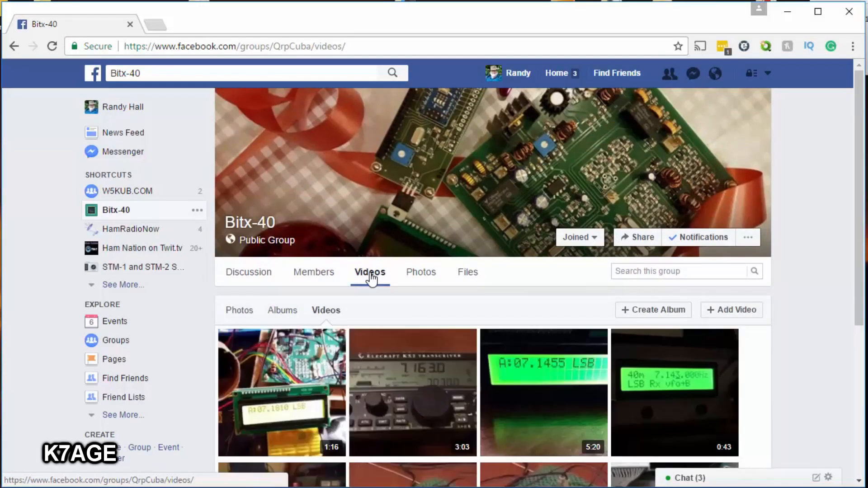
{"action": "scroll", "scroll_direction": "down", "scroll_amount": 3}
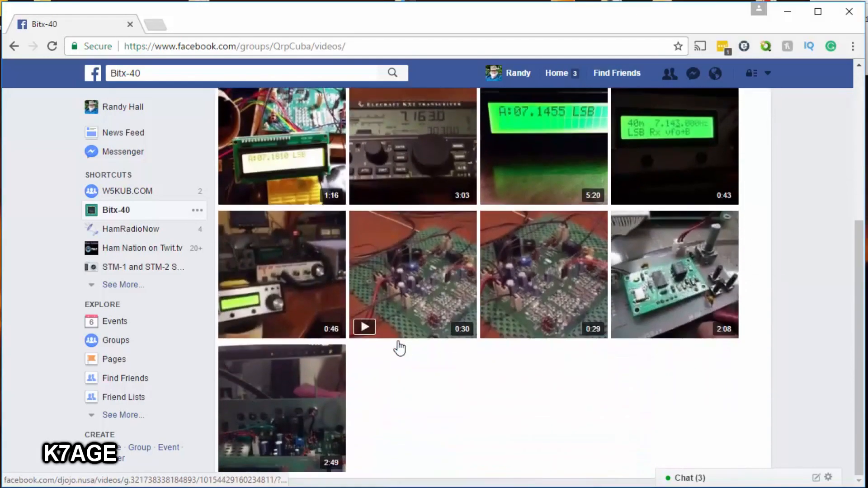
{"action": "left_click", "coordinate": [421, 272]}
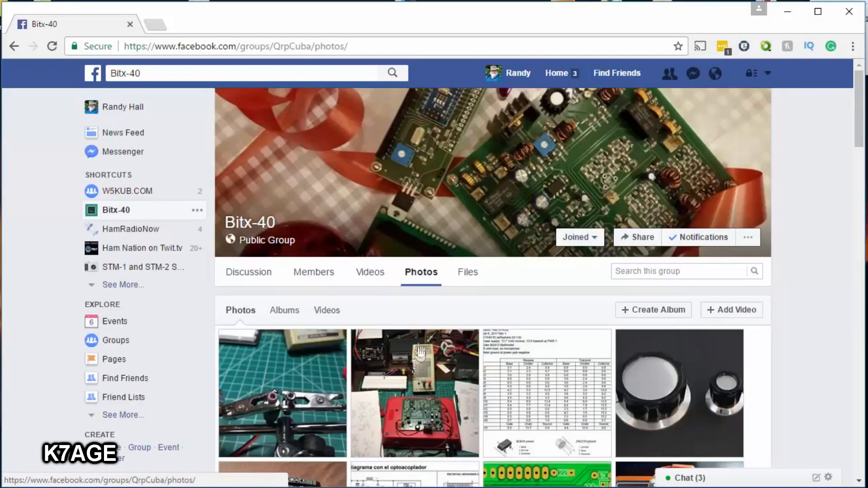
{"action": "scroll", "scroll_direction": "down", "scroll_amount": 3}
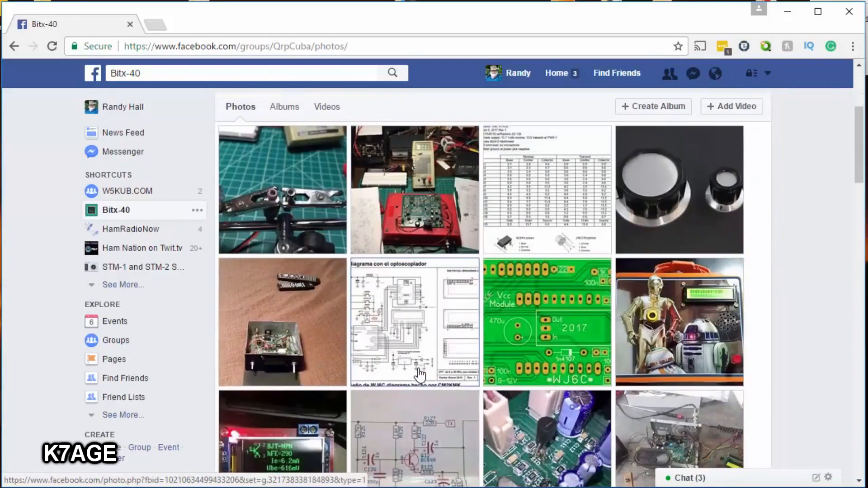
{"action": "scroll", "scroll_direction": "down", "scroll_amount": 3}
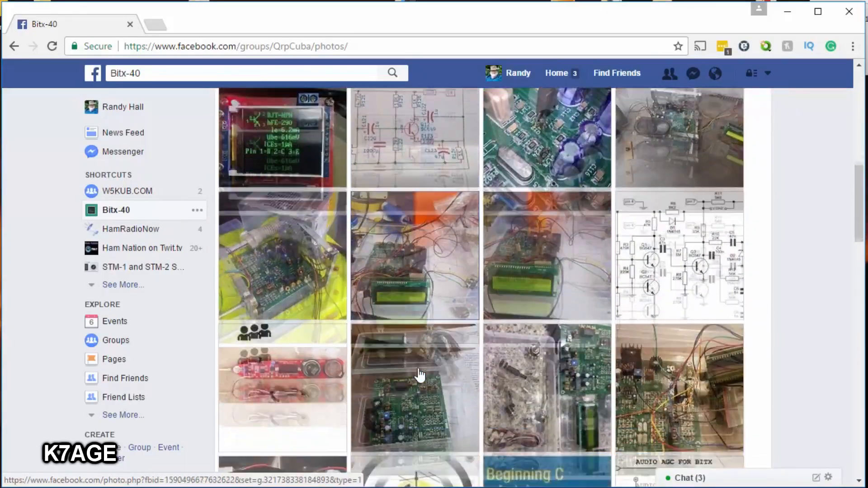
{"action": "scroll", "scroll_direction": "down", "scroll_amount": 3}
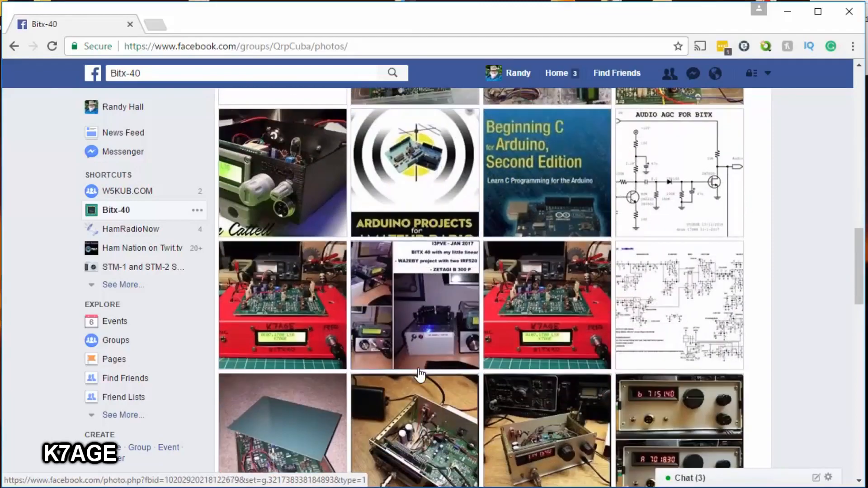
Browse the Bitx-40 group's shared Files list.
{"action": "left_click", "coordinate": [466, 272]}
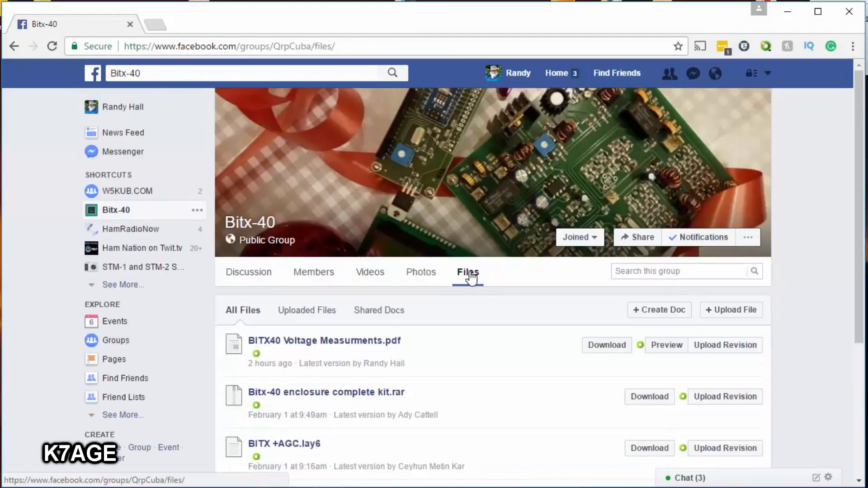
{"action": "scroll", "scroll_direction": "down", "scroll_amount": 3}
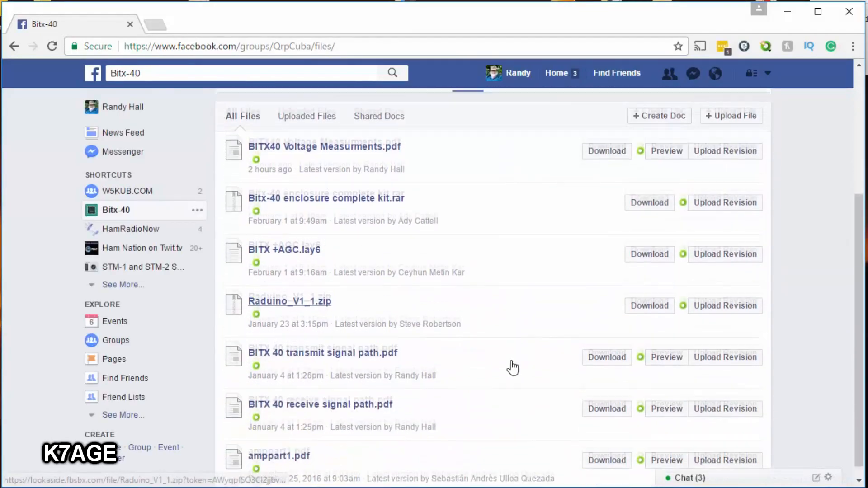
{"action": "scroll", "scroll_direction": "up", "scroll_amount": 3}
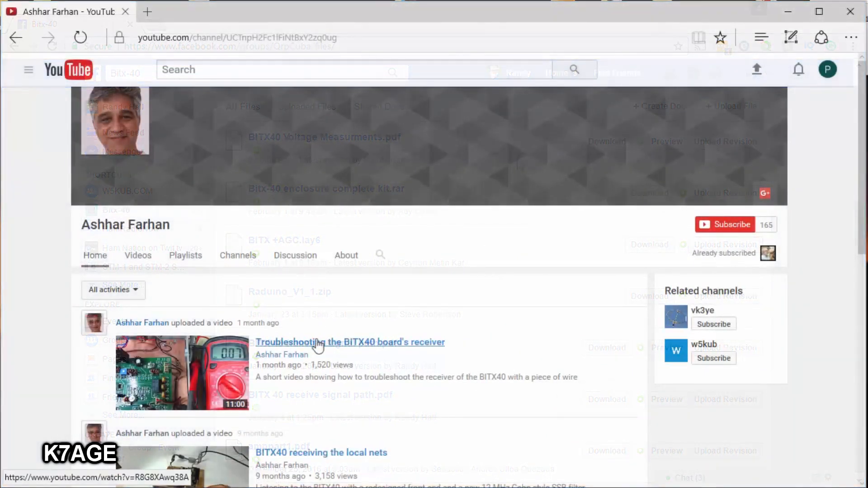
{"action": "left_click", "coordinate": [350, 342]}
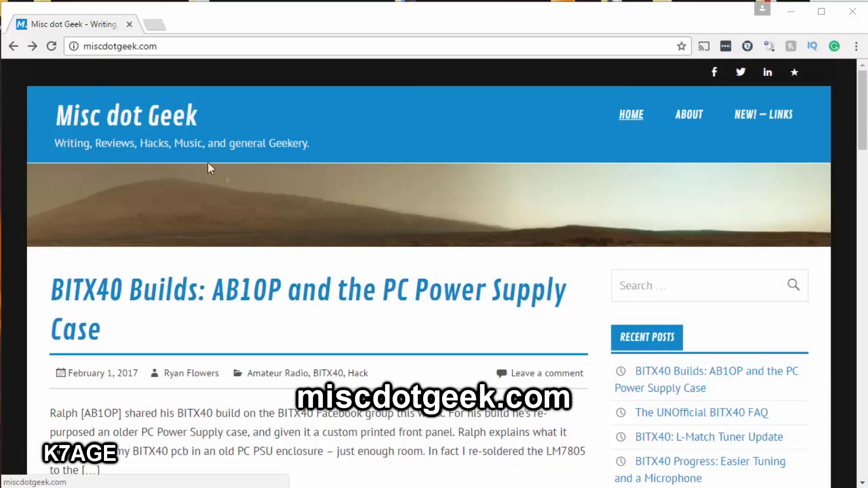
Open 'The UNOfficial BITX40 FAQ' post on Misc dot Geek and read down through its answers.
{"action": "scroll", "scroll_direction": "down", "scroll_amount": 3}
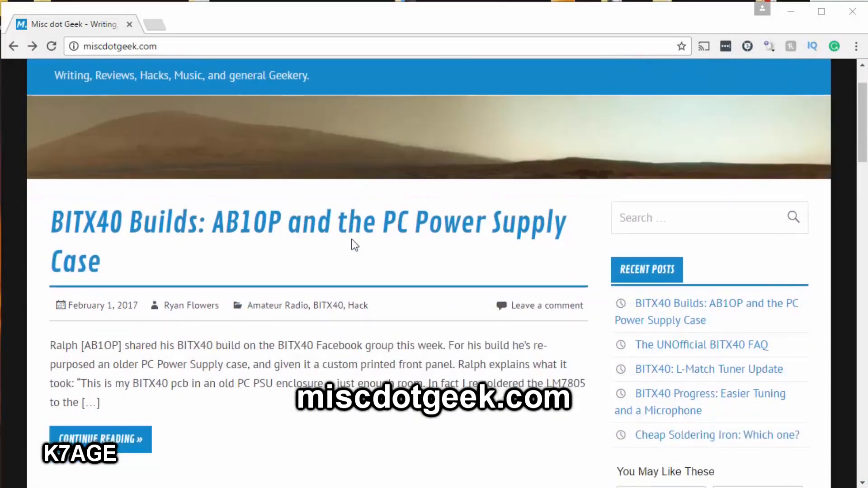
{"action": "scroll", "scroll_direction": "down", "scroll_amount": 3}
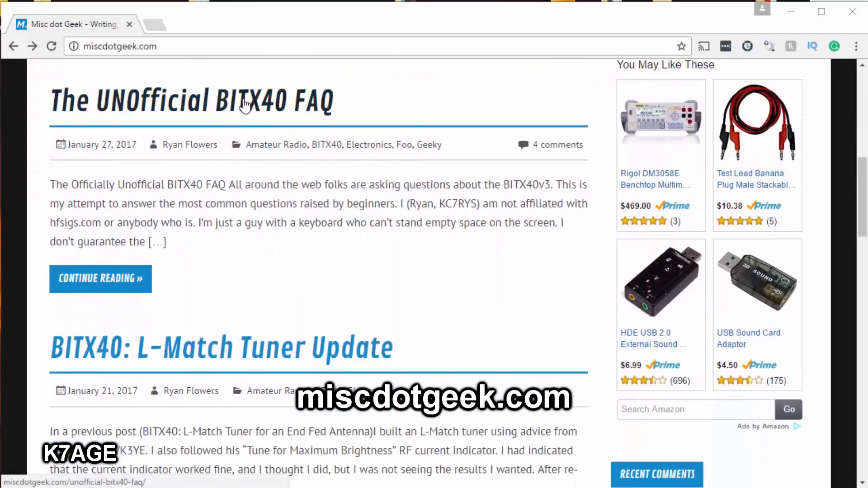
{"action": "left_click", "coordinate": [192, 101]}
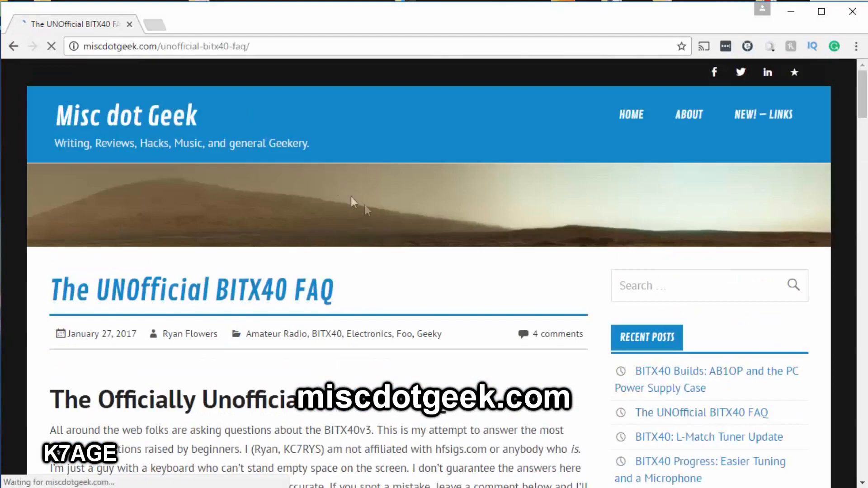
{"action": "scroll", "scroll_direction": "down", "scroll_amount": 3}
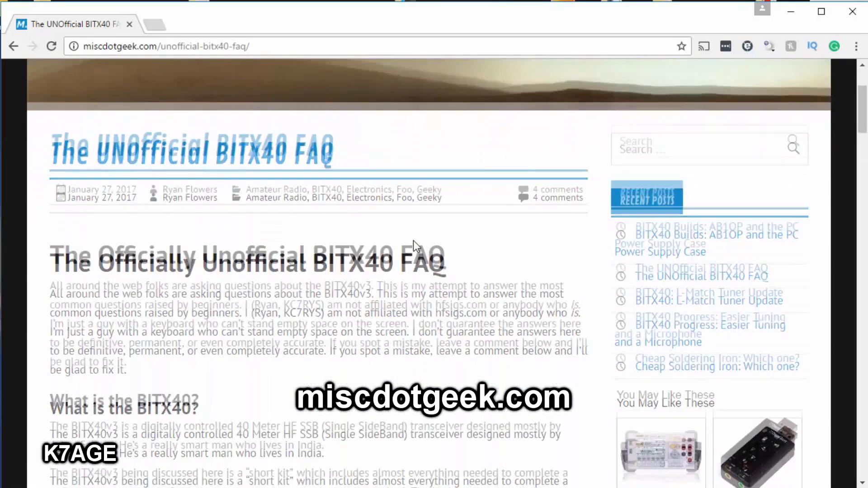
{"action": "scroll", "scroll_direction": "down", "scroll_amount": 3}
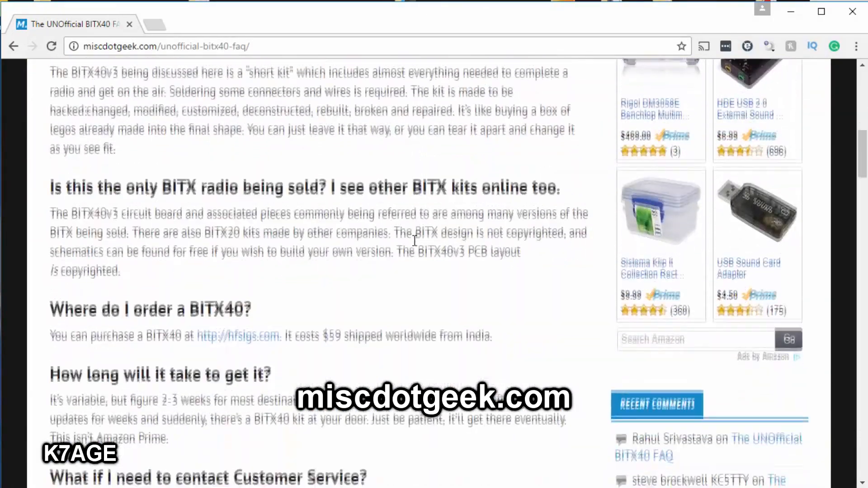
{"action": "scroll", "scroll_direction": "down", "scroll_amount": 3}
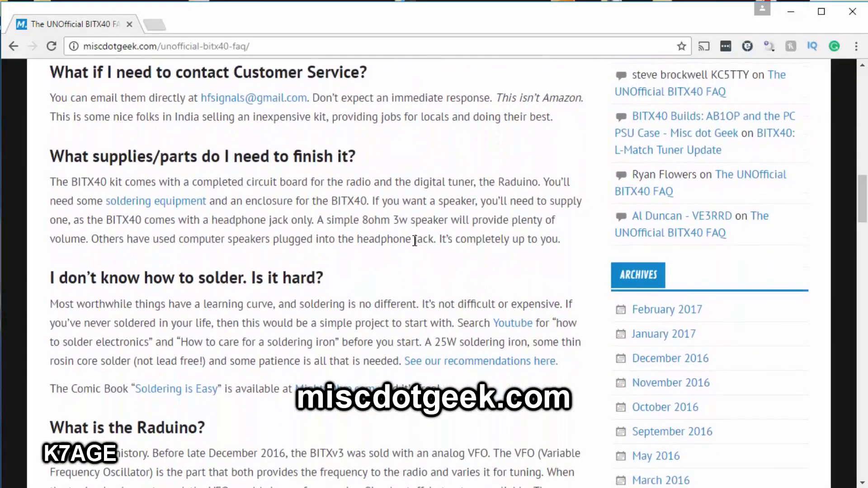
{"action": "scroll", "scroll_direction": "down", "scroll_amount": 3}
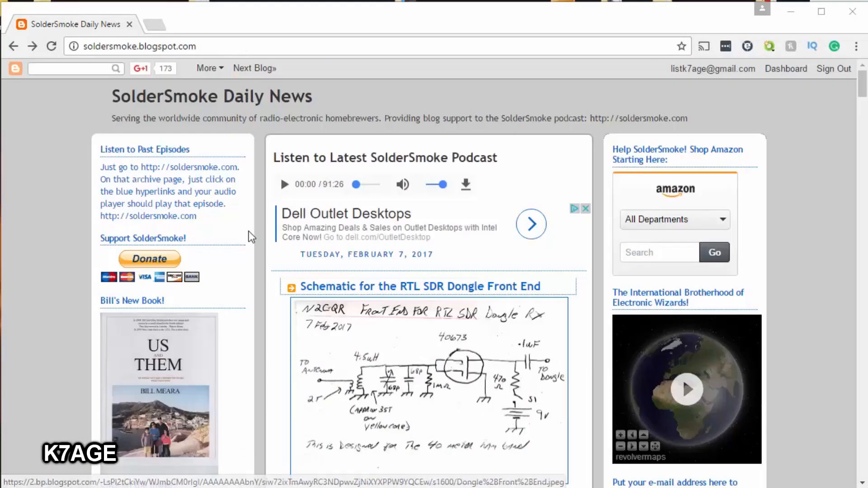
{"action": "mouse_move", "coordinate": [92, 129]}
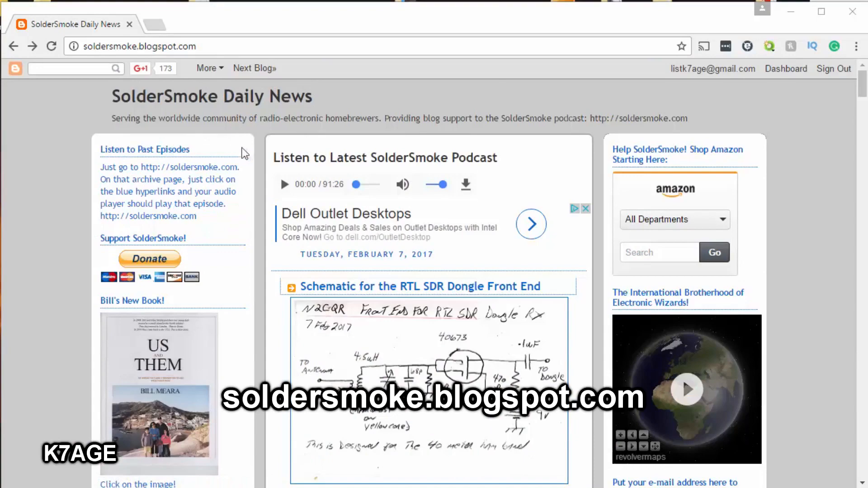
{"action": "mouse_move", "coordinate": [267, 284]}
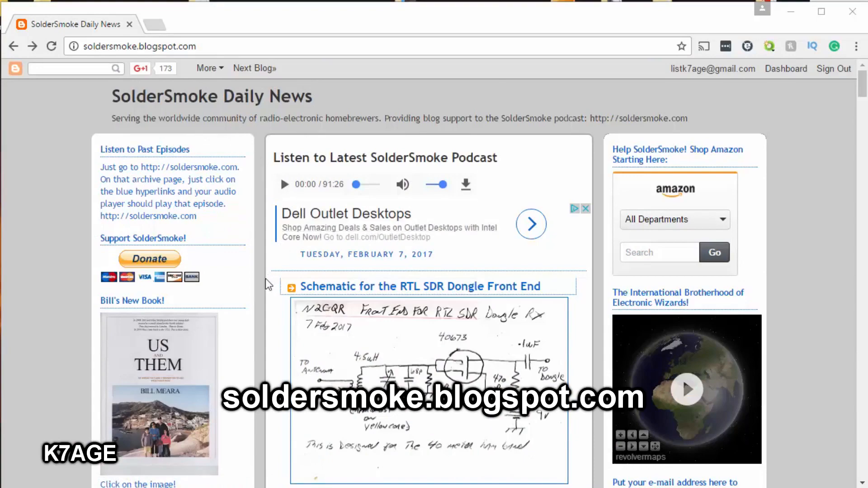
Filter the SolderSmoke blog to the BITX40Module label and browse those posts.
{"action": "scroll", "scroll_direction": "down", "scroll_amount": 3}
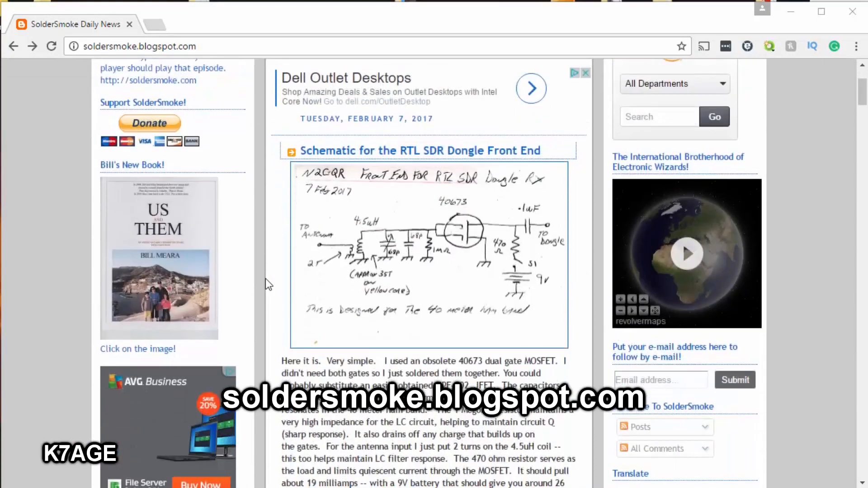
{"action": "scroll", "scroll_direction": "down", "scroll_amount": 3}
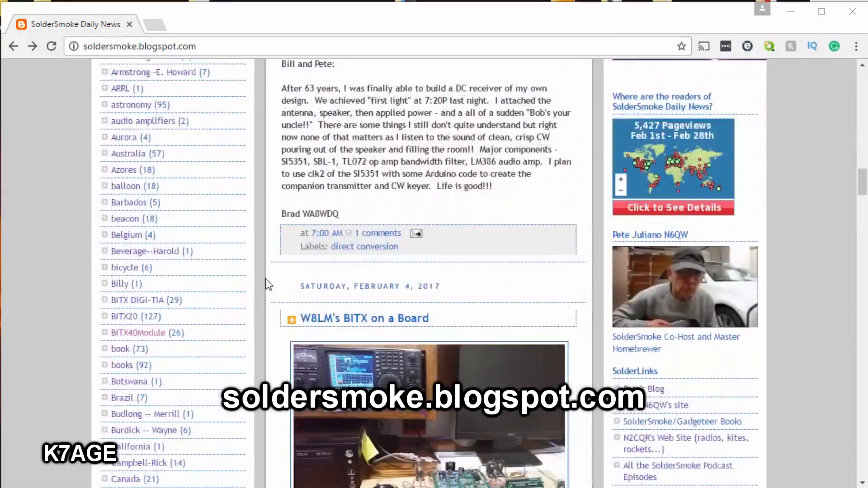
{"action": "scroll", "scroll_direction": "down", "scroll_amount": 3}
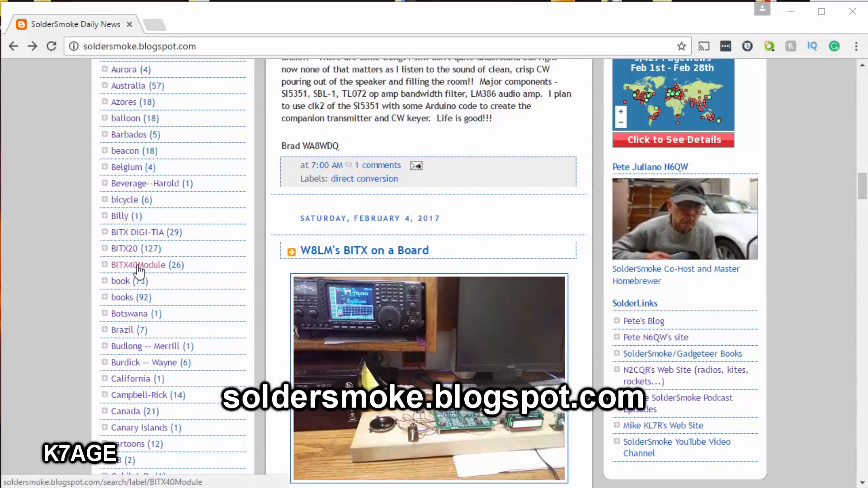
{"action": "left_click", "coordinate": [137, 265]}
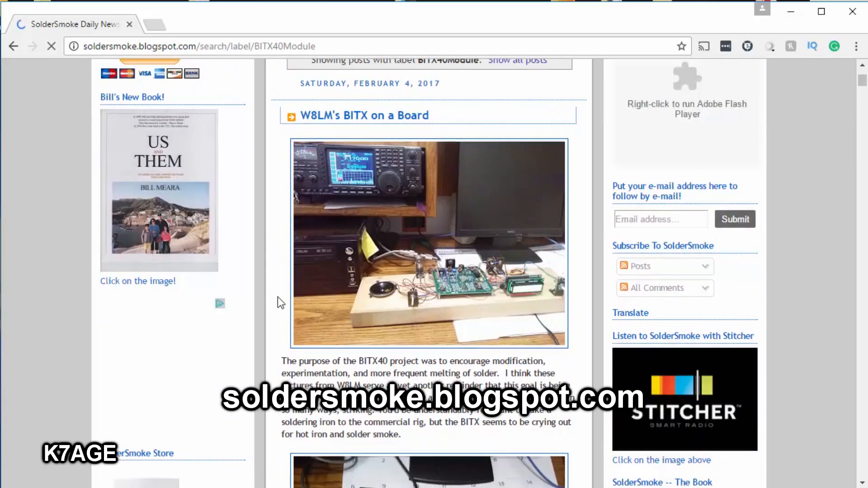
{"action": "scroll", "scroll_direction": "down", "scroll_amount": 3}
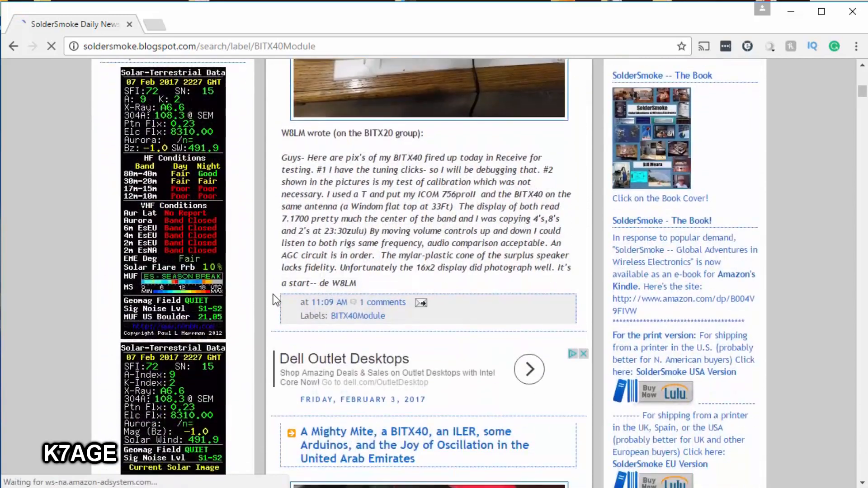
{"action": "scroll", "scroll_direction": "down", "scroll_amount": 3}
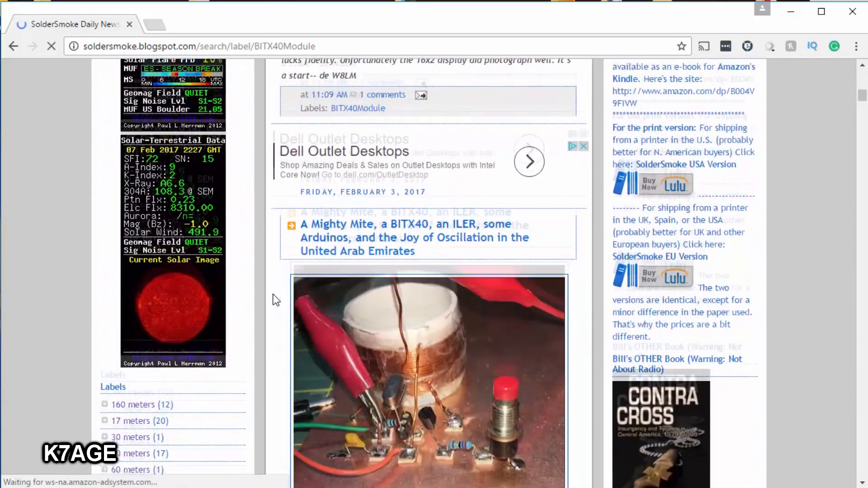
{"action": "scroll", "scroll_direction": "down", "scroll_amount": 3}
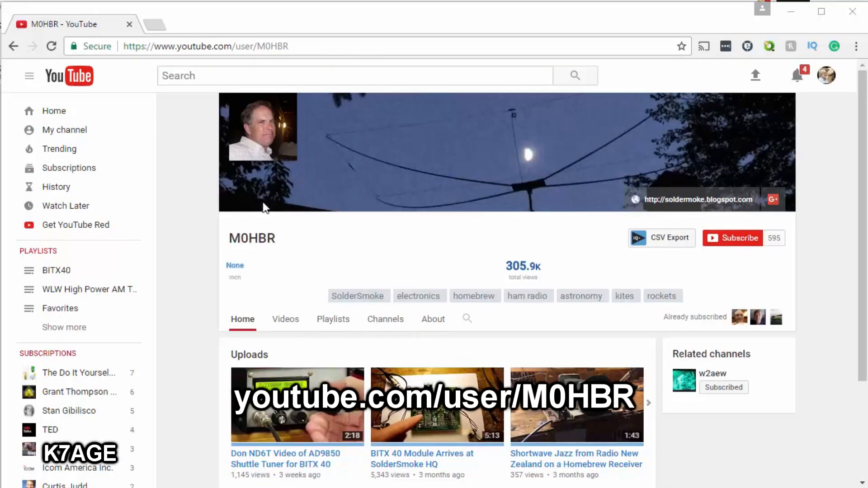
{"action": "mouse_move", "coordinate": [414, 422]}
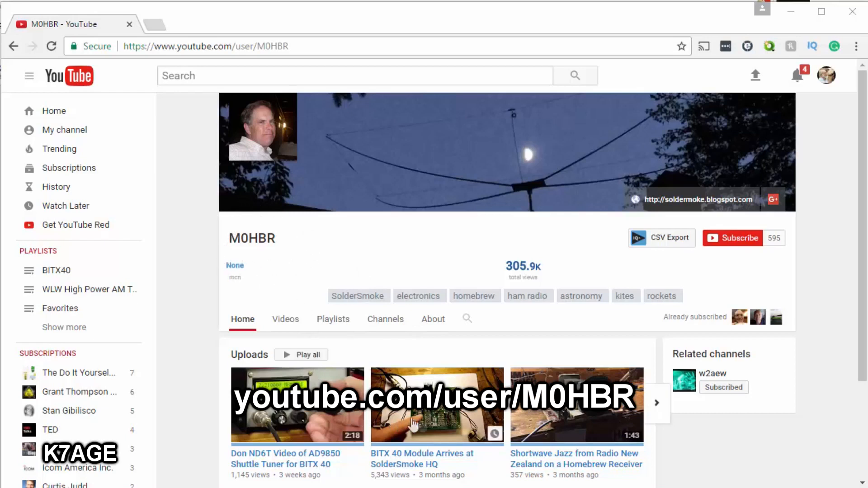
{"action": "mouse_move", "coordinate": [305, 418]}
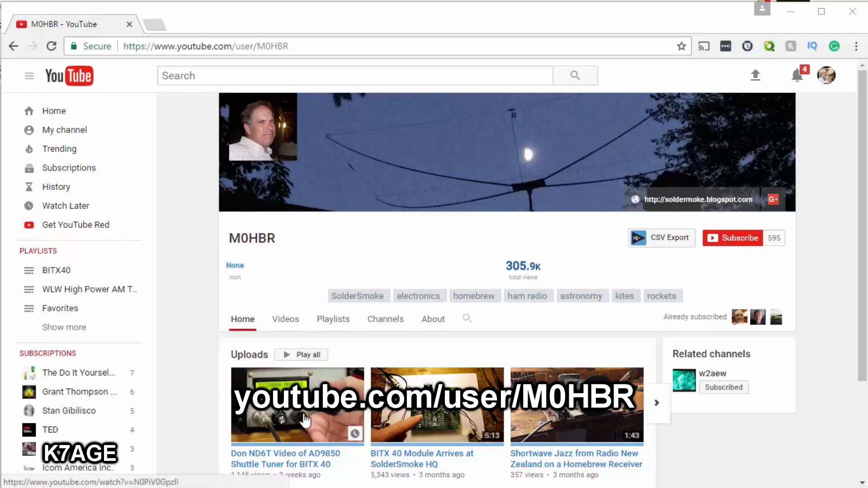
{"action": "mouse_move", "coordinate": [403, 267]}
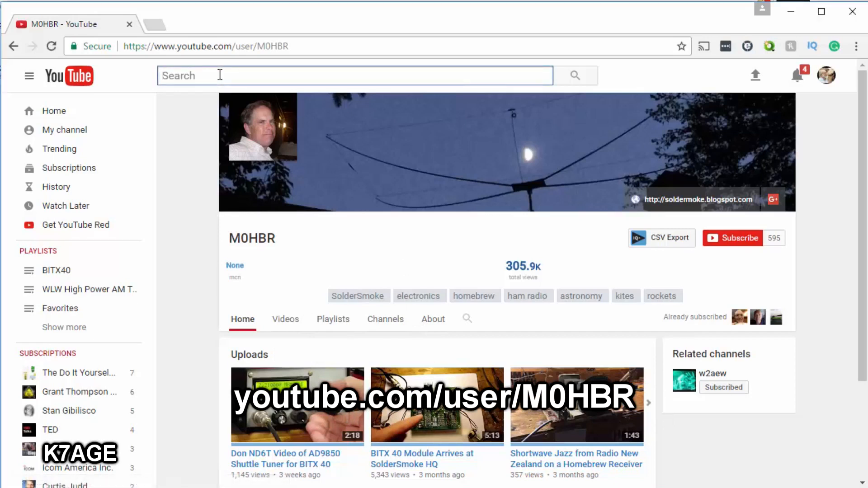
Search YouTube for 'bitx40' and scroll down through the video results.
{"action": "type", "text": "bi"}
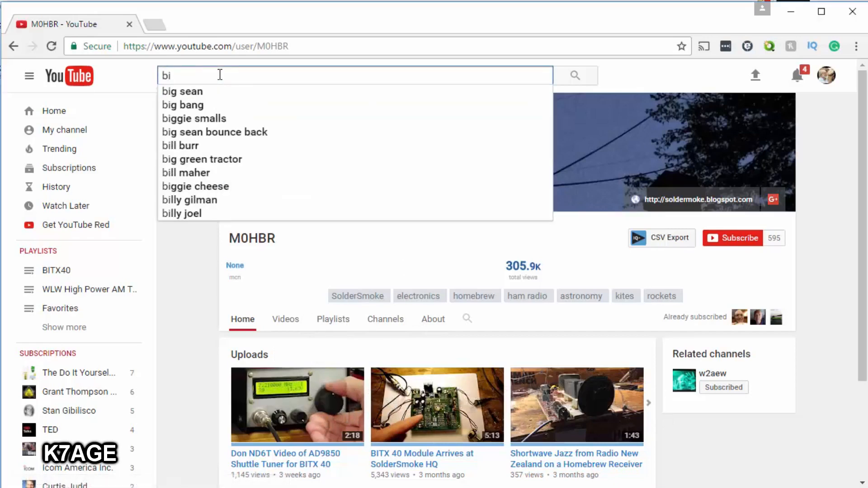
{"action": "type", "text": "tx40"}
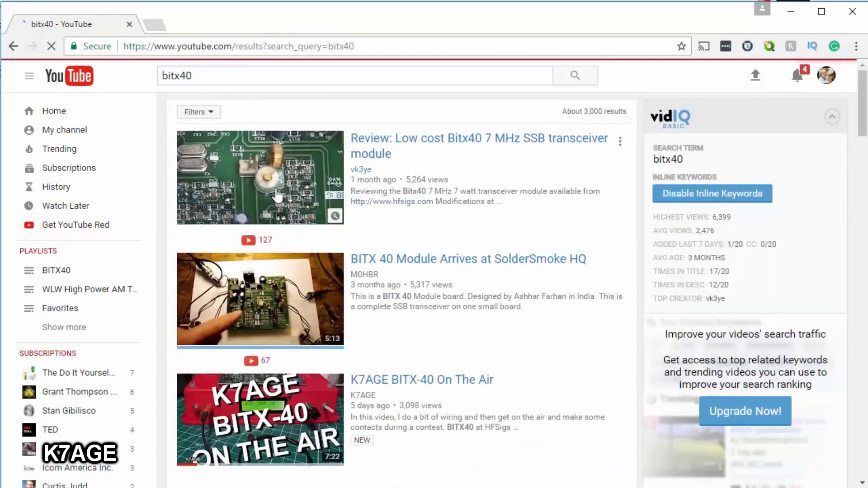
{"action": "left_click", "coordinate": [832, 117]}
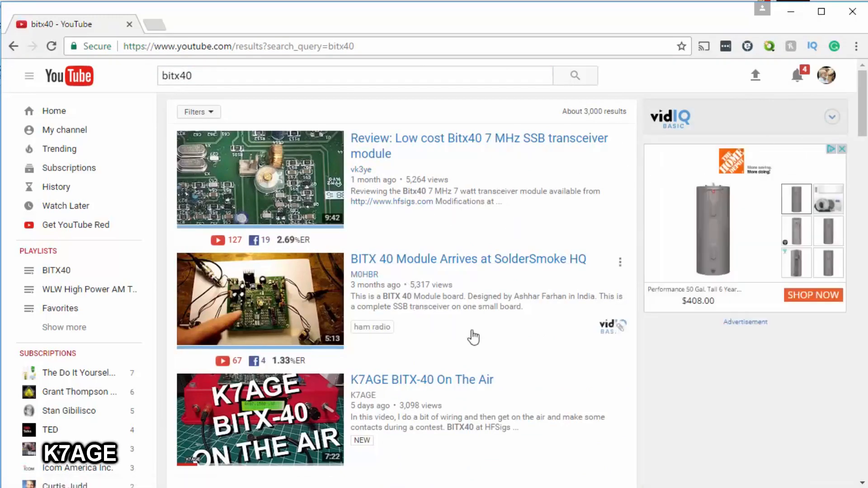
{"action": "scroll", "scroll_direction": "down", "scroll_amount": 3}
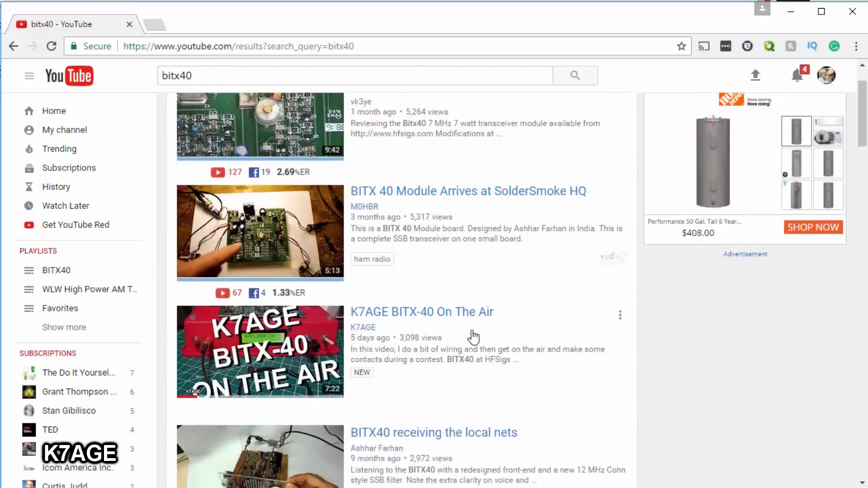
{"action": "scroll", "scroll_direction": "down", "scroll_amount": 3}
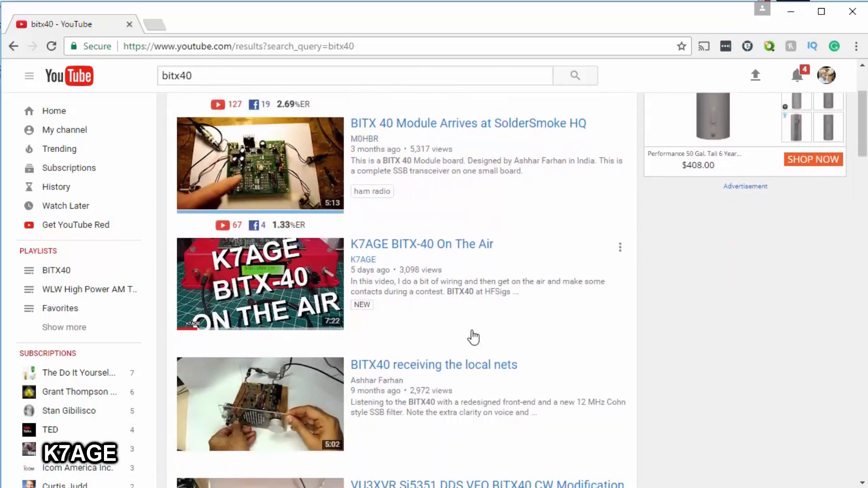
{"action": "scroll", "scroll_direction": "down", "scroll_amount": 3}
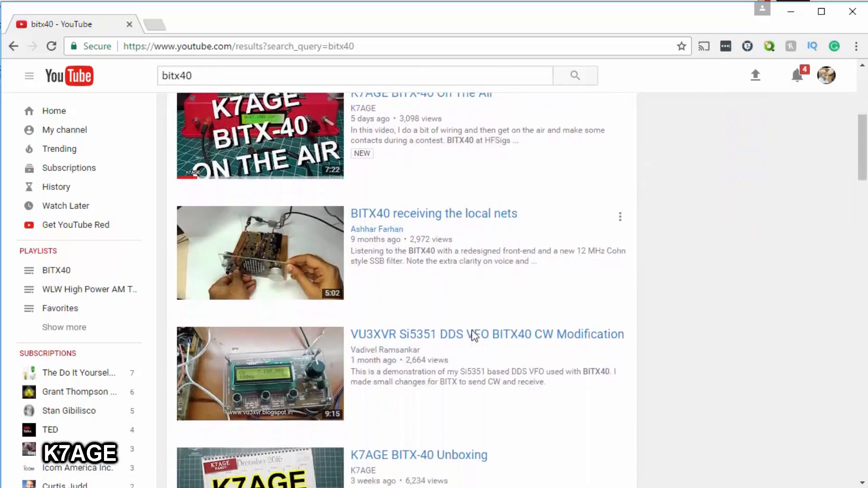
{"action": "scroll", "scroll_direction": "down", "scroll_amount": 3}
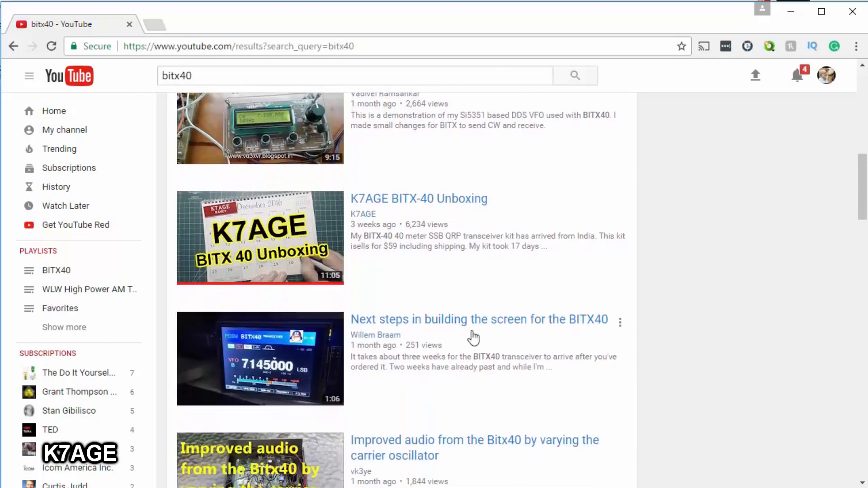
{"action": "scroll", "scroll_direction": "down", "scroll_amount": 3}
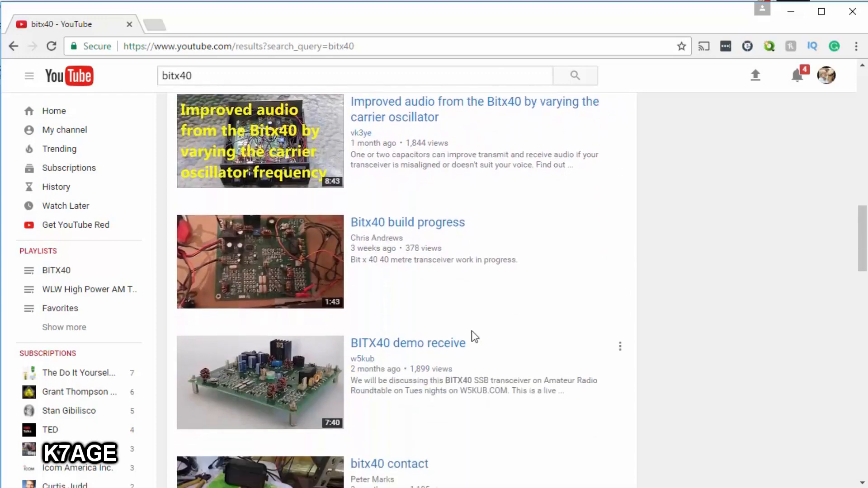
{"action": "scroll", "scroll_direction": "down", "scroll_amount": 3}
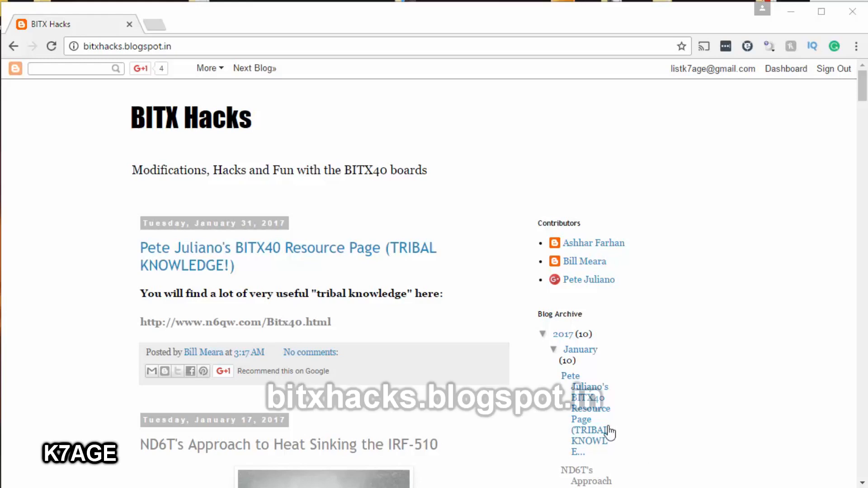
{"action": "mouse_move", "coordinate": [438, 209]}
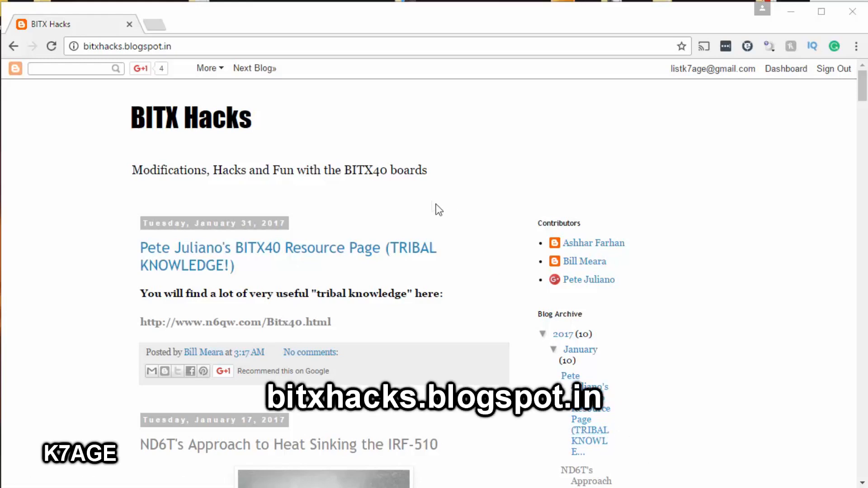
{"action": "mouse_move", "coordinate": [120, 108]}
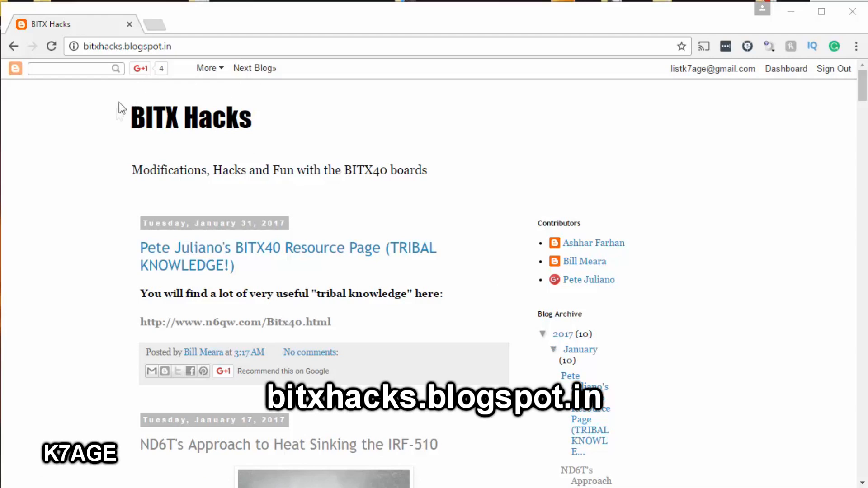
{"action": "mouse_move", "coordinate": [290, 250]}
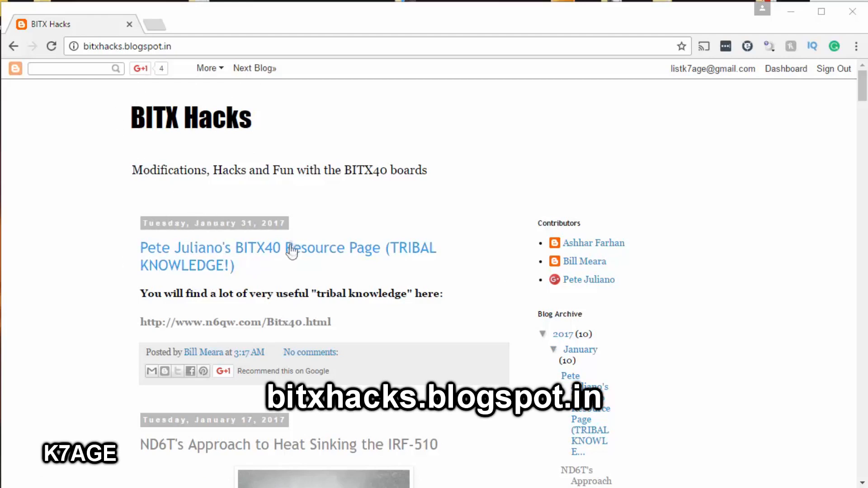
{"action": "mouse_move", "coordinate": [178, 289]}
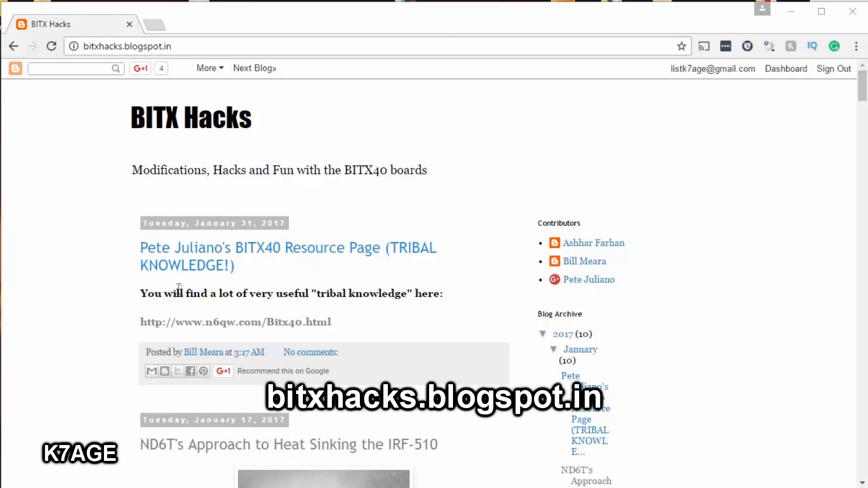
{"action": "mouse_move", "coordinate": [404, 300]}
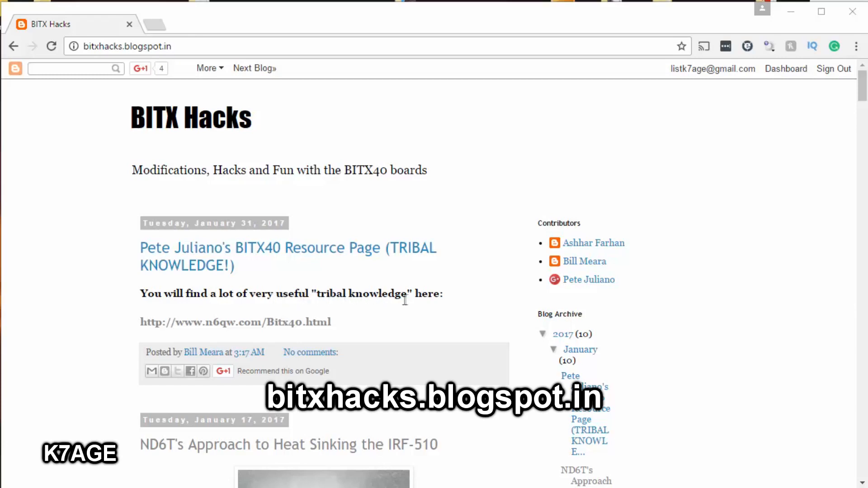
Scroll the BITX Hacks blog down to the ND6T heat-sinking post.
{"action": "scroll", "scroll_direction": "down", "scroll_amount": 3}
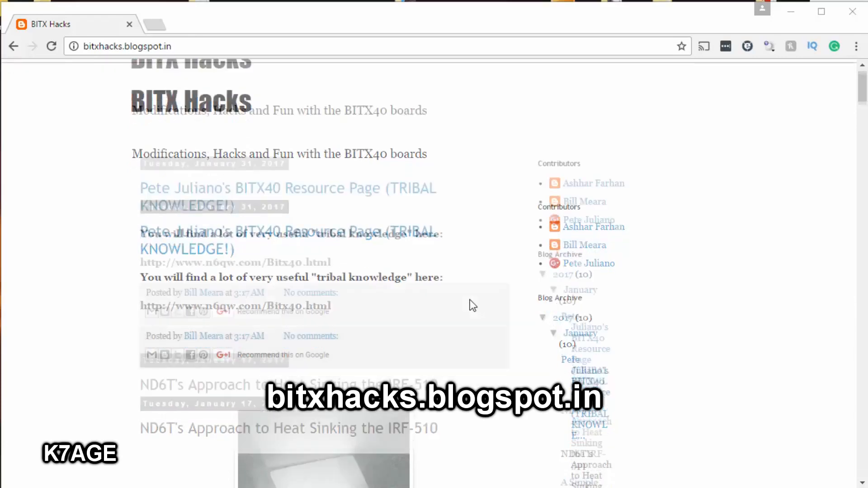
{"action": "scroll", "scroll_direction": "down", "scroll_amount": 3}
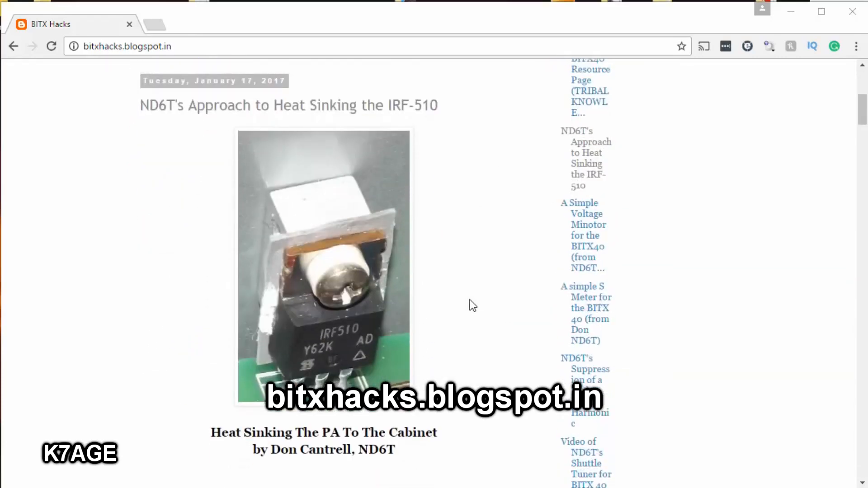
{"action": "scroll", "scroll_direction": "down", "scroll_amount": 3}
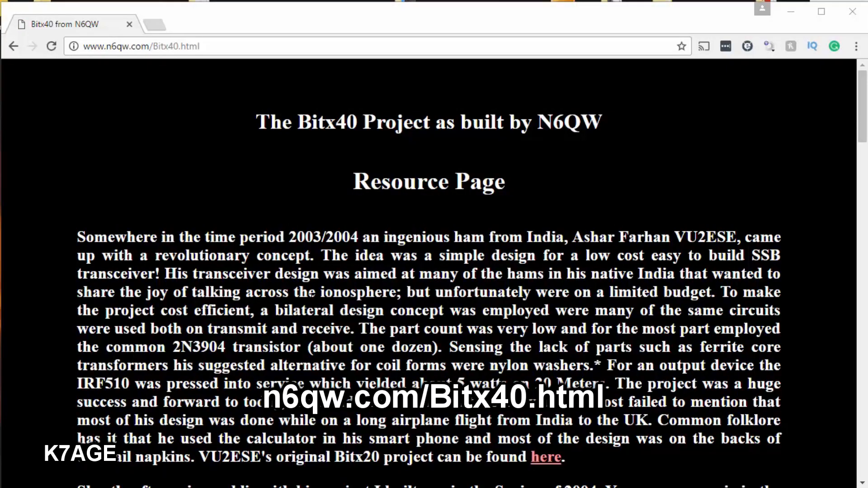
Scroll the N6QW Bitx40 page down to the Phase 1–8 build table and post script.
{"action": "scroll", "scroll_direction": "down", "scroll_amount": 3}
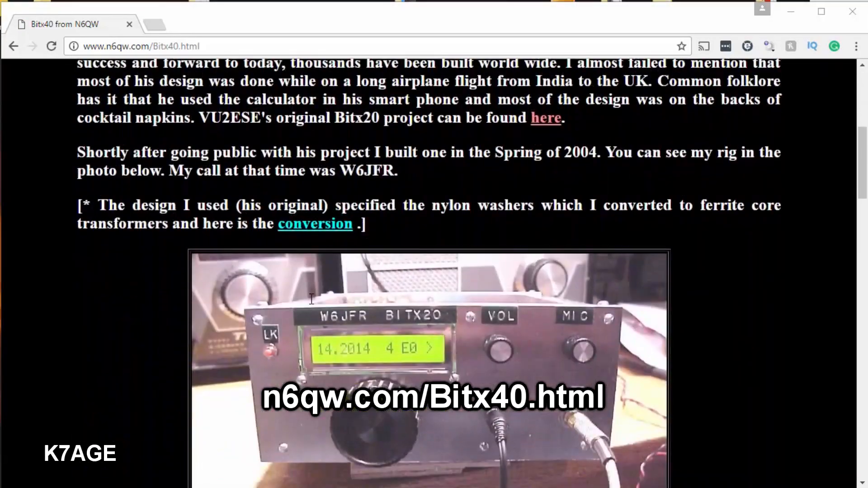
{"action": "scroll", "scroll_direction": "down", "scroll_amount": 3}
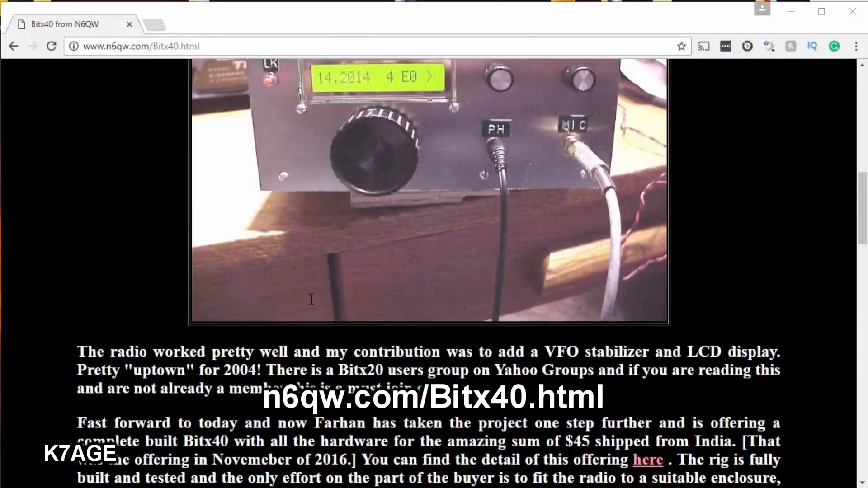
{"action": "scroll", "scroll_direction": "down", "scroll_amount": 3}
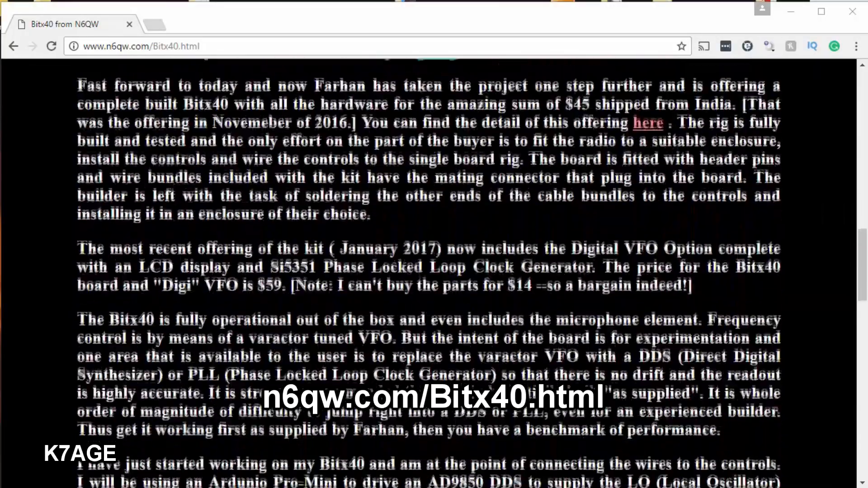
{"action": "scroll", "scroll_direction": "down", "scroll_amount": 3}
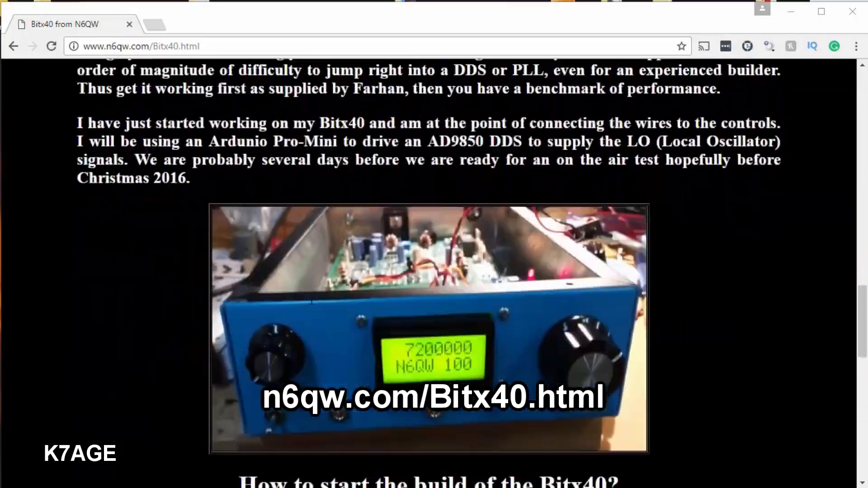
{"action": "scroll", "scroll_direction": "down", "scroll_amount": 3}
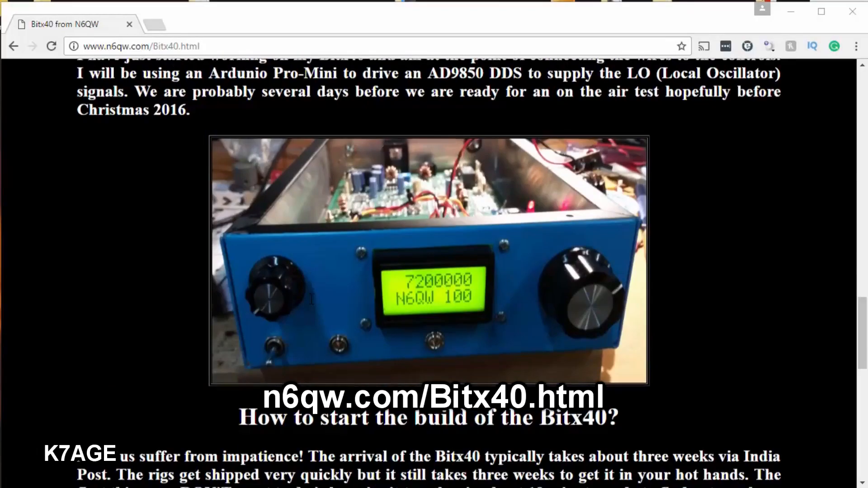
{"action": "scroll", "scroll_direction": "down", "scroll_amount": 3}
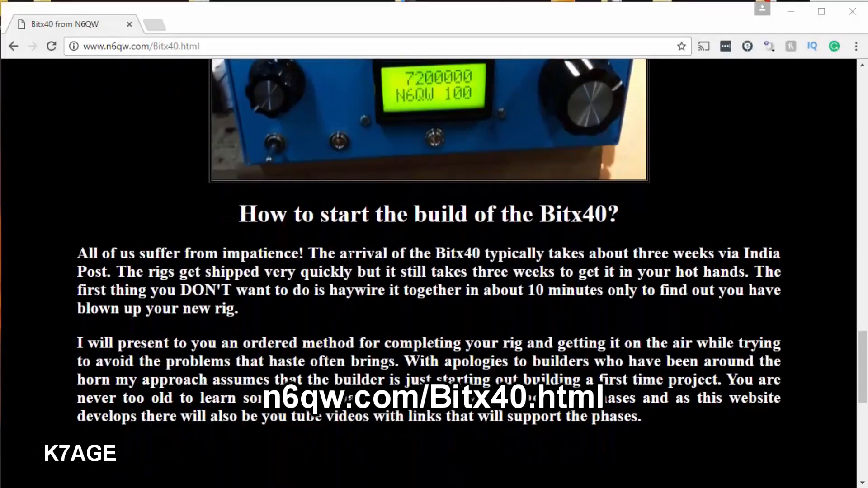
{"action": "scroll", "scroll_direction": "down", "scroll_amount": 3}
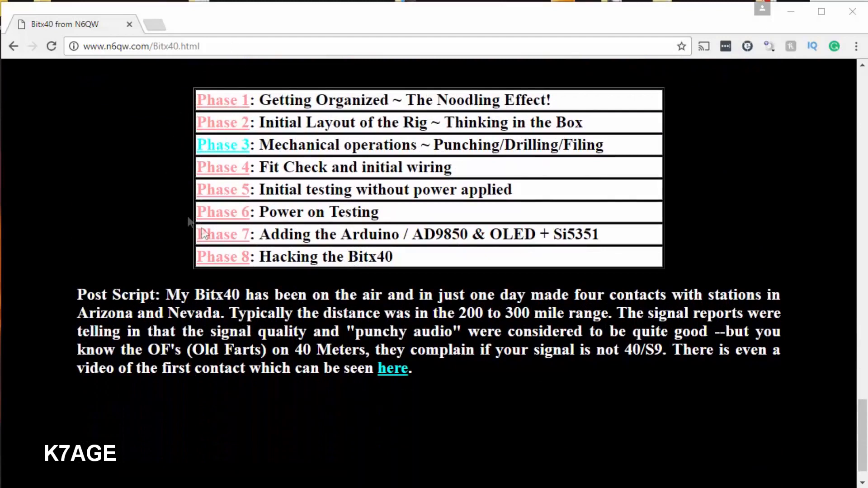
{"action": "mouse_move", "coordinate": [250, 226]}
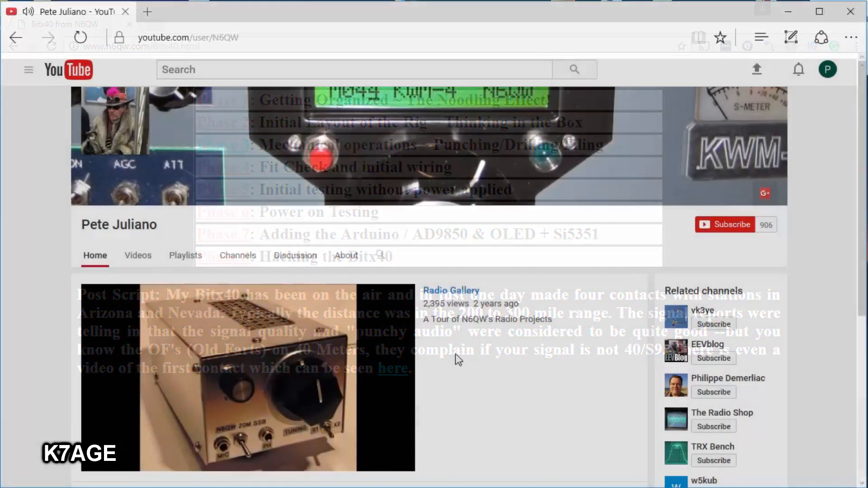
Show the N6QW channel's Videos uploads, including Bitx40 Talks it Up ~ 1st Contact!
{"action": "left_click", "coordinate": [137, 255]}
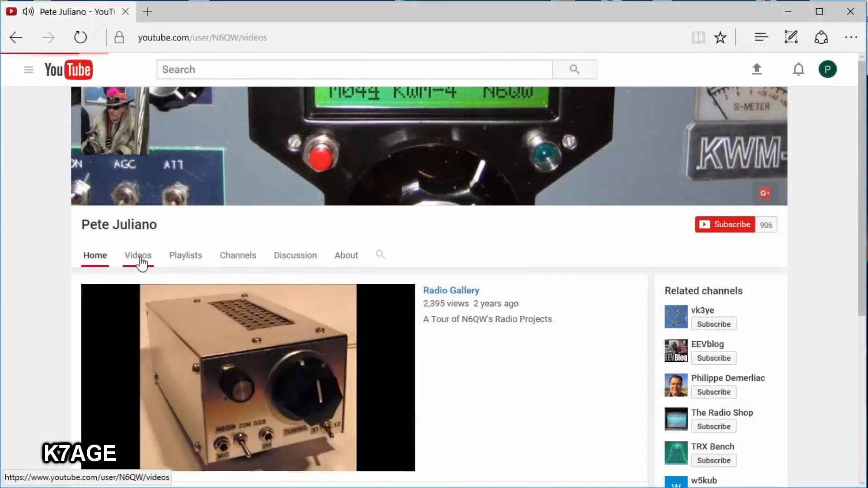
{"action": "left_click", "coordinate": [138, 255]}
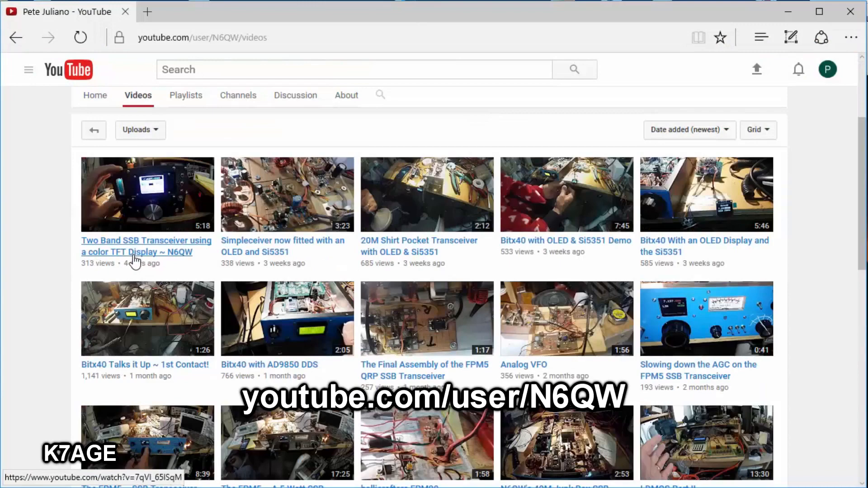
{"action": "scroll", "scroll_direction": "down", "scroll_amount": 3}
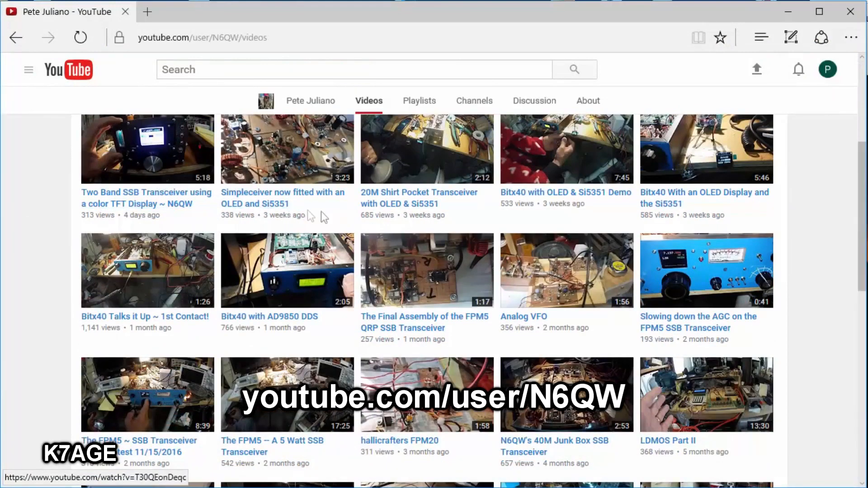
{"action": "mouse_move", "coordinate": [517, 184]}
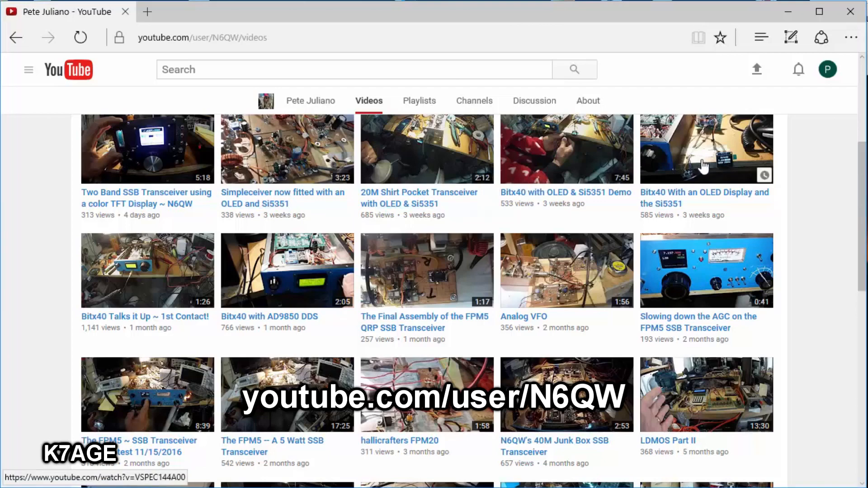
{"action": "mouse_move", "coordinate": [343, 271]}
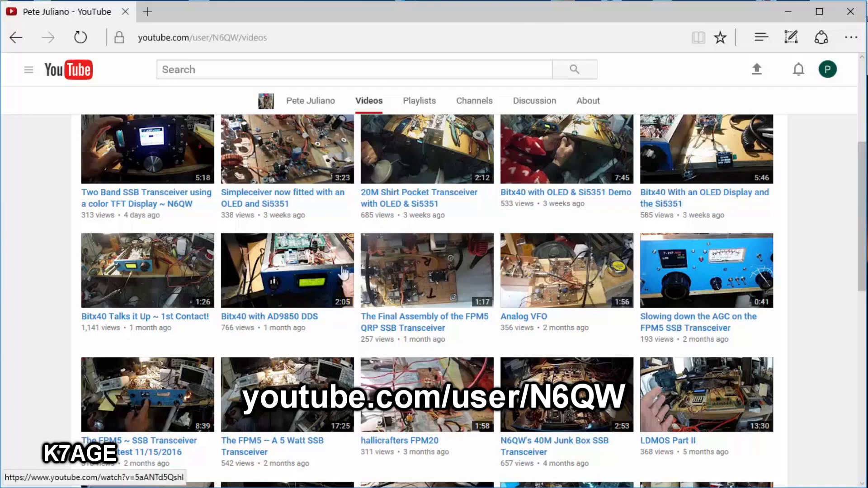
{"action": "mouse_move", "coordinate": [132, 267]}
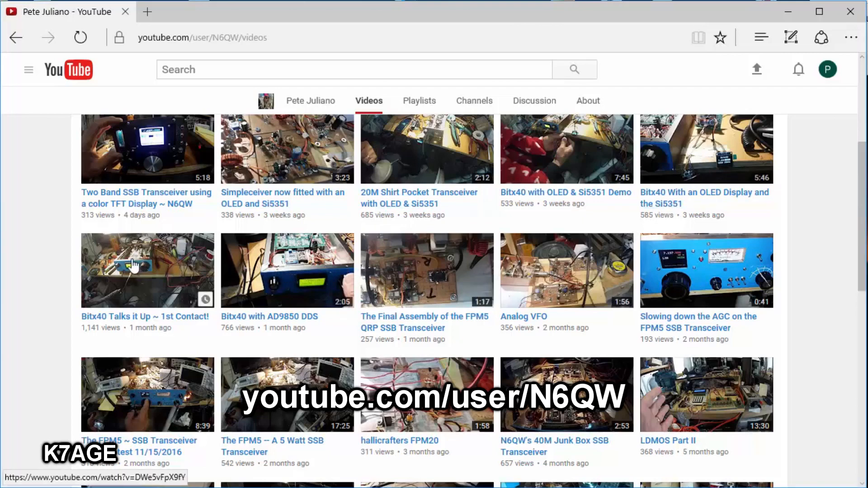
{"action": "mouse_move", "coordinate": [313, 398]}
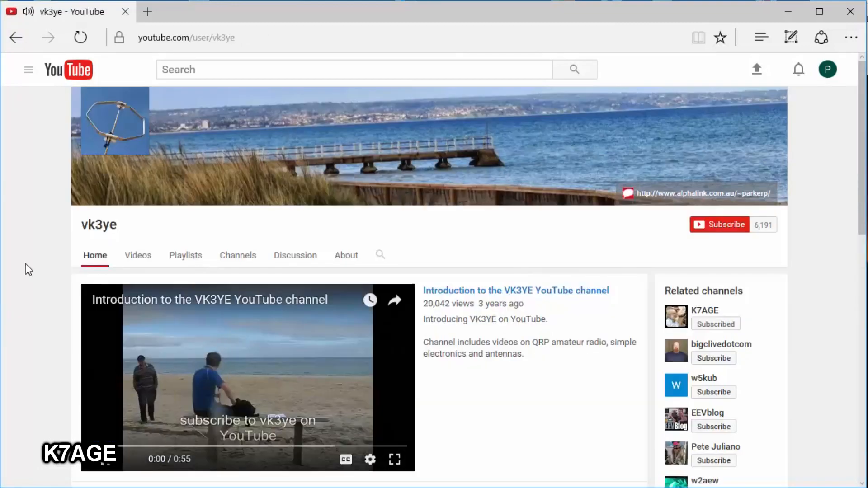
Browse the VK3YE channel home, then its Videos uploads including Bitx40 to Bitx40 contact with VK3SL/P.
{"action": "left_click", "coordinate": [247, 376]}
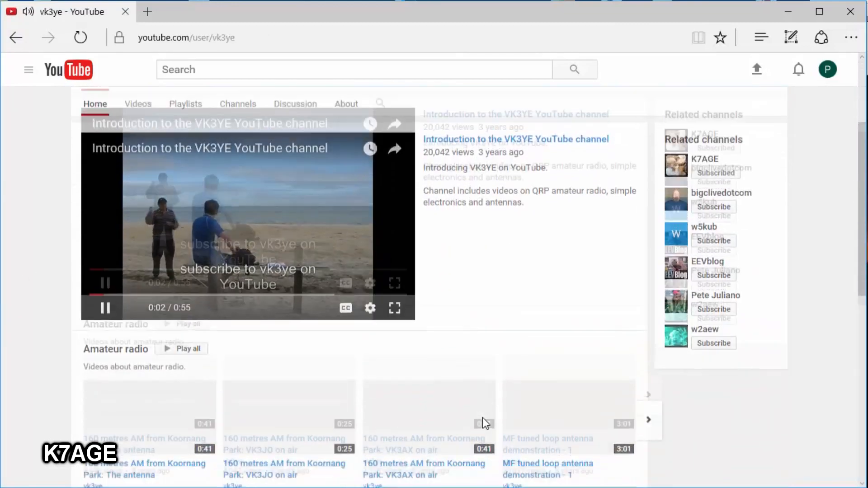
{"action": "scroll", "scroll_direction": "down", "scroll_amount": 3}
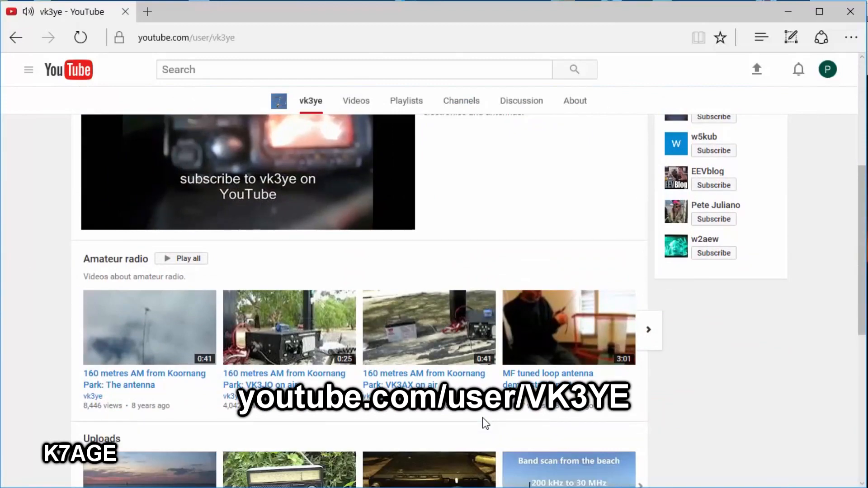
{"action": "scroll", "scroll_direction": "up", "scroll_amount": 3}
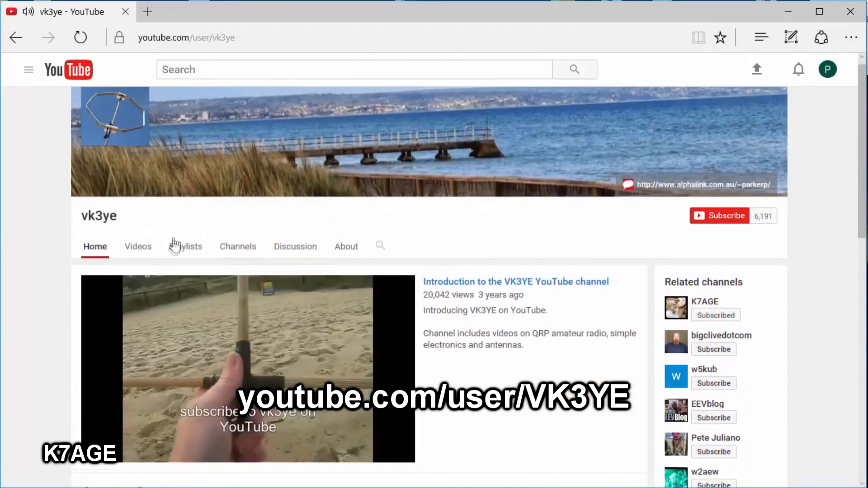
{"action": "left_click", "coordinate": [138, 246]}
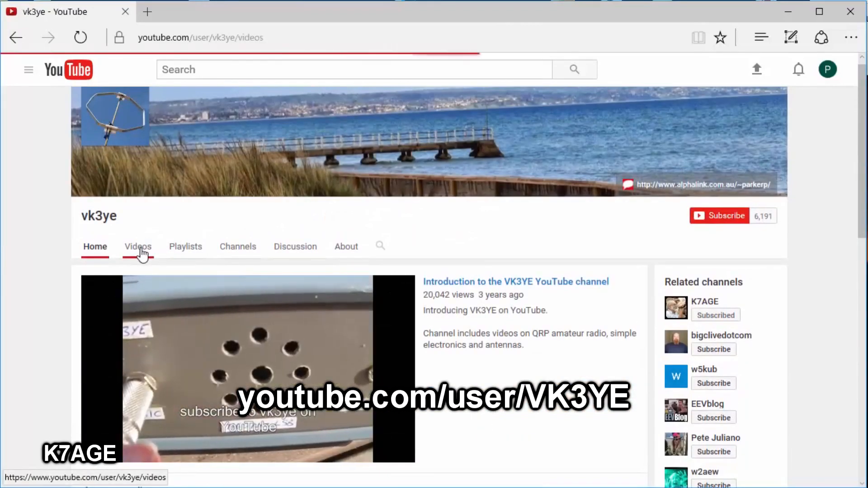
{"action": "left_click", "coordinate": [138, 246]}
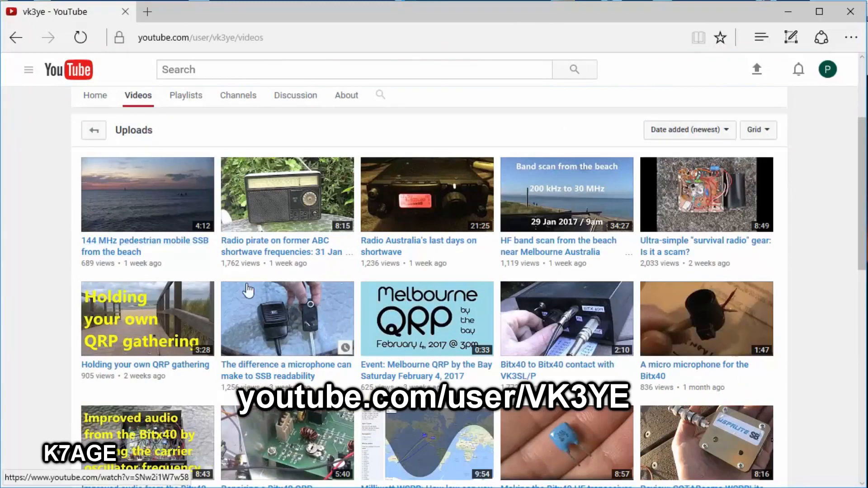
{"action": "mouse_move", "coordinate": [222, 326]}
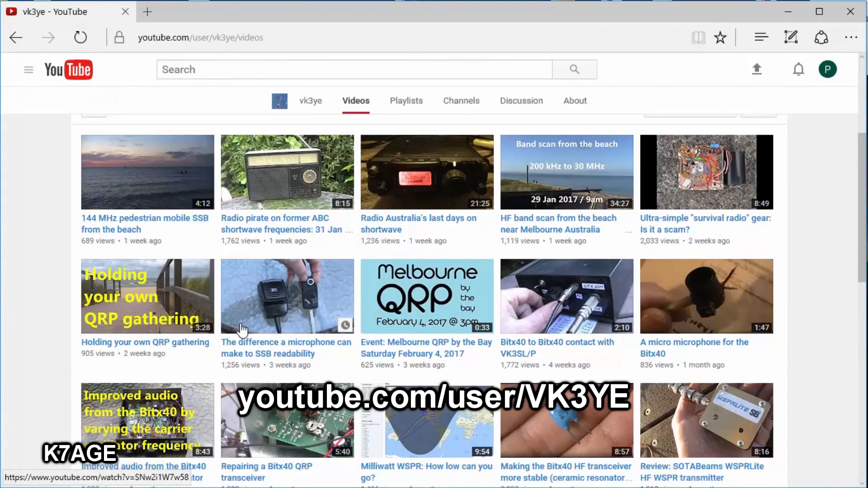
{"action": "mouse_move", "coordinate": [567, 310]}
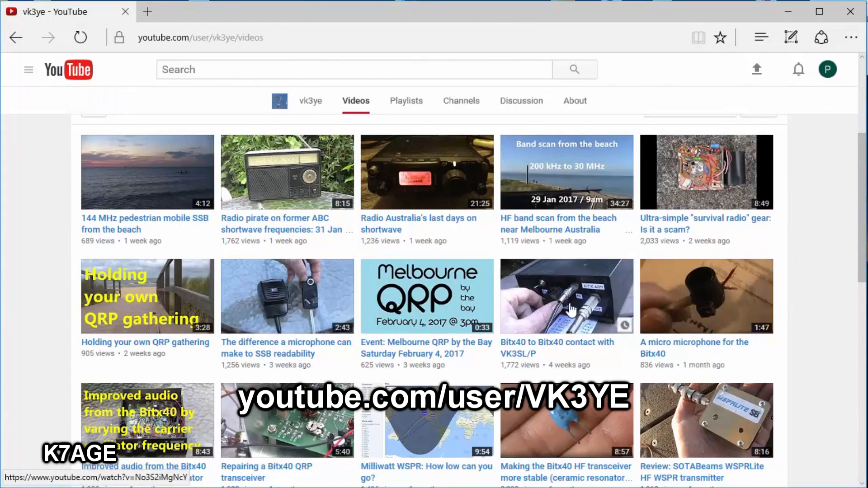
{"action": "scroll", "scroll_direction": "down", "scroll_amount": 3}
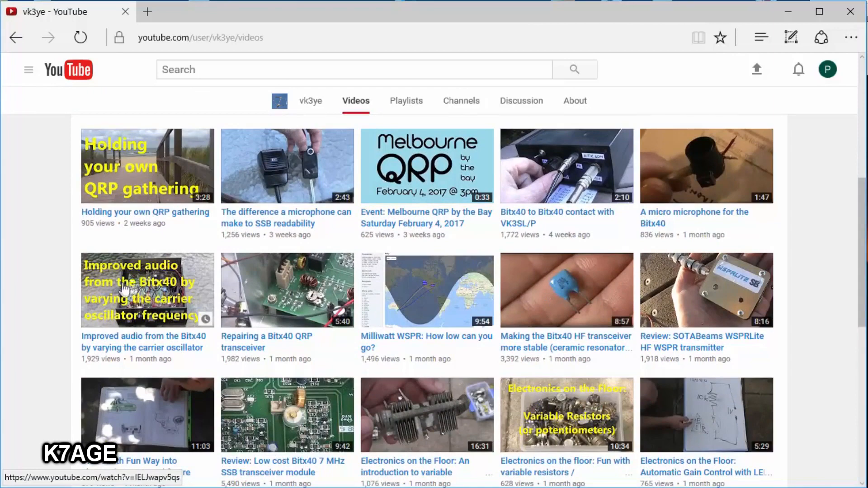
{"action": "mouse_move", "coordinate": [542, 440]}
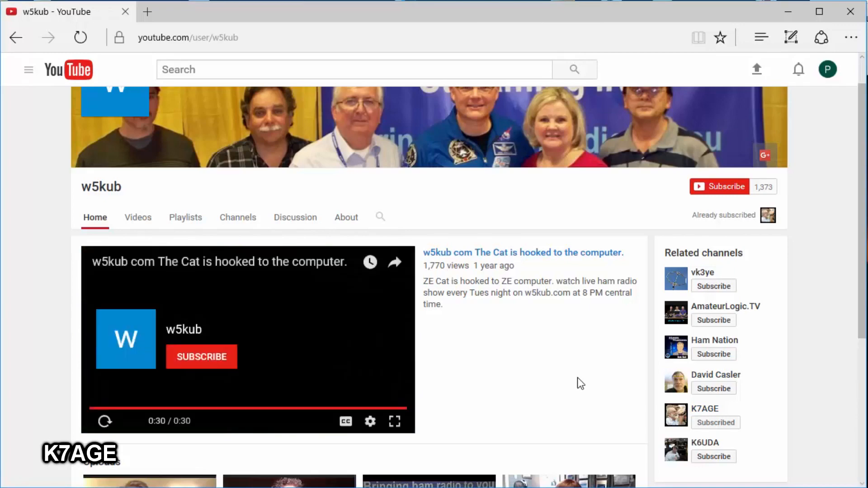
{"action": "left_click", "coordinate": [137, 217]}
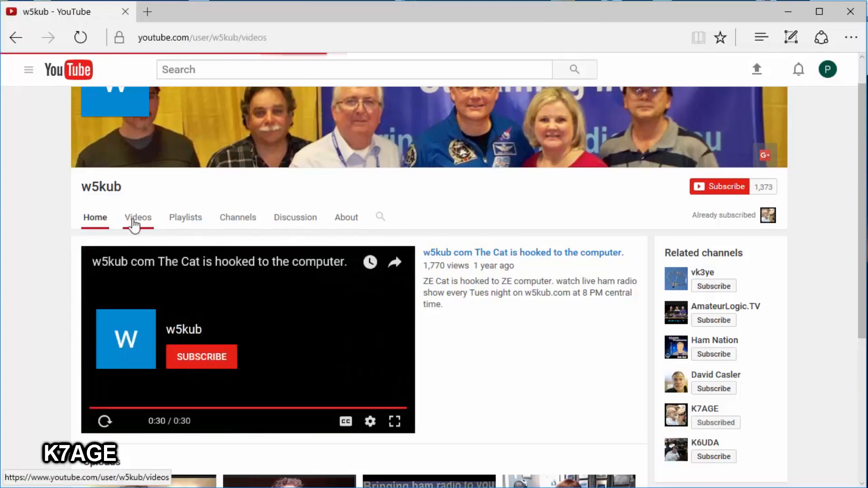
{"action": "left_click", "coordinate": [137, 217]}
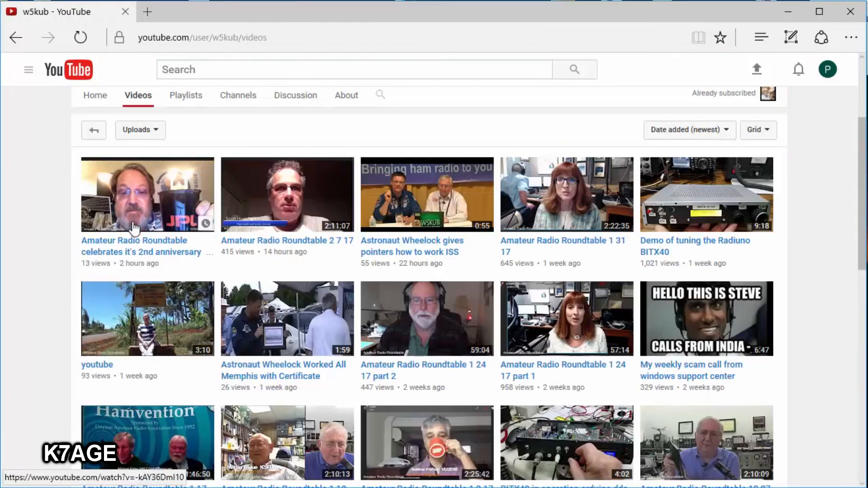
{"action": "mouse_move", "coordinate": [631, 213]}
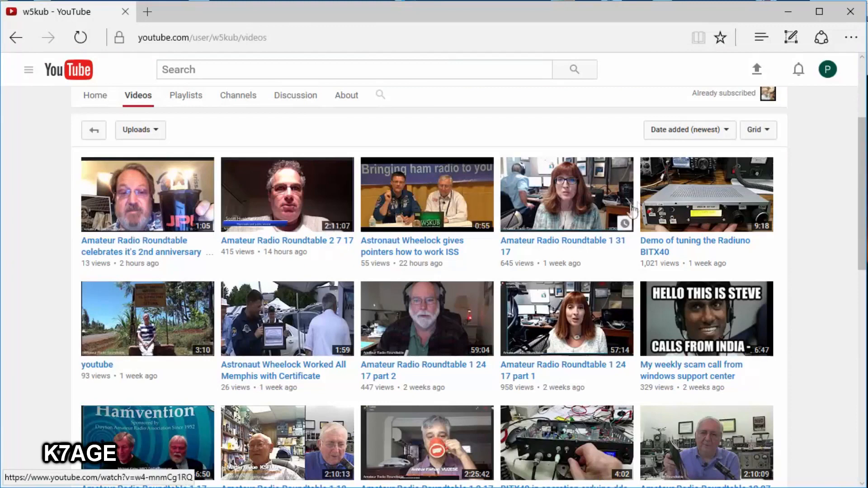
{"action": "mouse_move", "coordinate": [694, 193]}
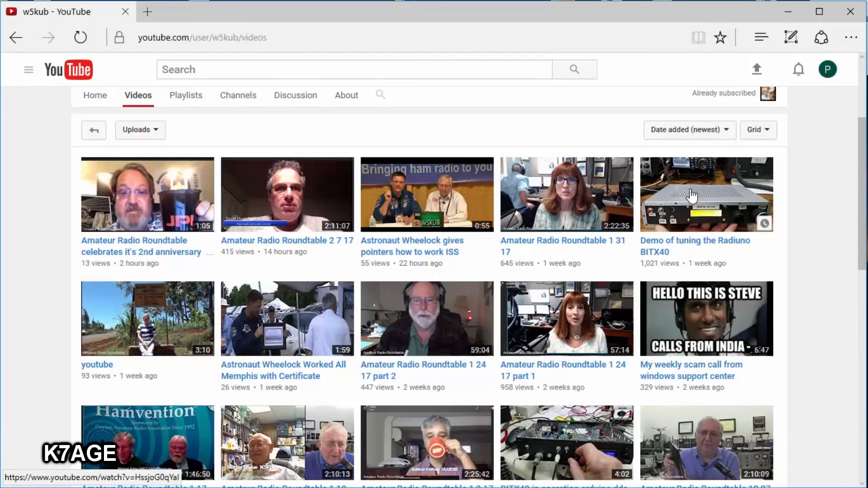
{"action": "mouse_move", "coordinate": [426, 318]}
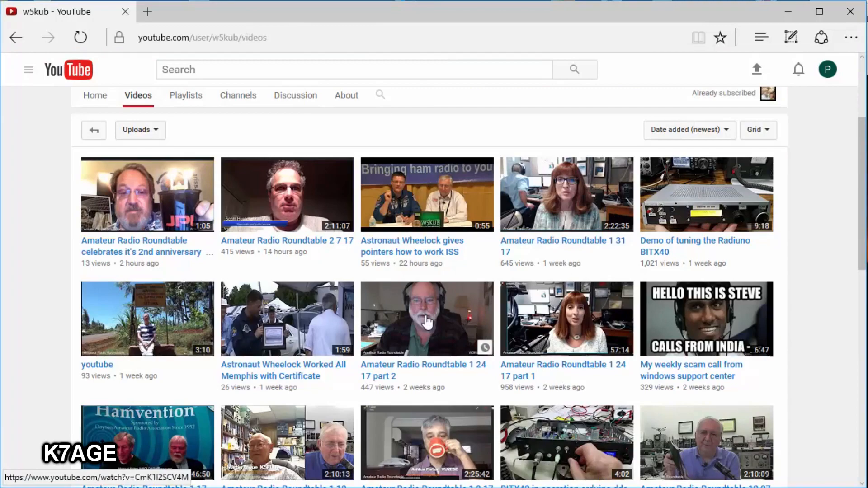
{"action": "scroll", "scroll_direction": "down", "scroll_amount": 3}
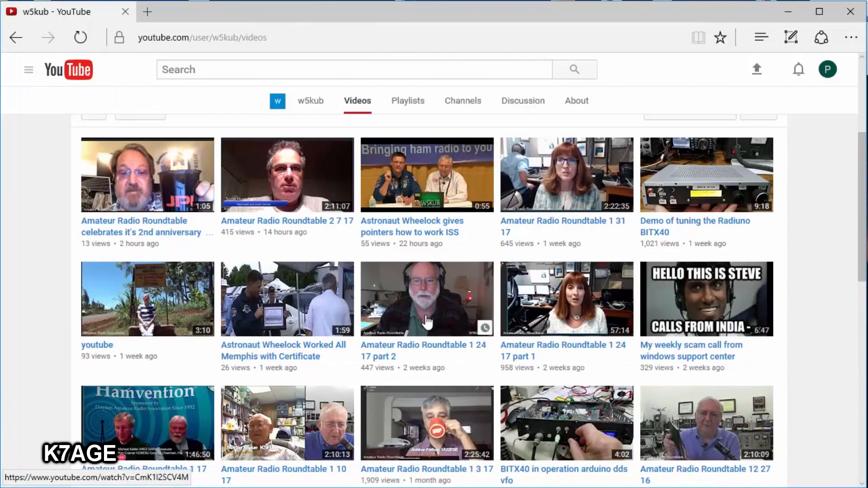
{"action": "scroll", "scroll_direction": "down", "scroll_amount": 3}
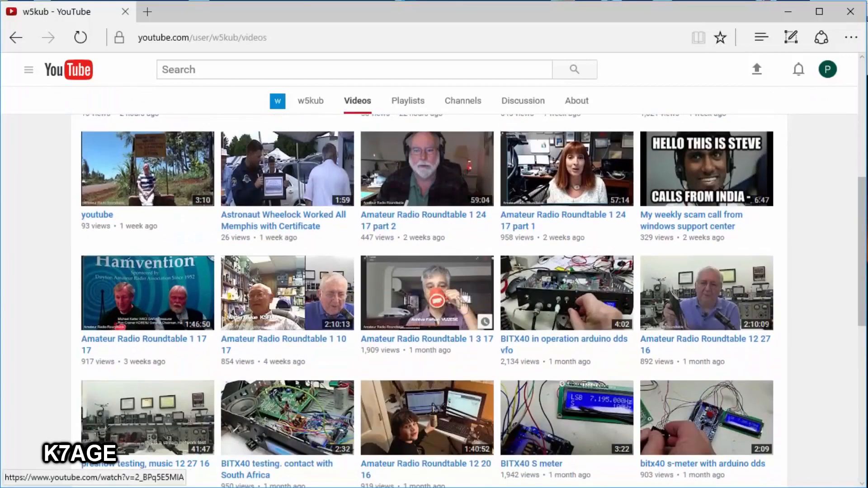
{"action": "mouse_move", "coordinate": [426, 337]}
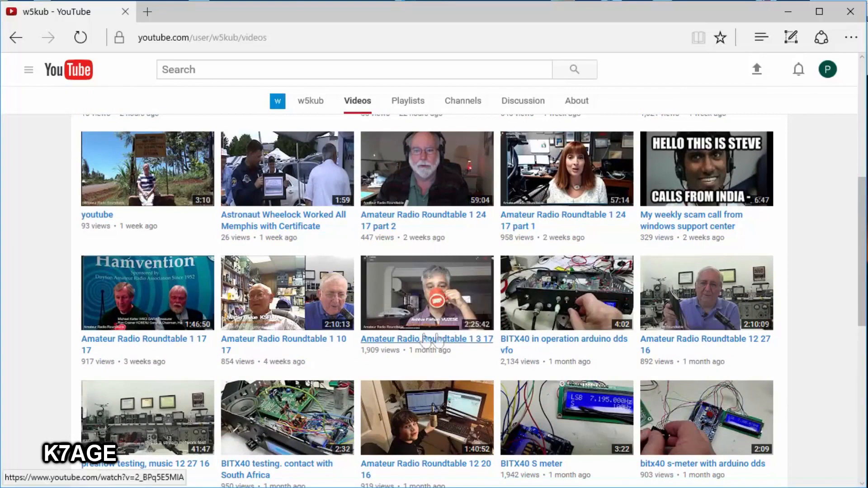
{"action": "mouse_move", "coordinate": [405, 312]}
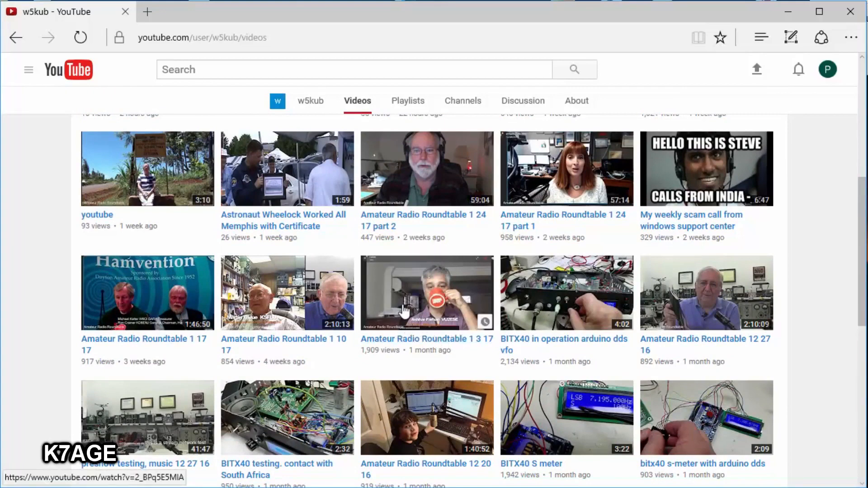
{"action": "mouse_move", "coordinate": [446, 297]}
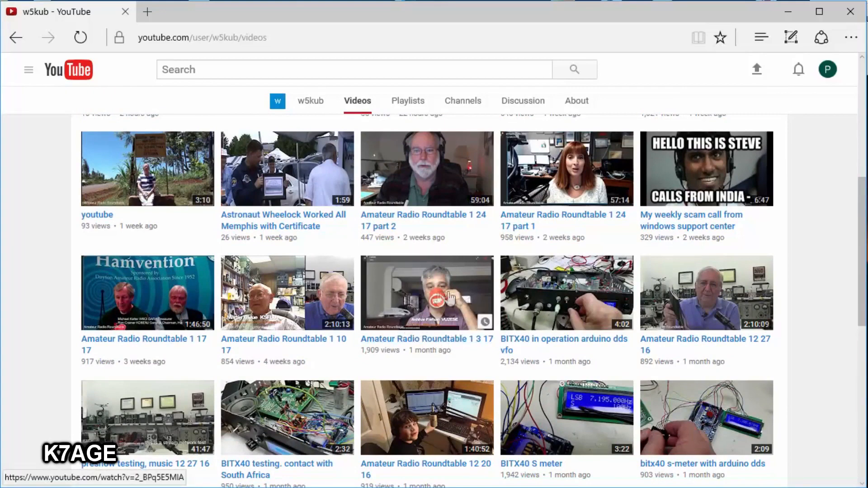
{"action": "mouse_move", "coordinate": [576, 290]}
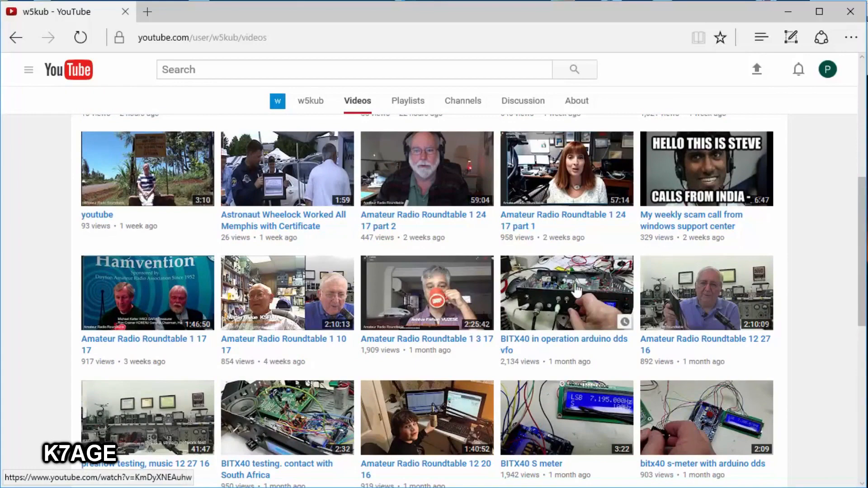
{"action": "scroll", "scroll_direction": "down", "scroll_amount": 3}
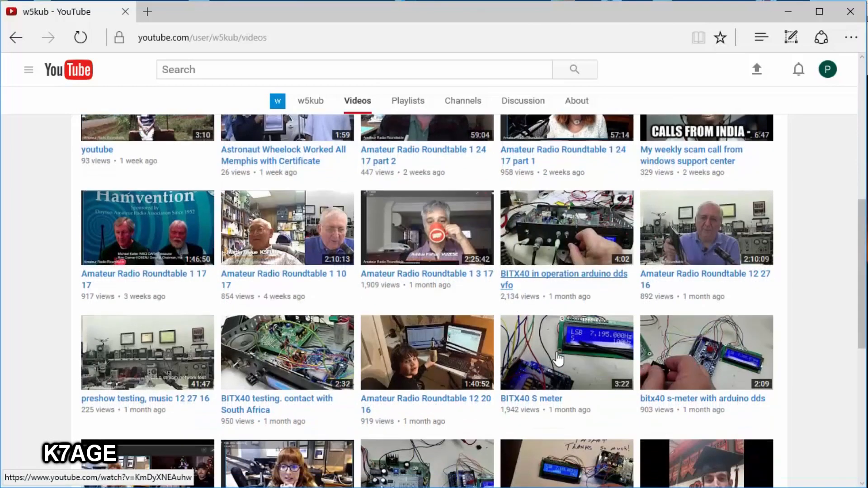
{"action": "mouse_move", "coordinate": [451, 362]}
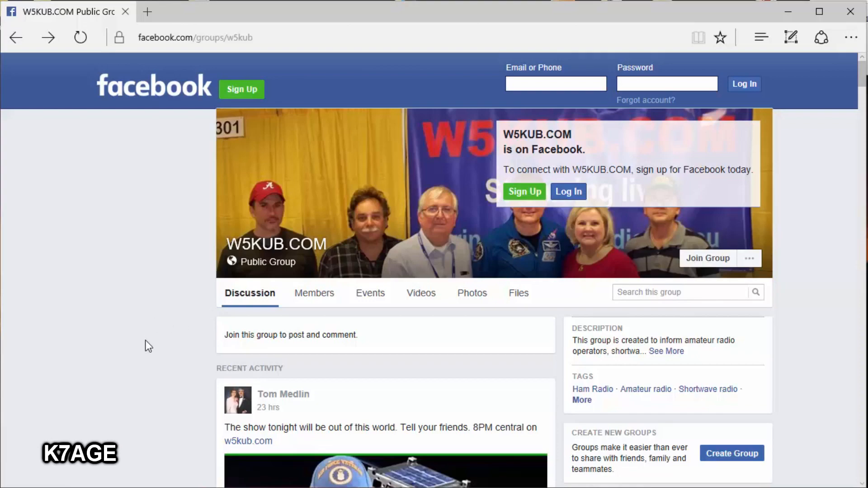
Scroll the W5KUB.COM Facebook group's recent activity down to the bitx40 voltage testing post.
{"action": "scroll", "scroll_direction": "down", "scroll_amount": 3}
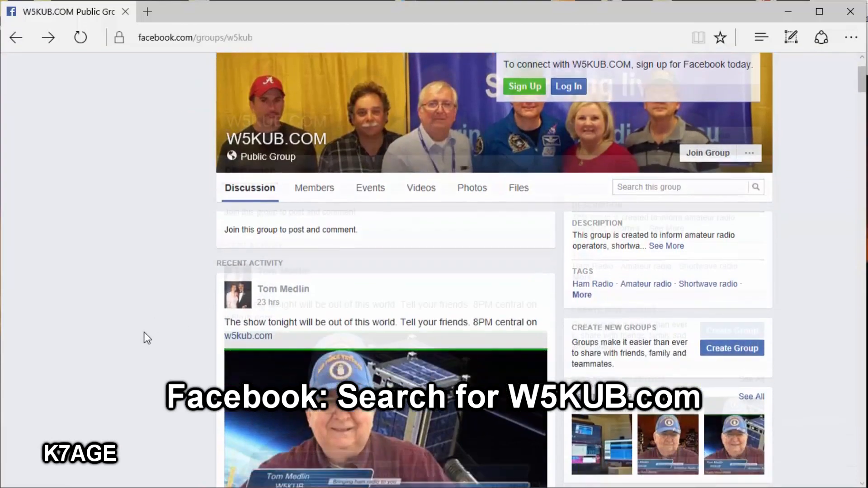
{"action": "scroll", "scroll_direction": "down", "scroll_amount": 3}
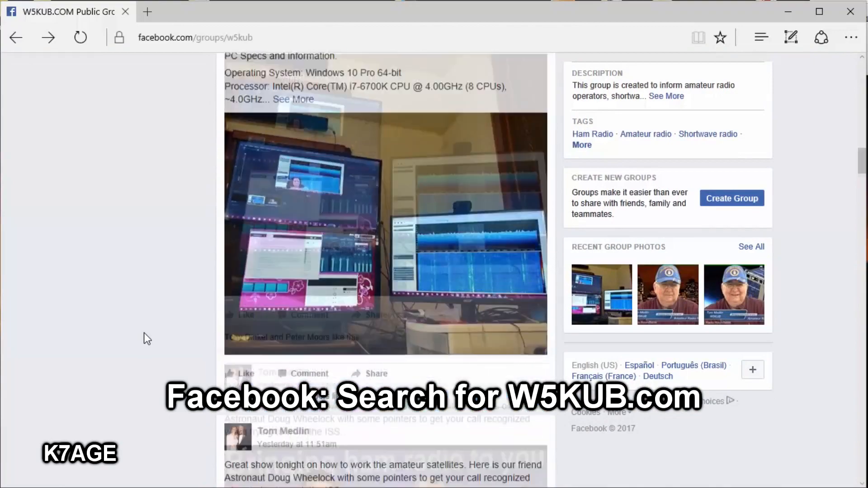
{"action": "scroll", "scroll_direction": "down", "scroll_amount": 3}
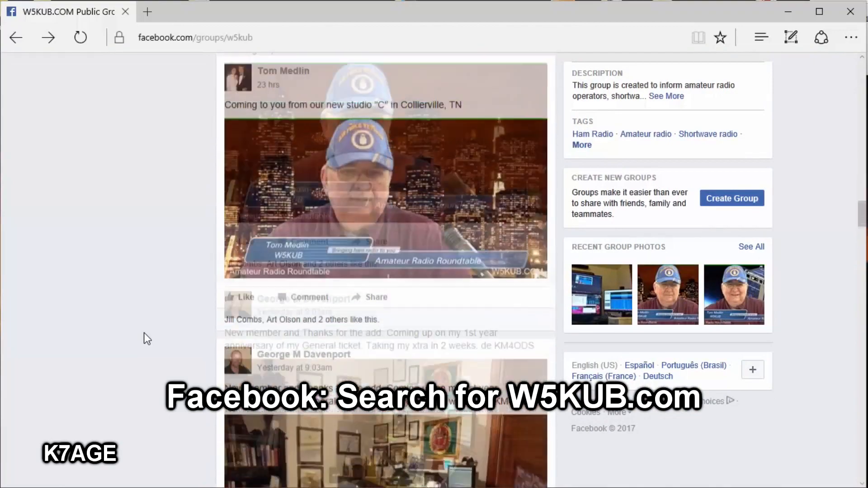
{"action": "scroll", "scroll_direction": "down", "scroll_amount": 3}
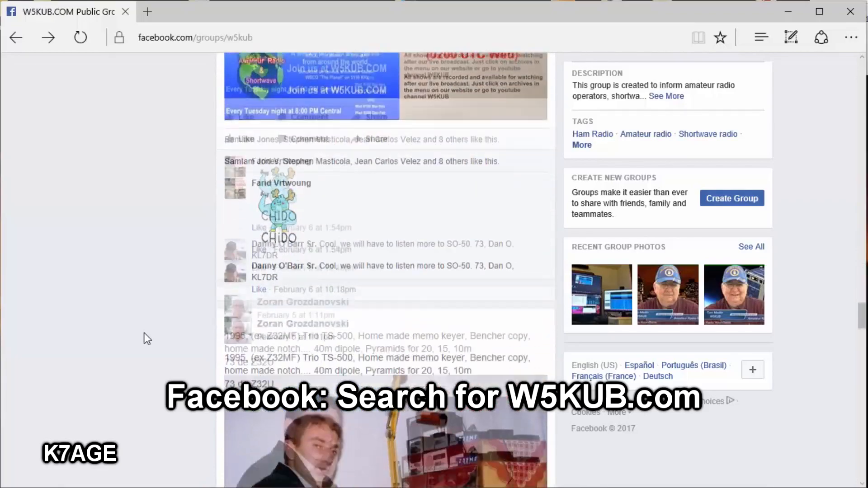
{"action": "scroll", "scroll_direction": "up", "scroll_amount": 3}
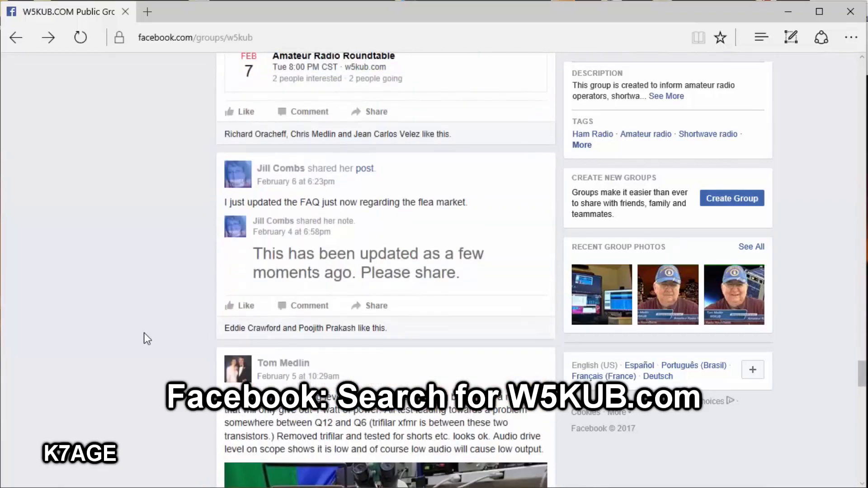
{"action": "scroll", "scroll_direction": "down", "scroll_amount": 3}
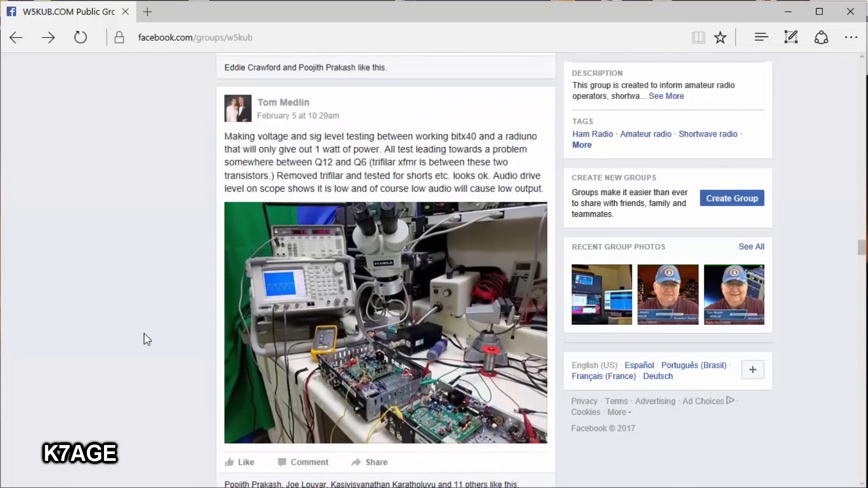
{"action": "mouse_move", "coordinate": [410, 384]}
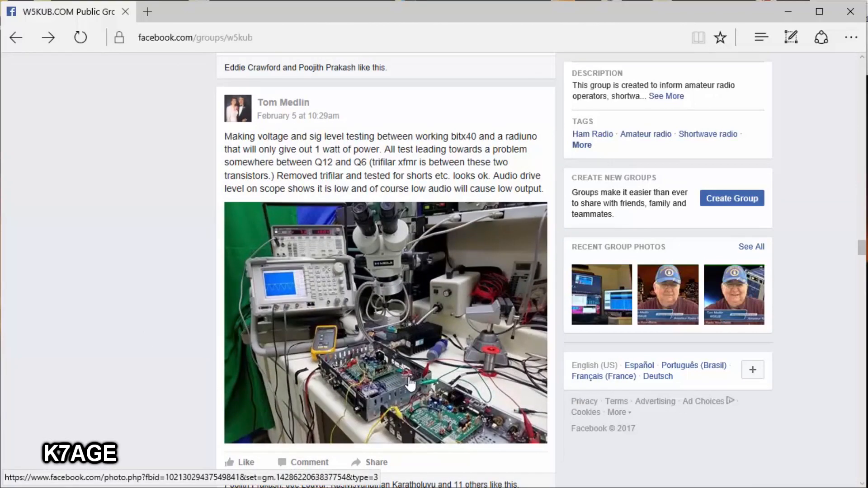
{"action": "mouse_move", "coordinate": [169, 369]}
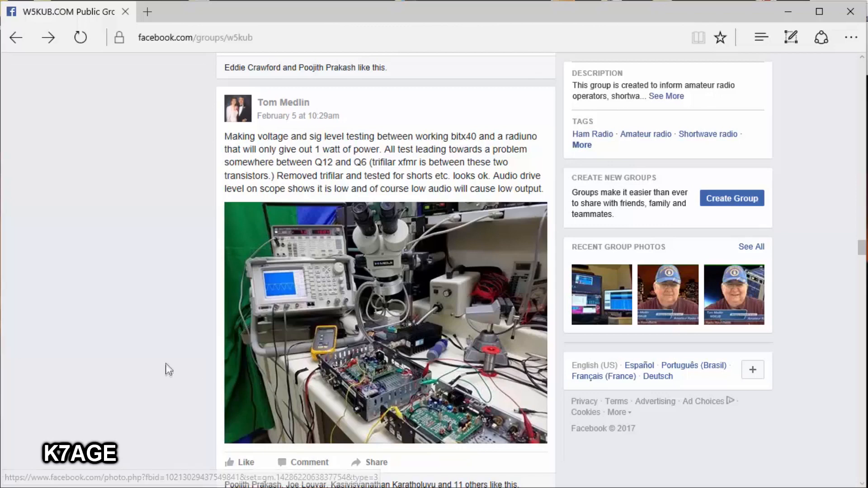
{"action": "mouse_move", "coordinate": [137, 403]}
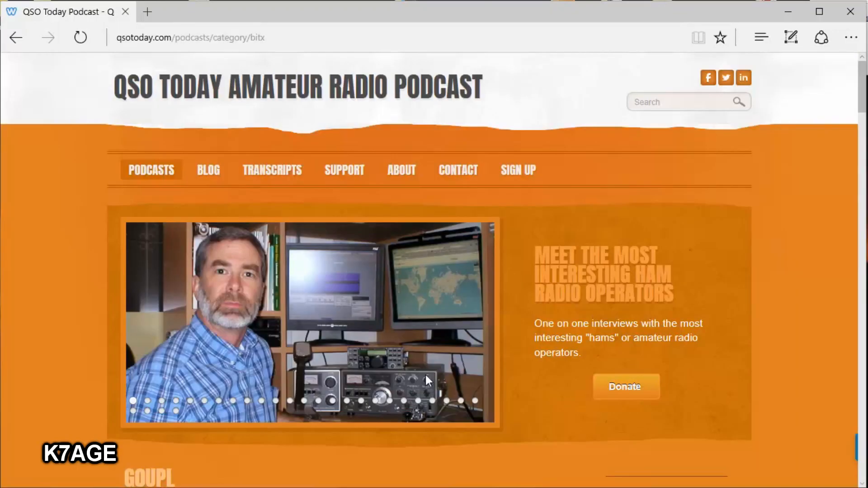
{"action": "mouse_move", "coordinate": [163, 114]}
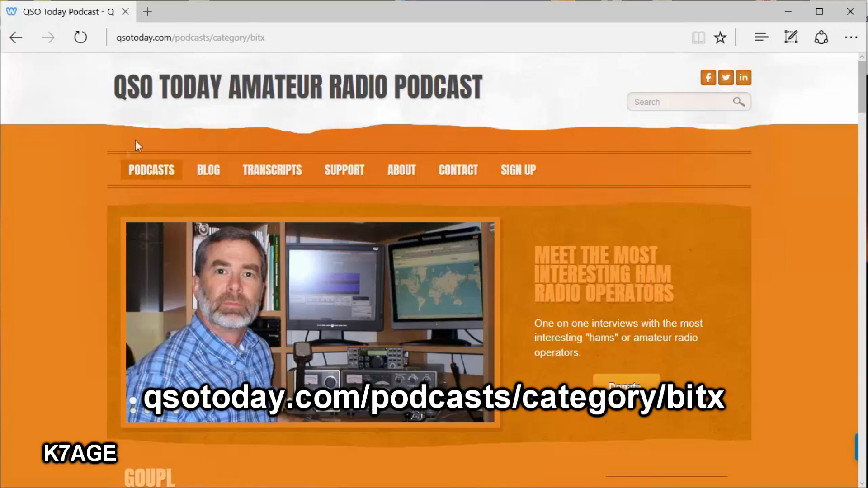
Scroll the QSO Today BITX category past the Hans Summers and Ashhar Farhan episodes to the category list.
{"action": "scroll", "scroll_direction": "down", "scroll_amount": 3}
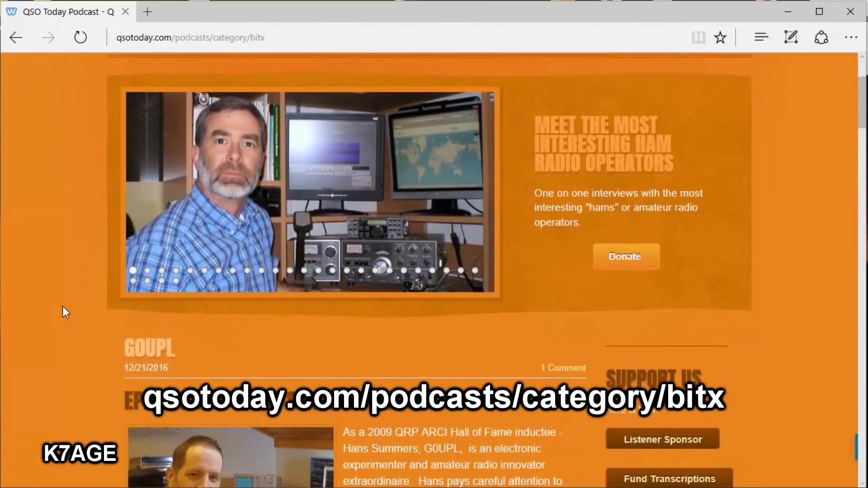
{"action": "scroll", "scroll_direction": "down", "scroll_amount": 3}
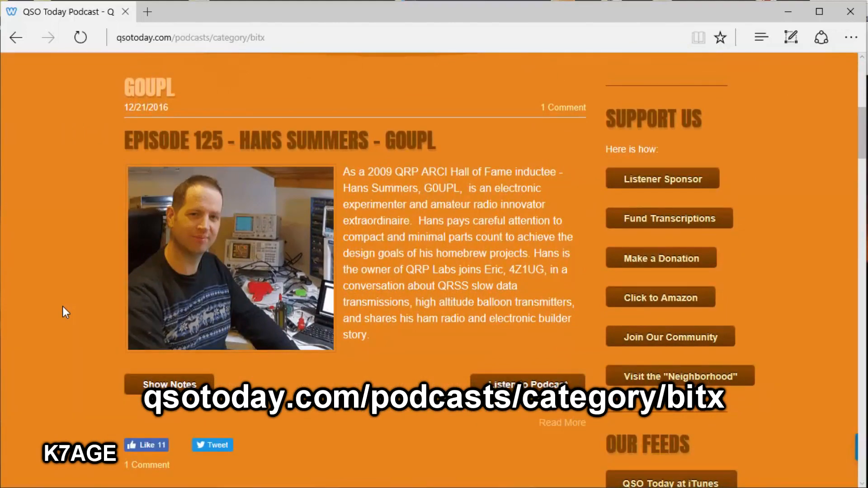
{"action": "mouse_move", "coordinate": [75, 283]}
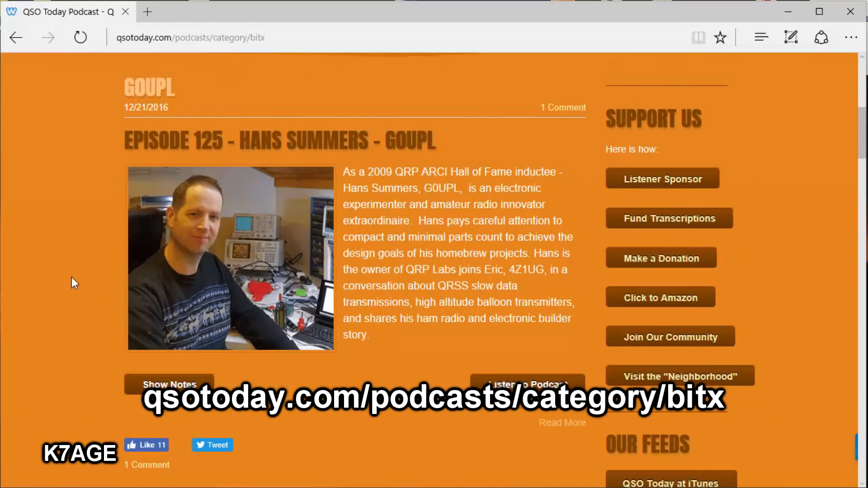
{"action": "scroll", "scroll_direction": "down", "scroll_amount": 3}
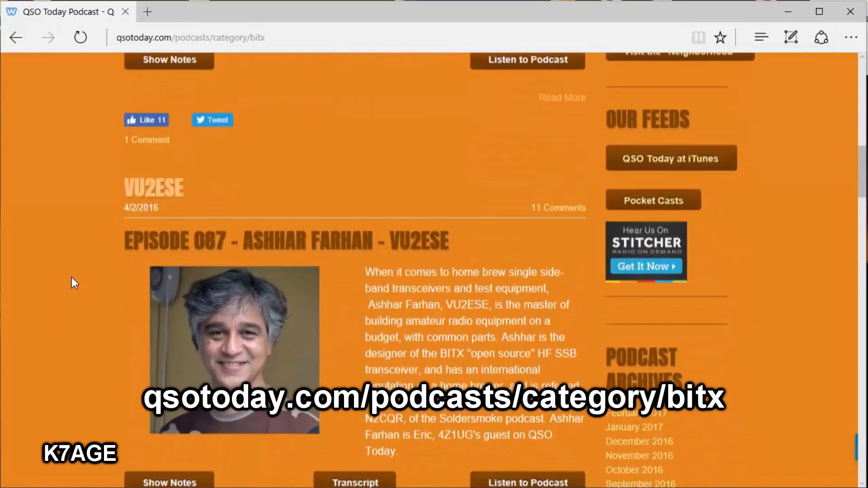
{"action": "scroll", "scroll_direction": "down", "scroll_amount": 3}
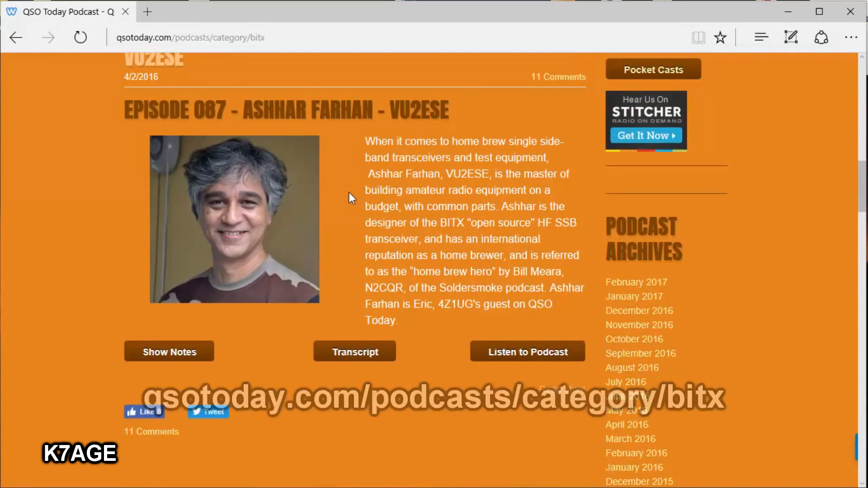
{"action": "mouse_move", "coordinate": [249, 198]}
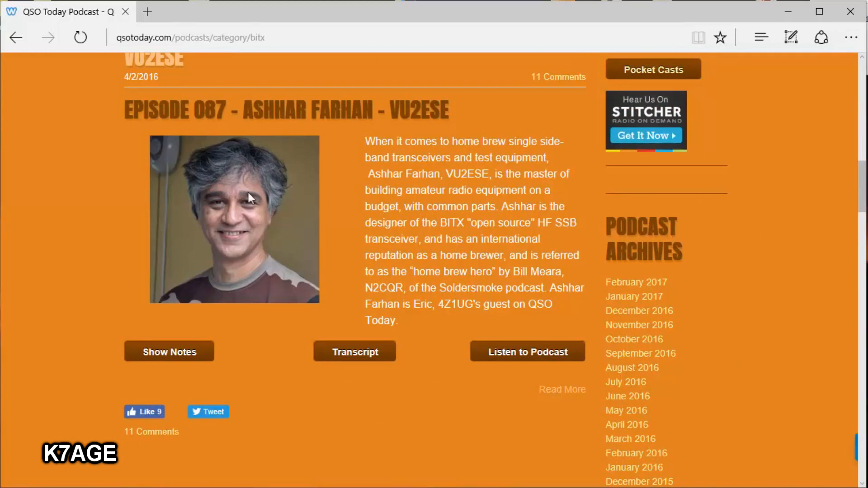
{"action": "mouse_move", "coordinate": [523, 412]}
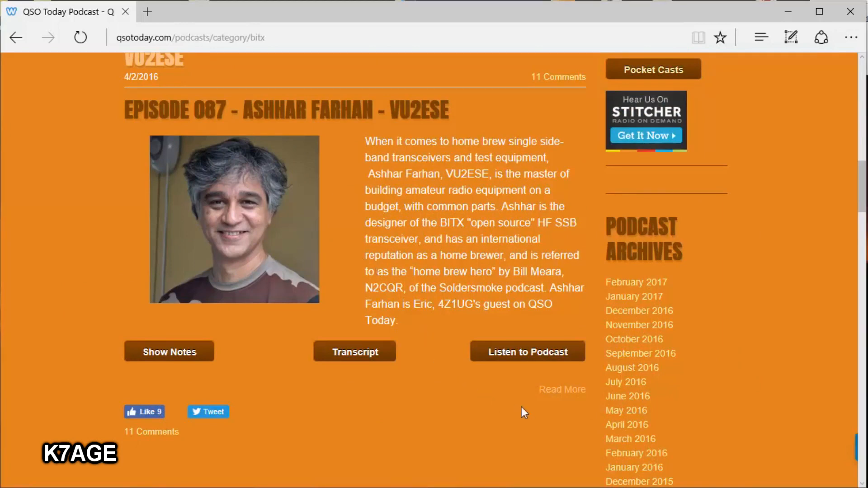
{"action": "scroll", "scroll_direction": "down", "scroll_amount": 3}
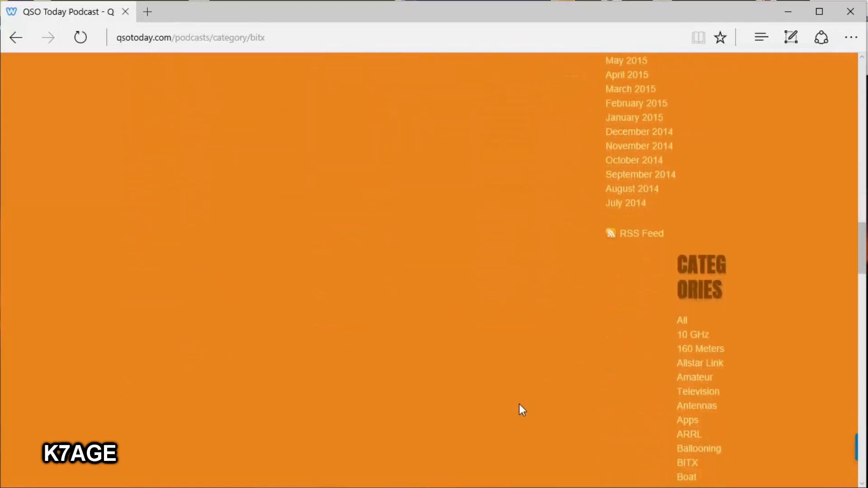
{"action": "scroll", "scroll_direction": "down", "scroll_amount": 3}
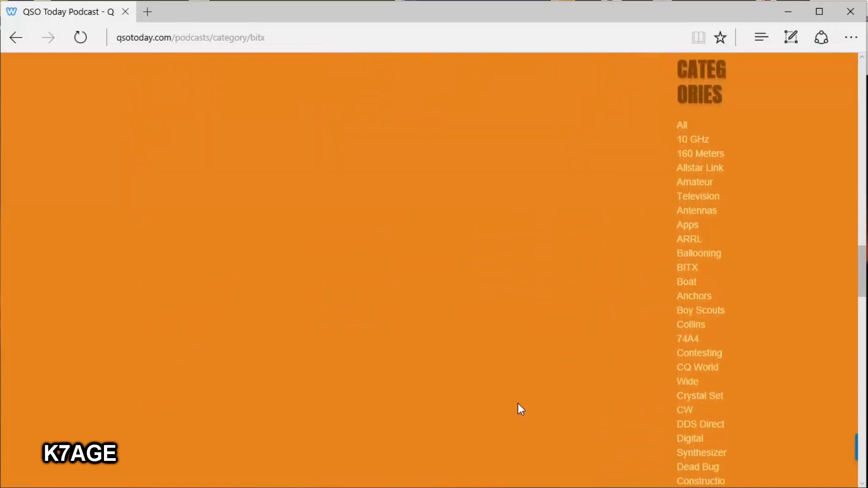
{"action": "mouse_move", "coordinate": [687, 268]}
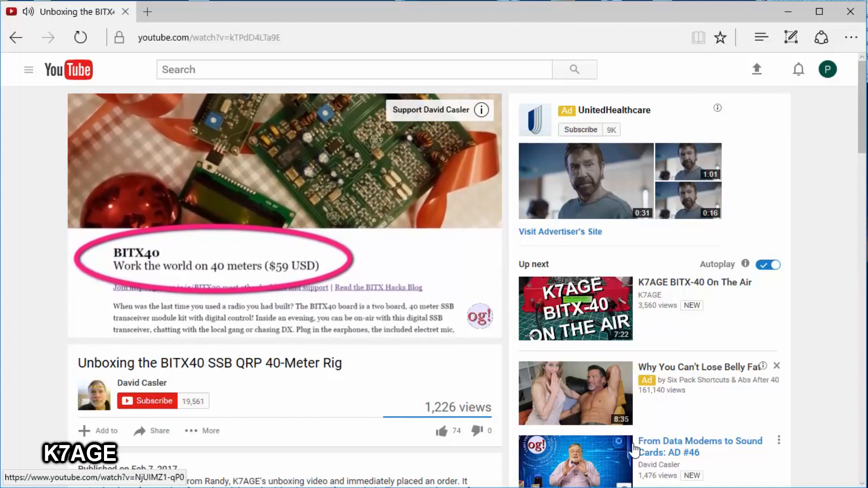
Scroll the KE0OG BITX40 unboxing video page down to its description.
{"action": "scroll", "scroll_direction": "down", "scroll_amount": 3}
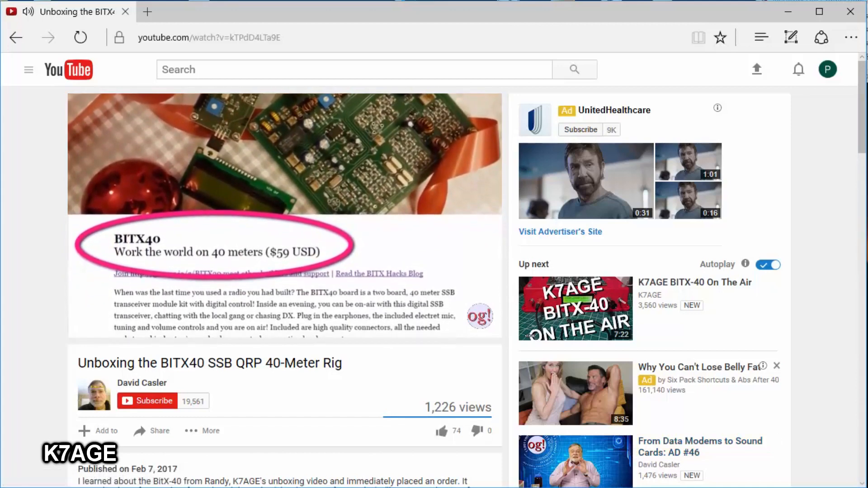